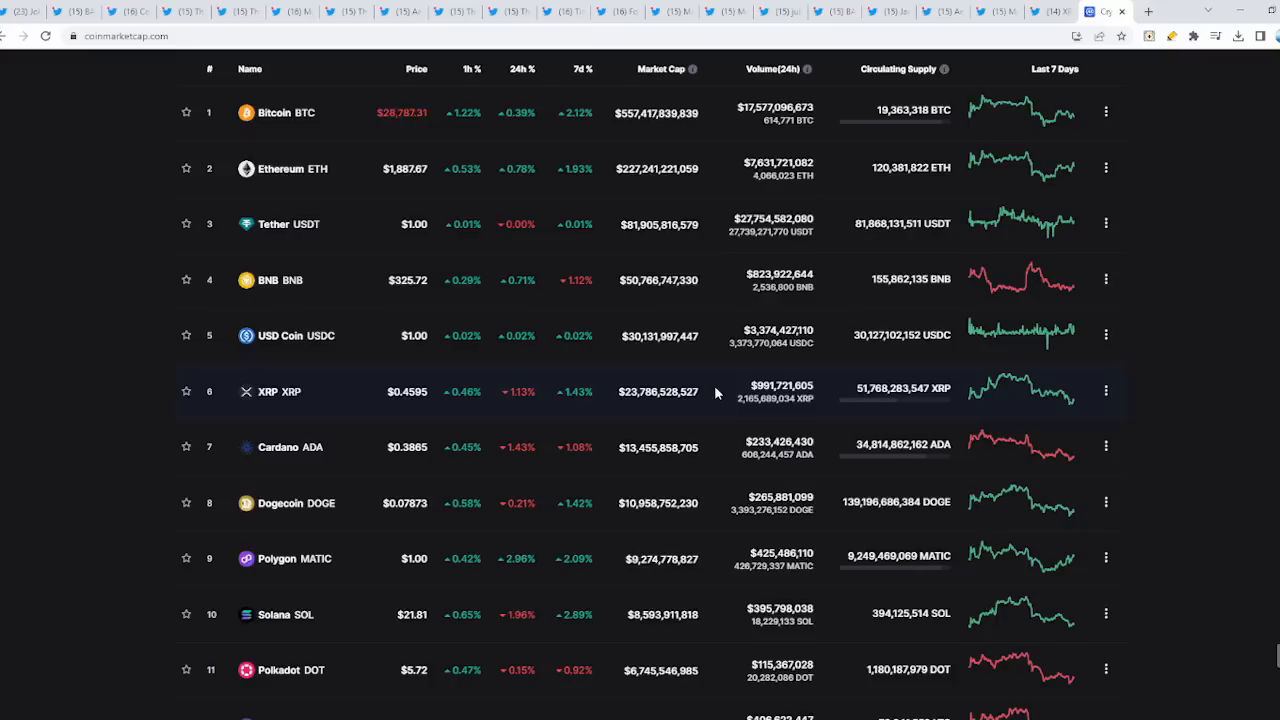
Scroll up to the XRP car navigation-screen video tweet and start its video.
scroll("up", 3)
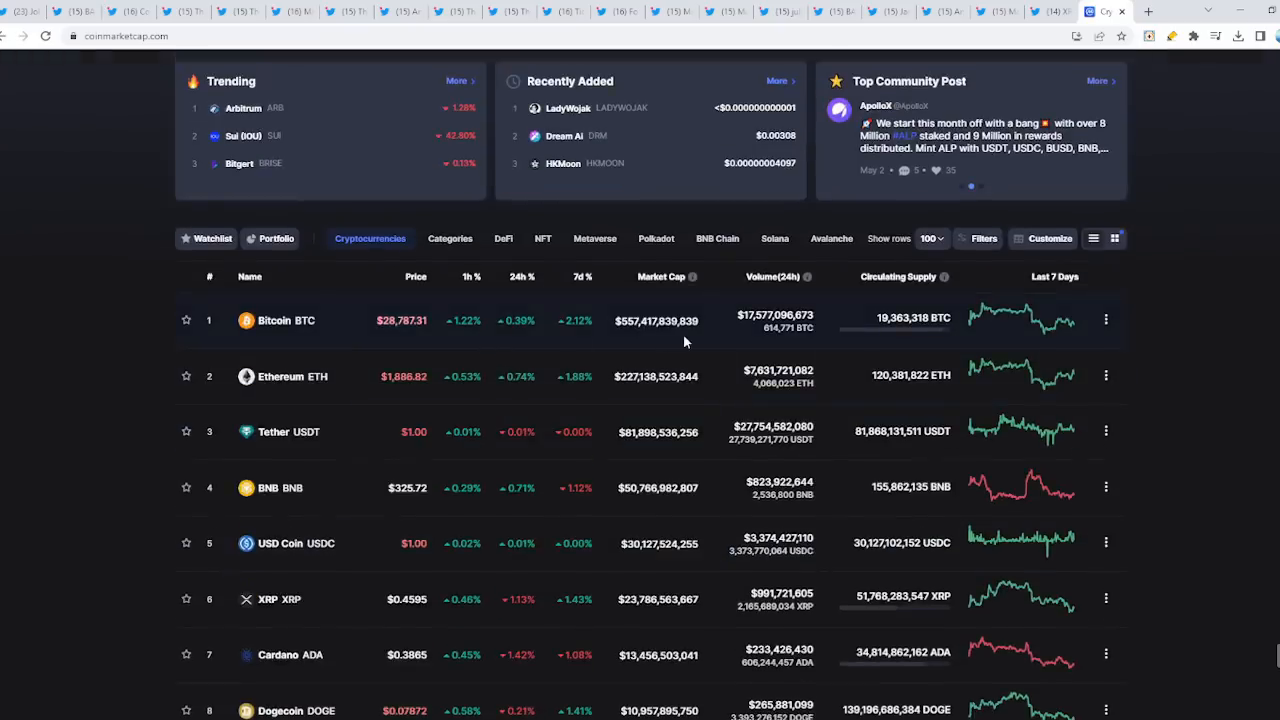
scroll("up", 3)
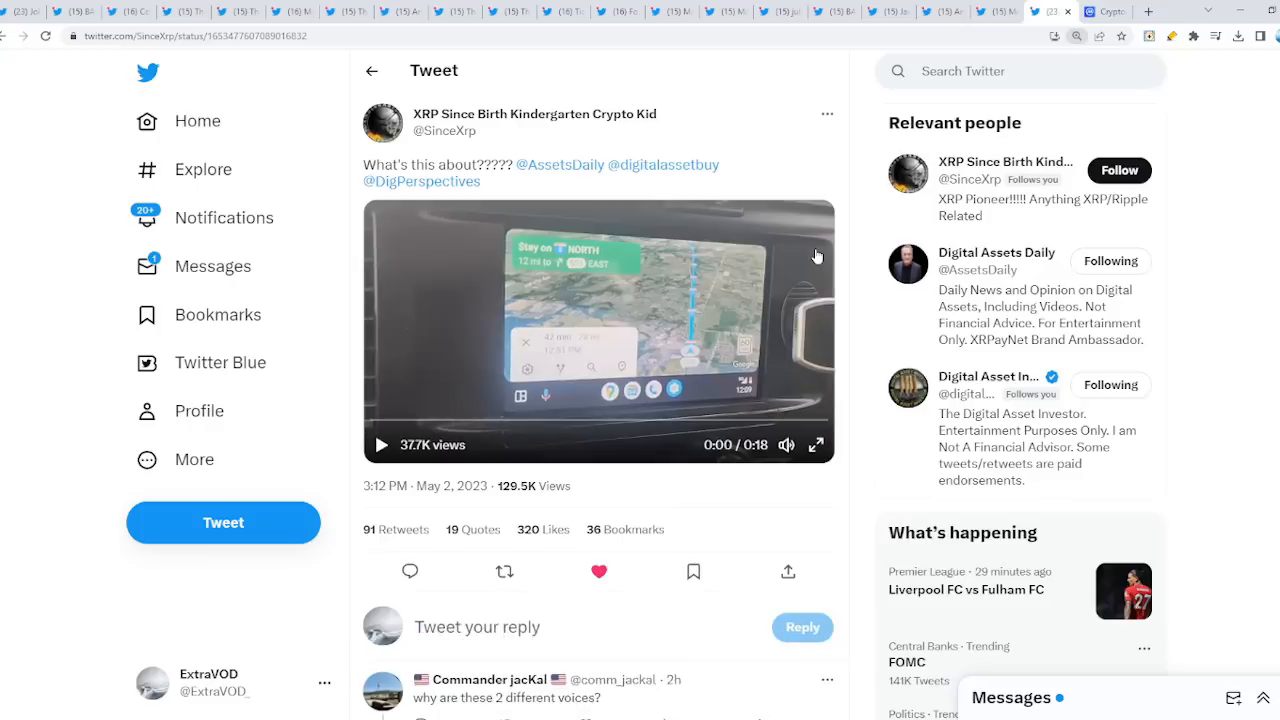
mouse_move(862, 244)
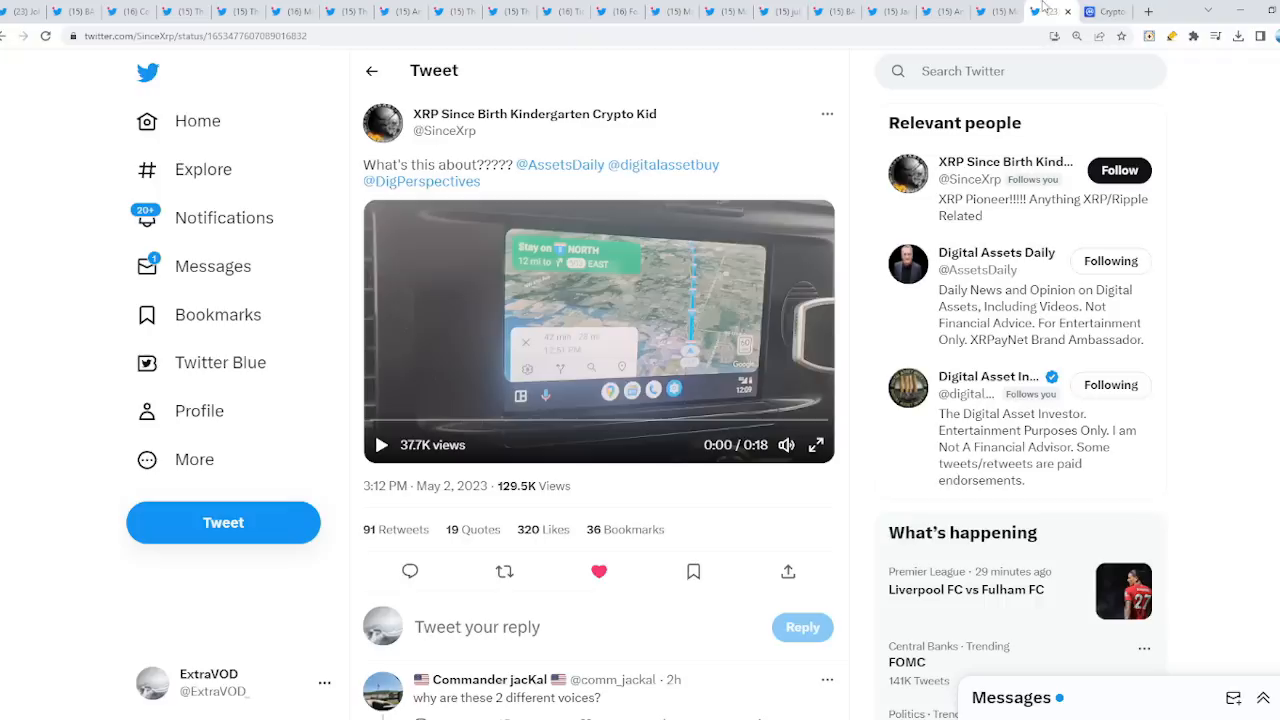
mouse_move(862, 332)
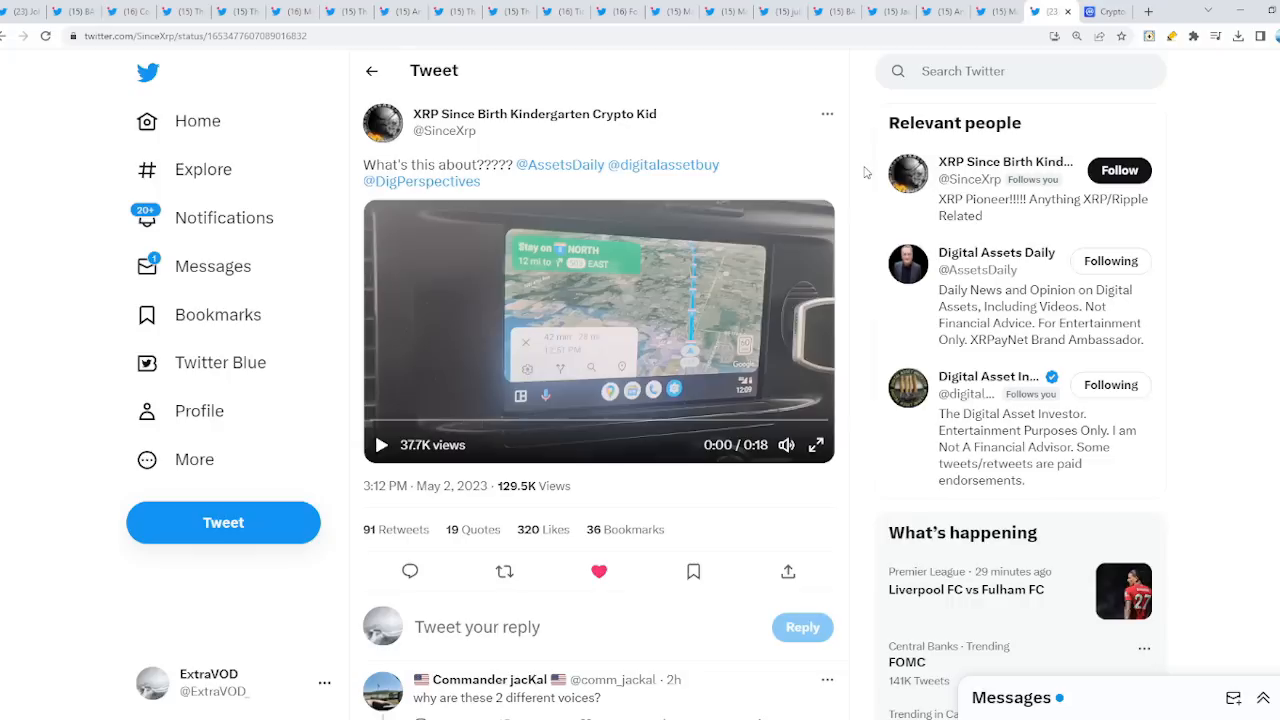
left_click(816, 445)
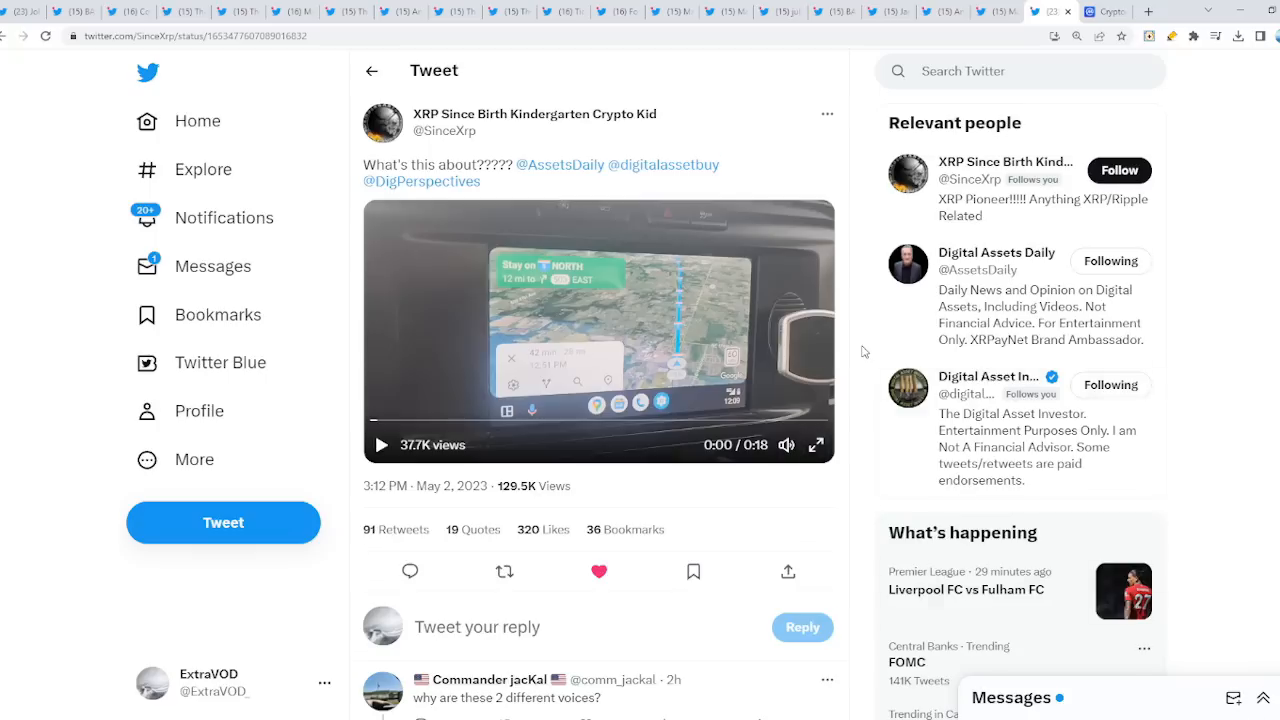
Watch the reply's dashboard video fullscreen, exit fullscreen, and scroll further down the thread.
scroll("down", 3)
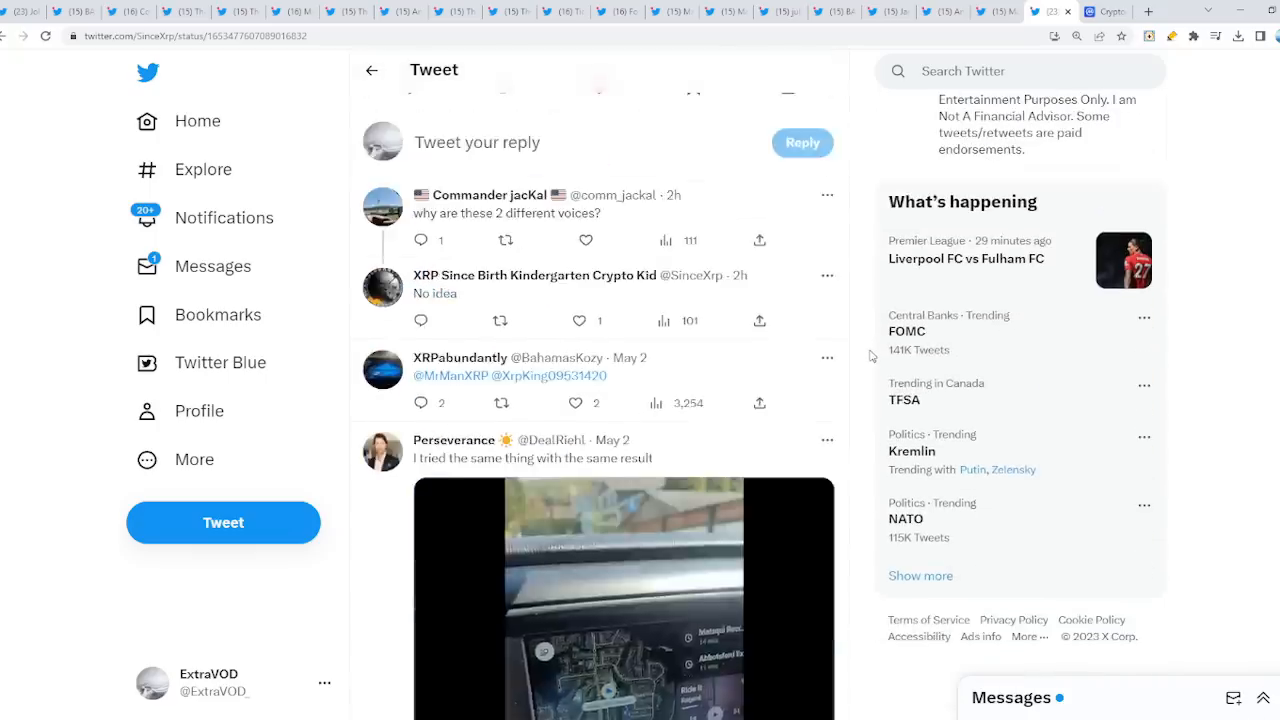
scroll("down", 3)
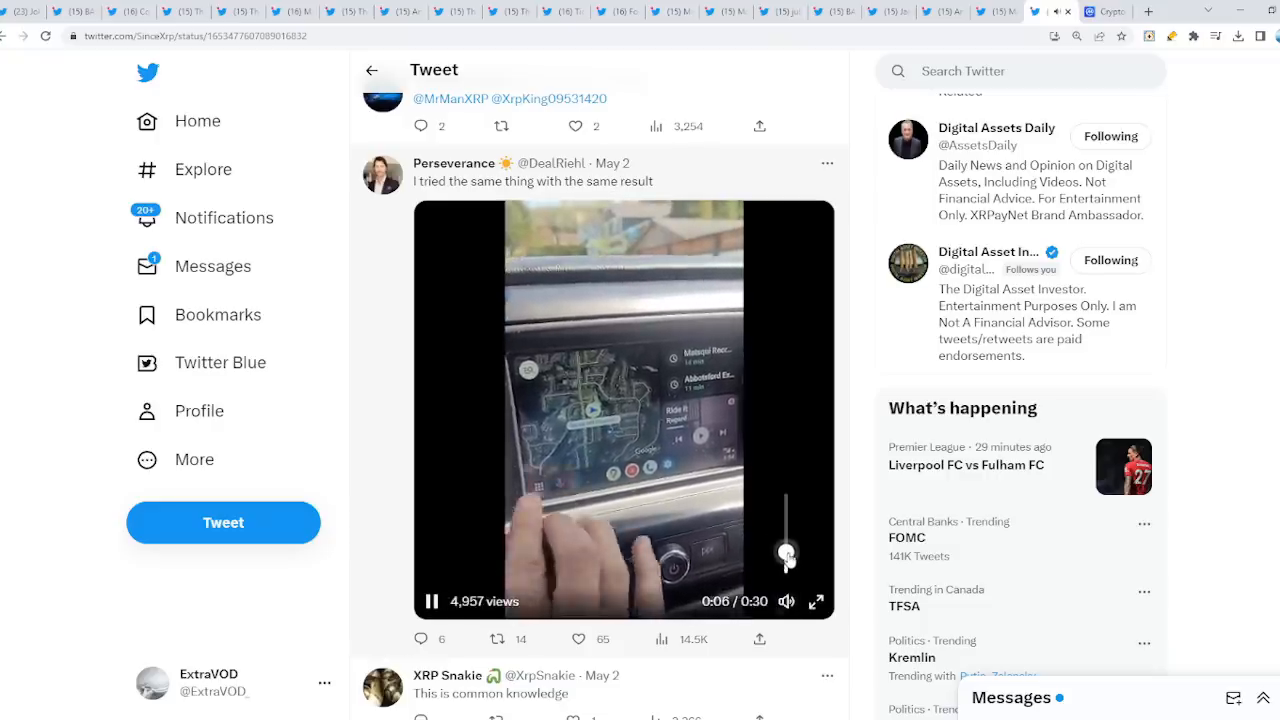
left_click(817, 601)
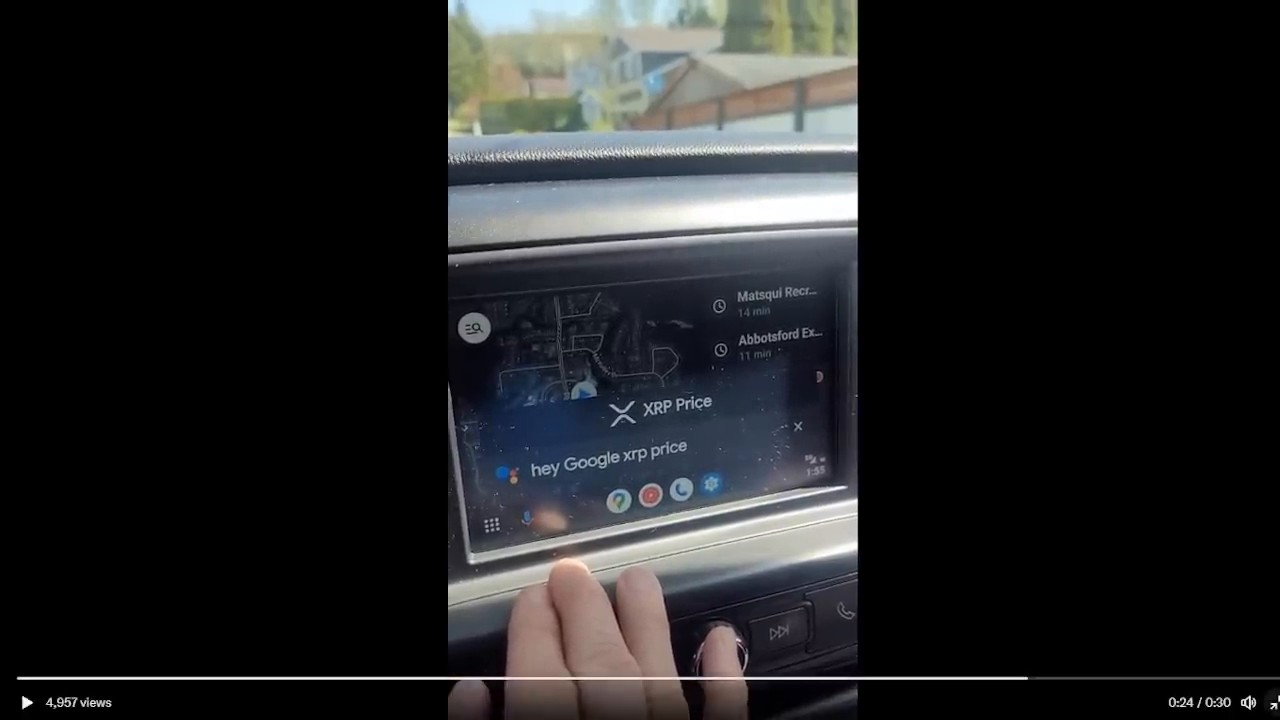
left_click(27, 702)
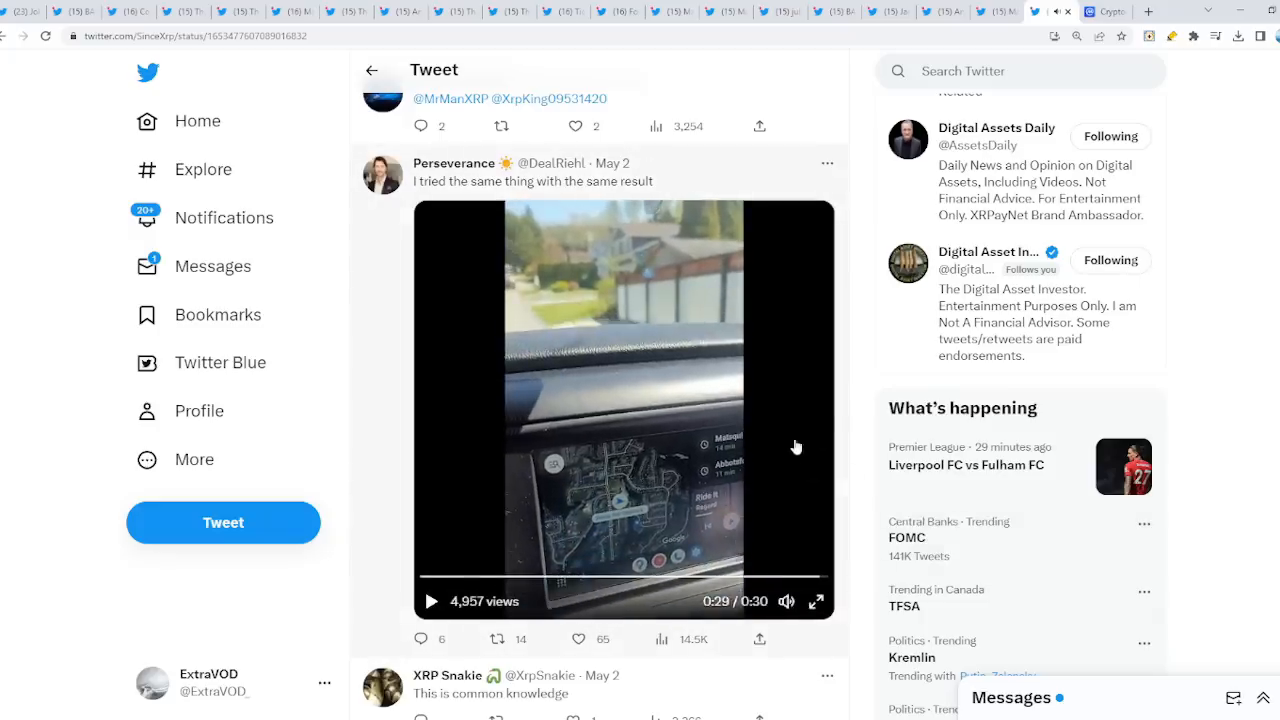
scroll("down", 3)
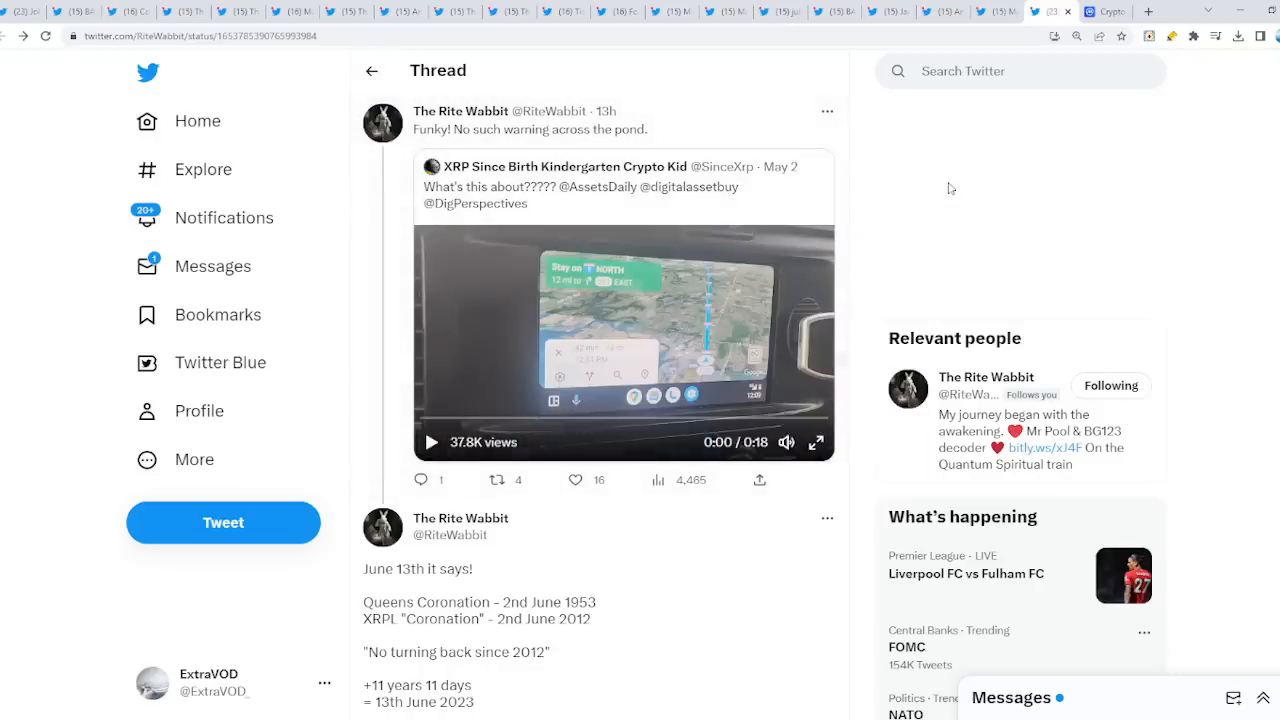
mouse_move(930, 183)
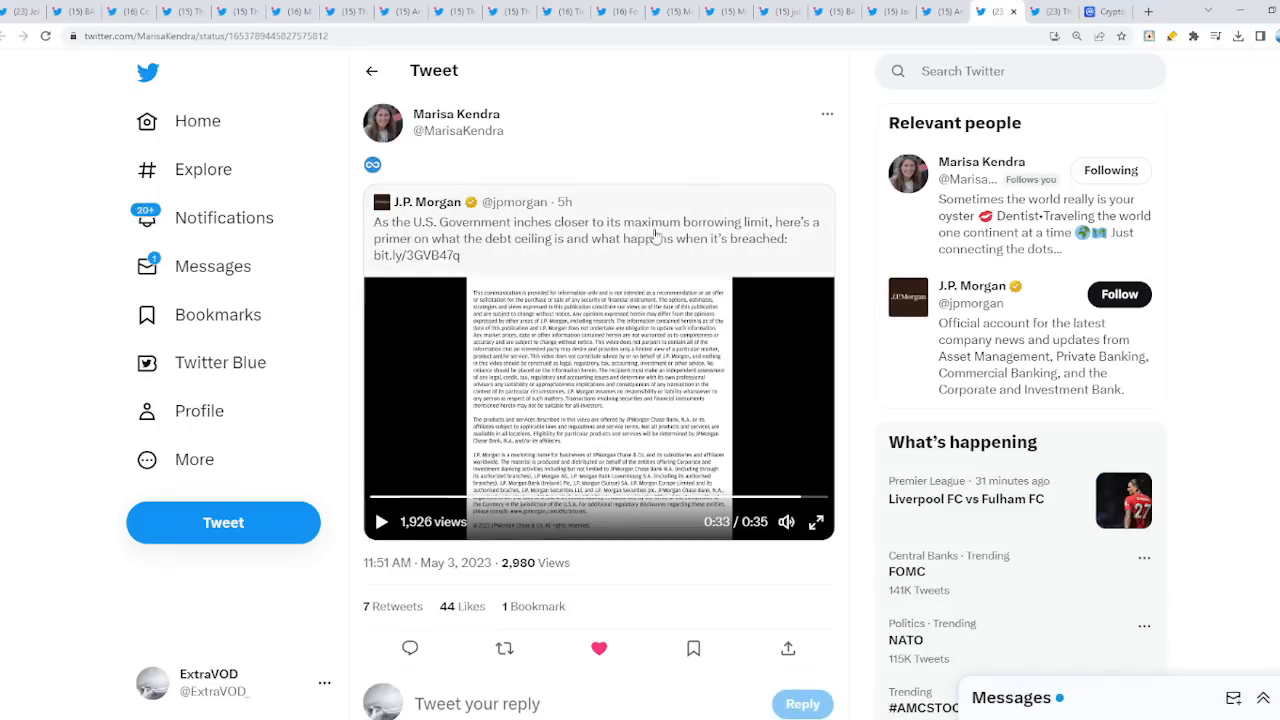
mouse_move(390, 256)
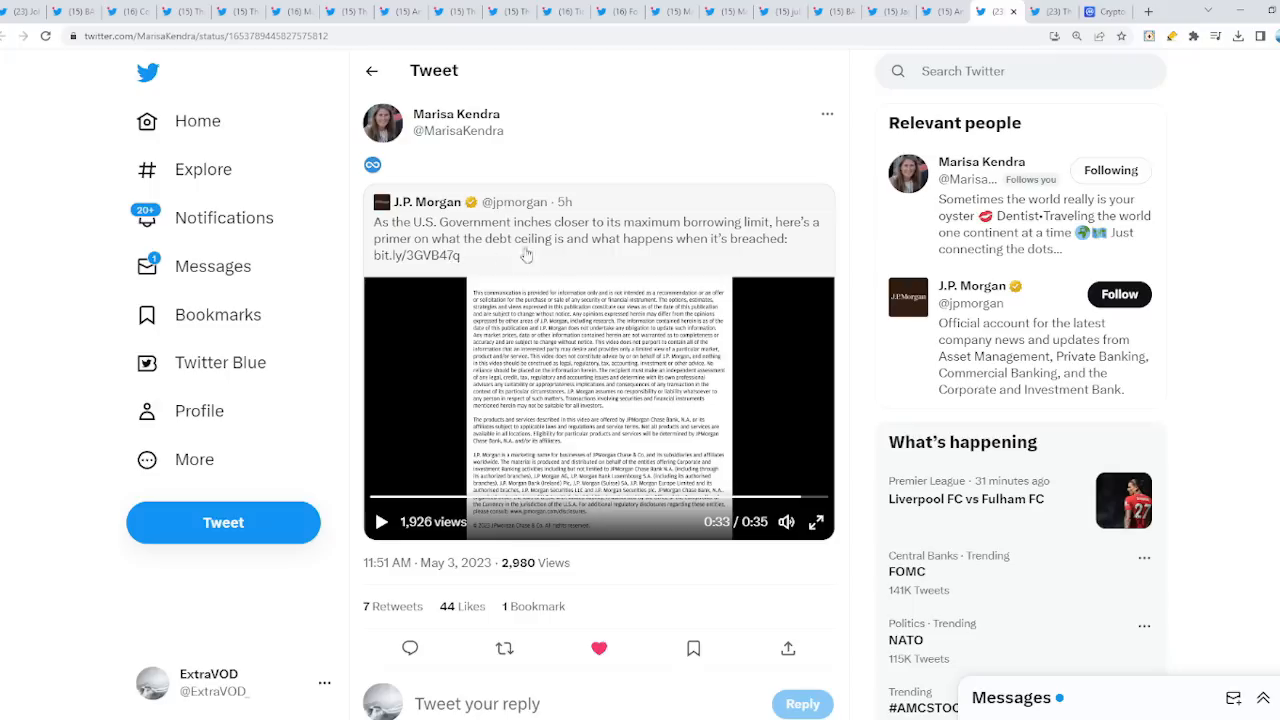
mouse_move(748, 349)
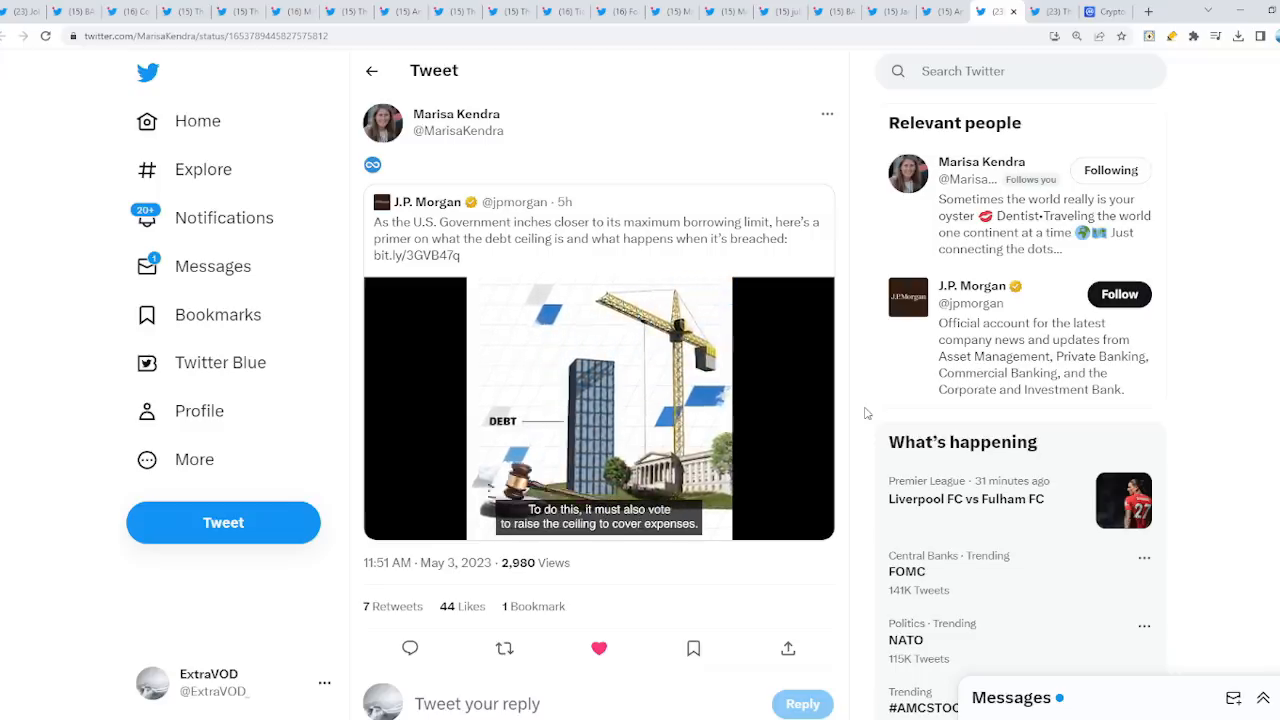
Pause the J.P. Morgan debt-ceiling explainer video at 0:27.
left_click(598, 408)
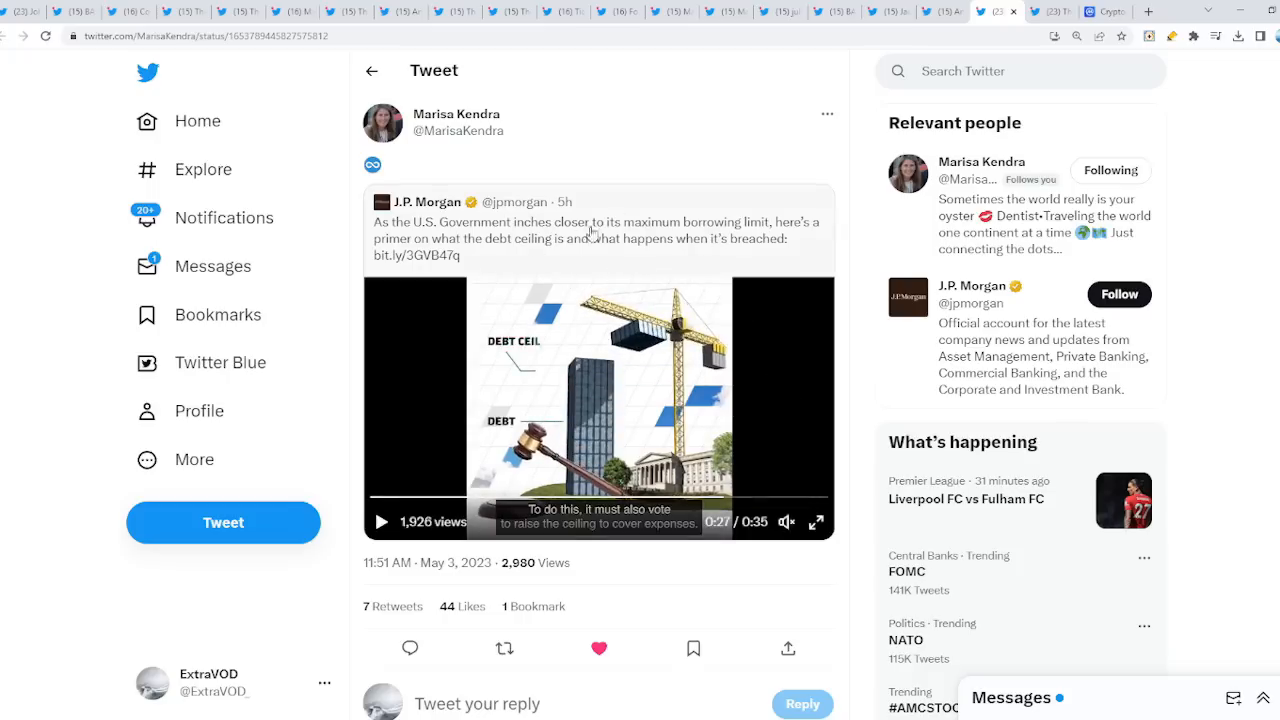
mouse_move(610, 260)
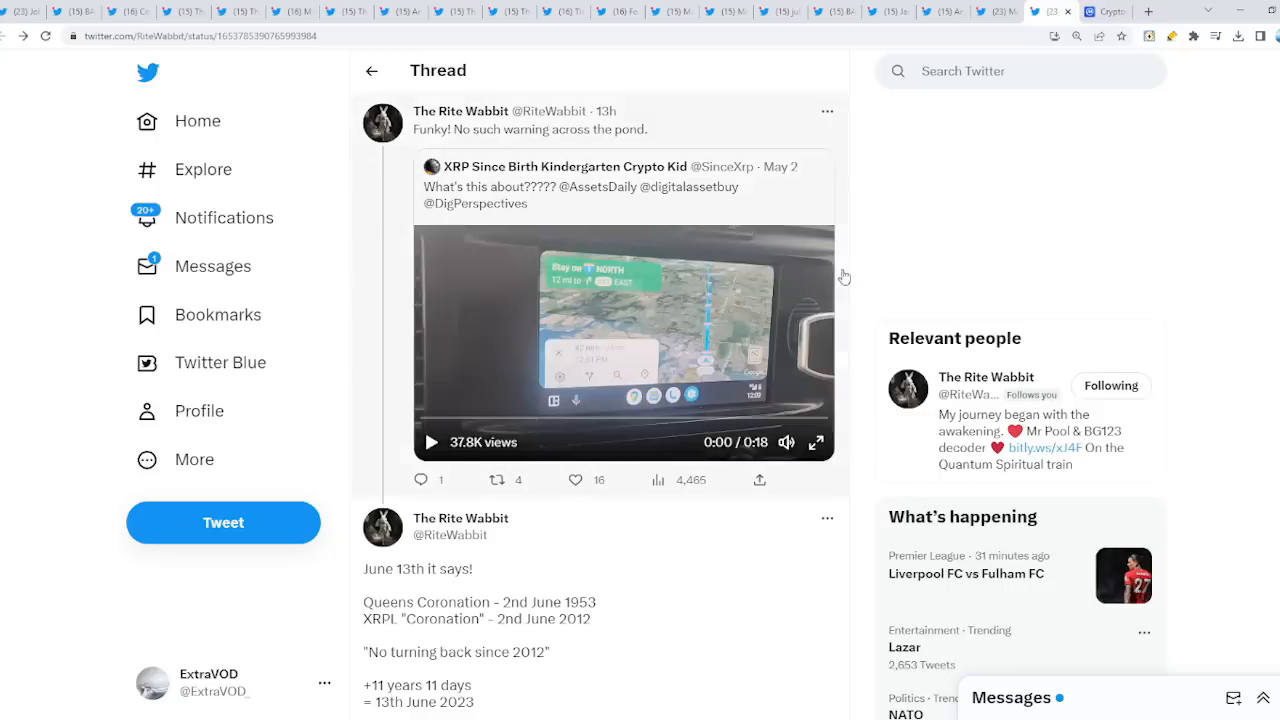
mouse_move(853, 282)
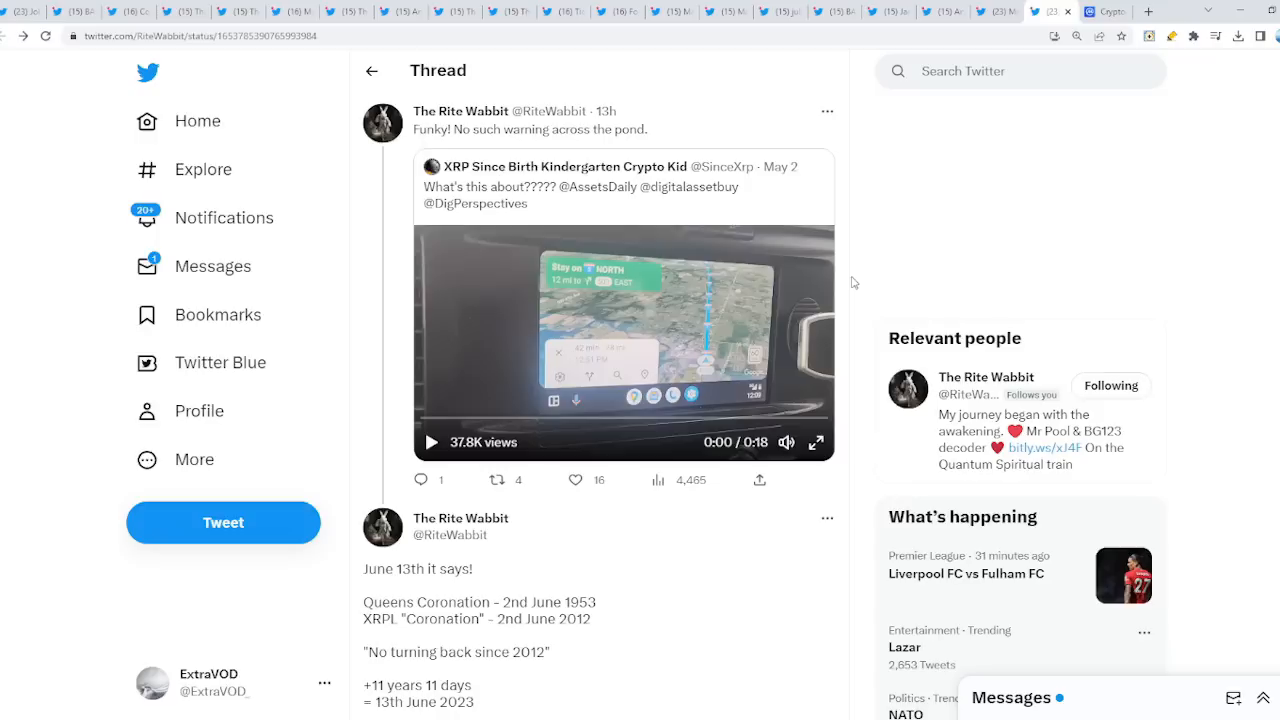
Read the coronation thread, highlighting and clearing the date and favourite-number lines.
scroll("down", 3)
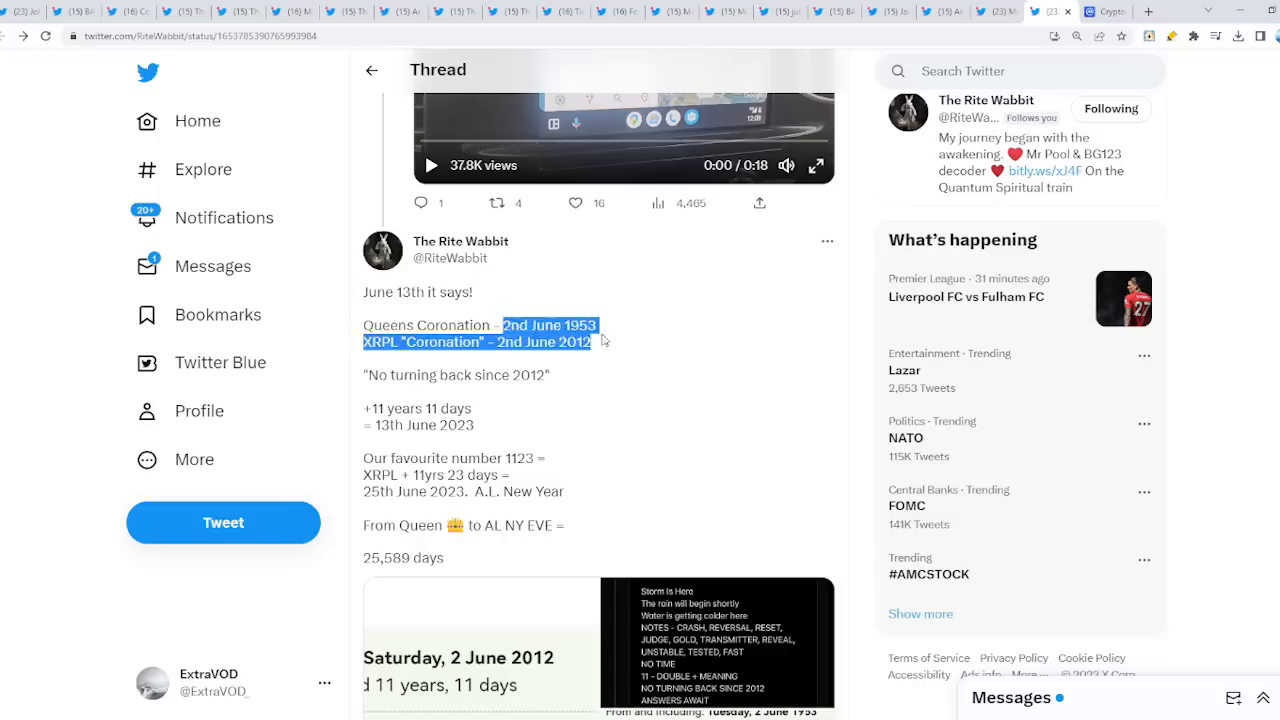
left_click(600, 340)
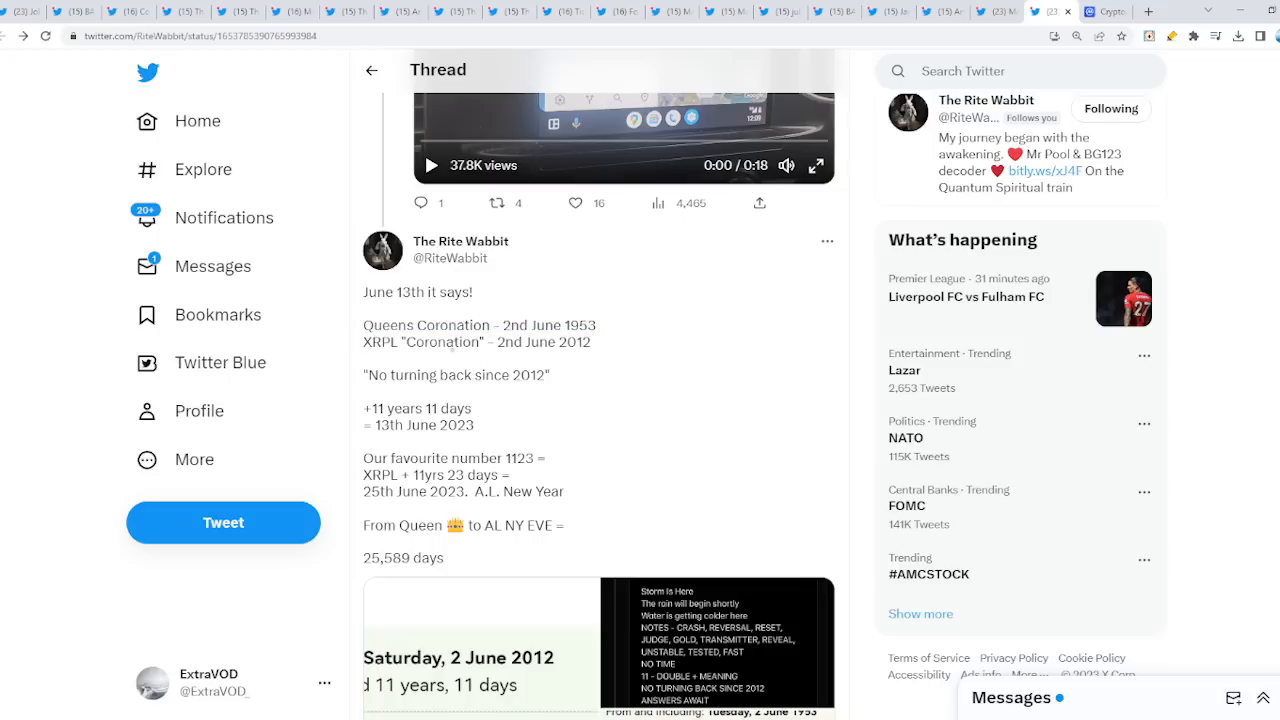
scroll("down", 3)
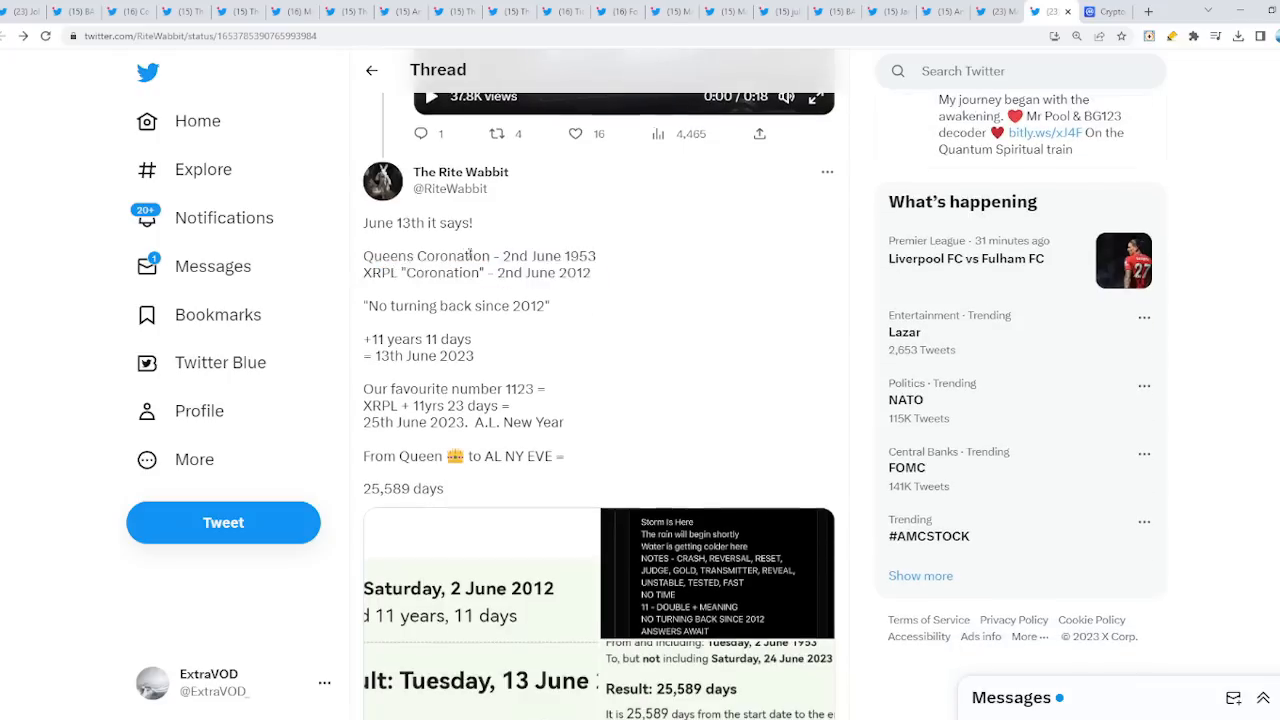
double_click(455, 306)
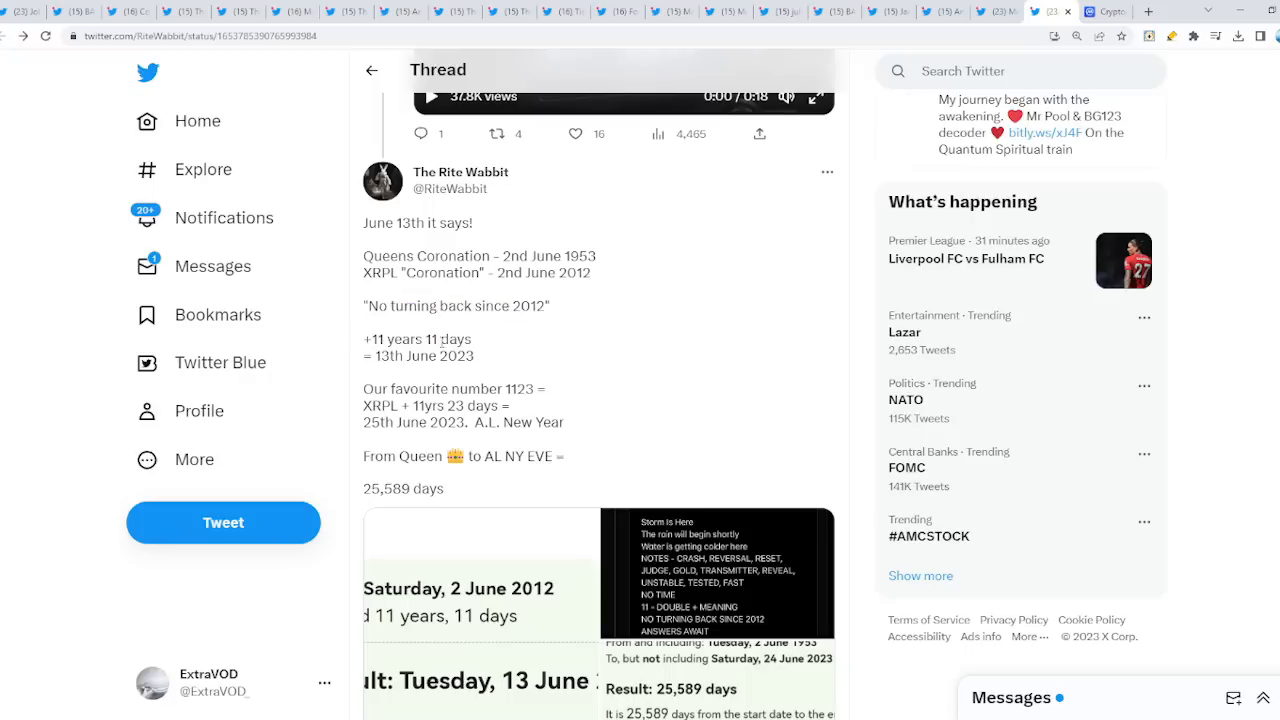
double_click(418, 355)
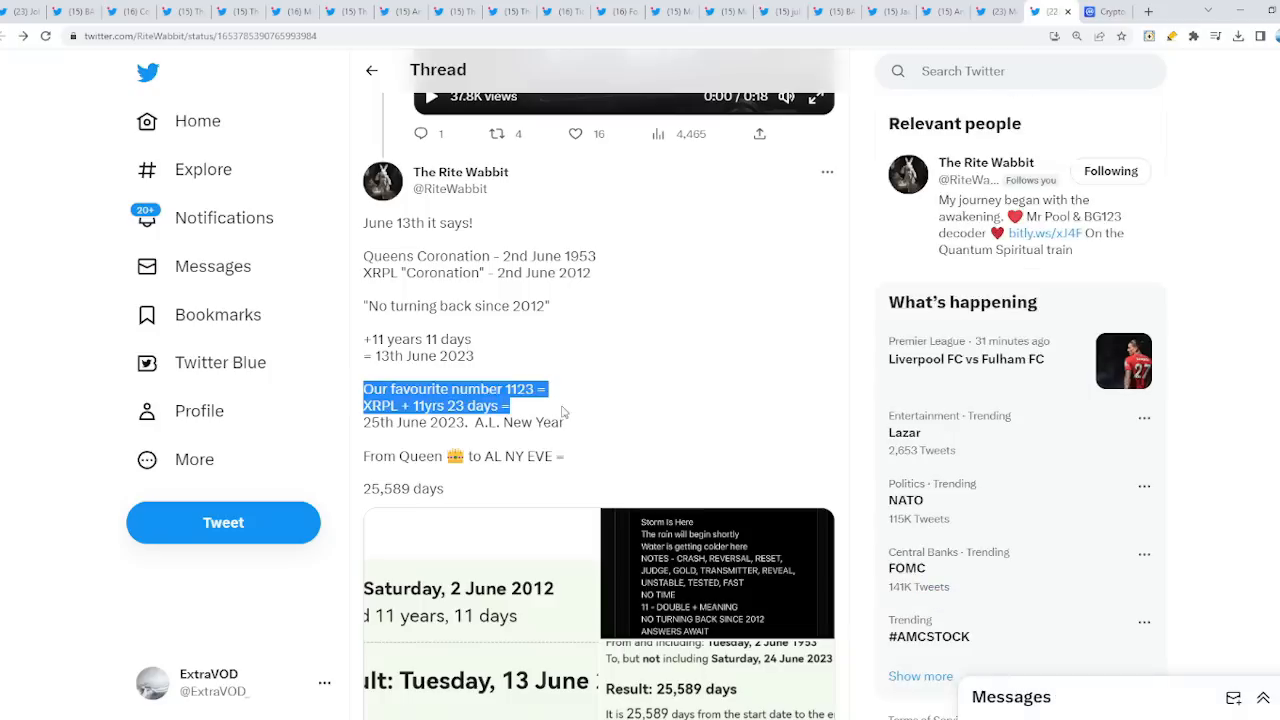
left_click(564, 412)
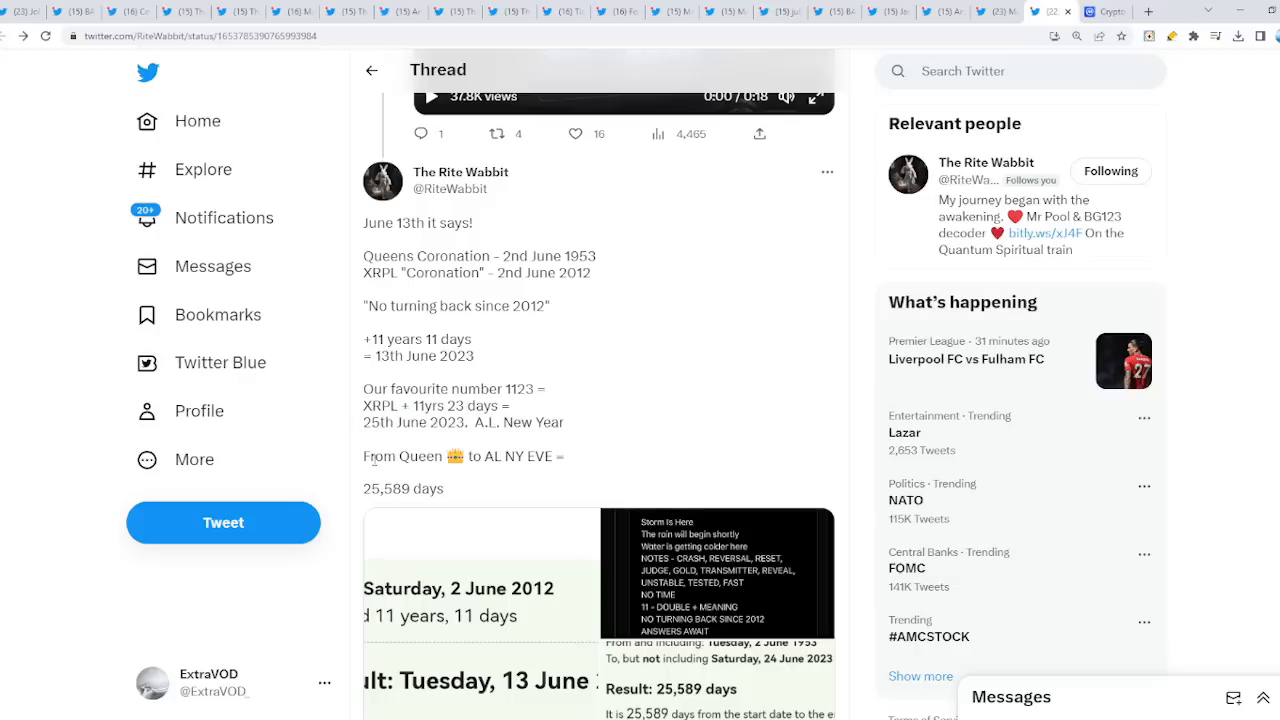
scroll("down", 3)
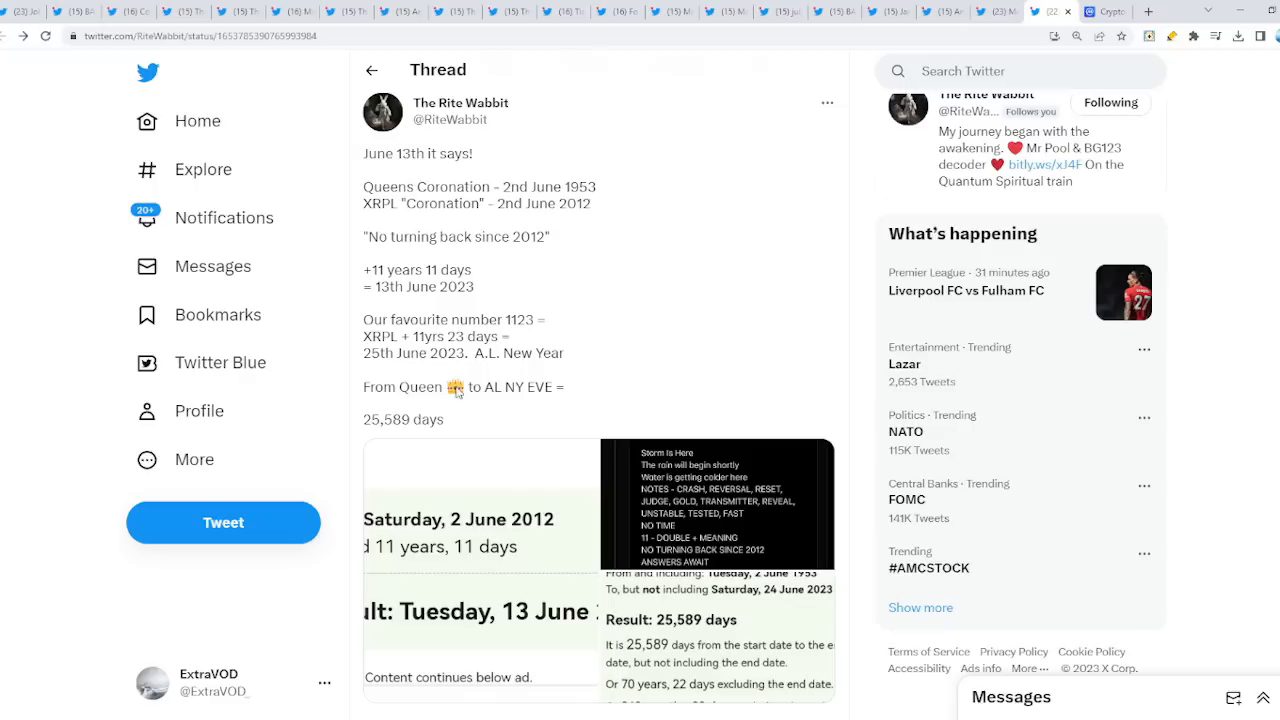
mouse_move(505, 330)
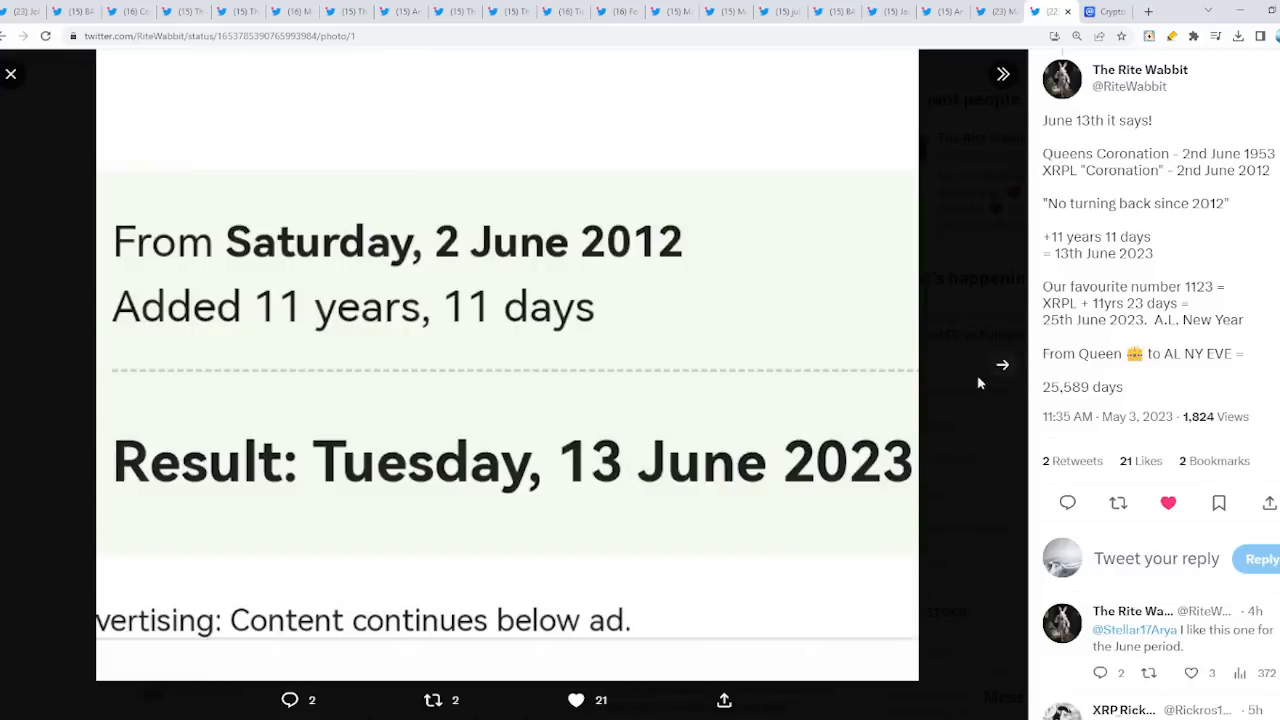
Browse through the tweet's second and third enlarged photos.
left_click(1002, 364)
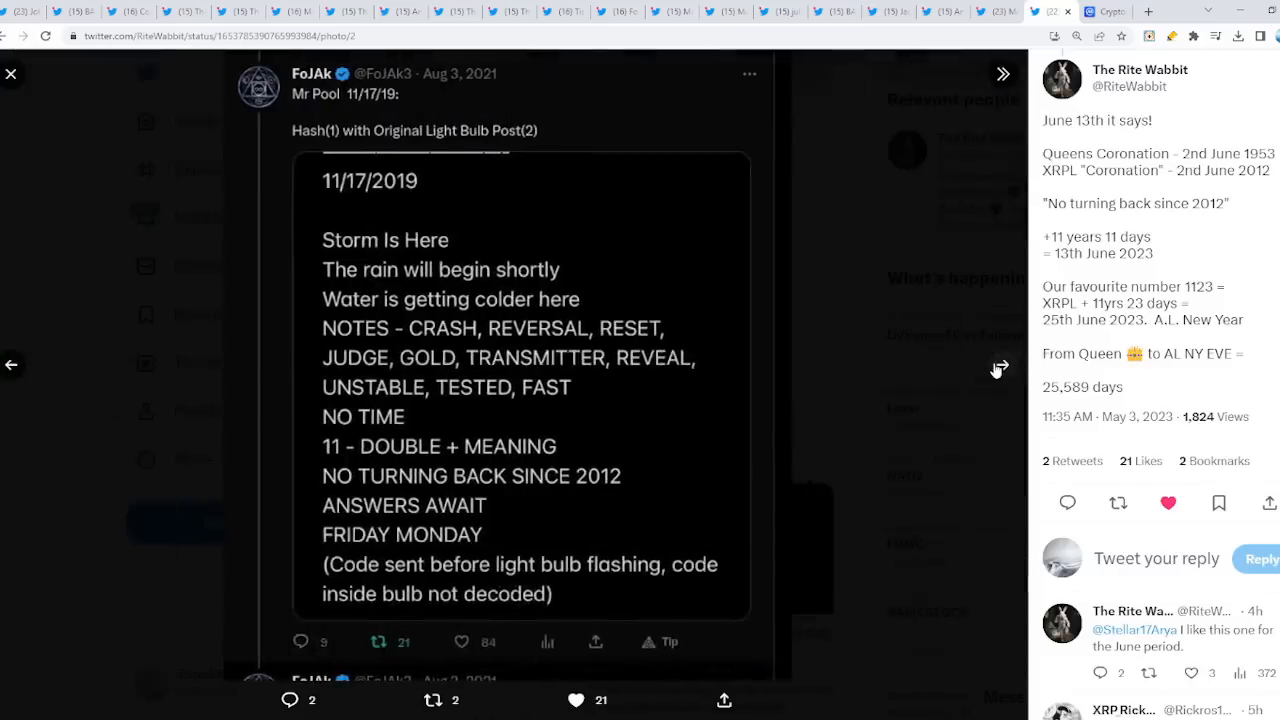
left_click(1003, 73)
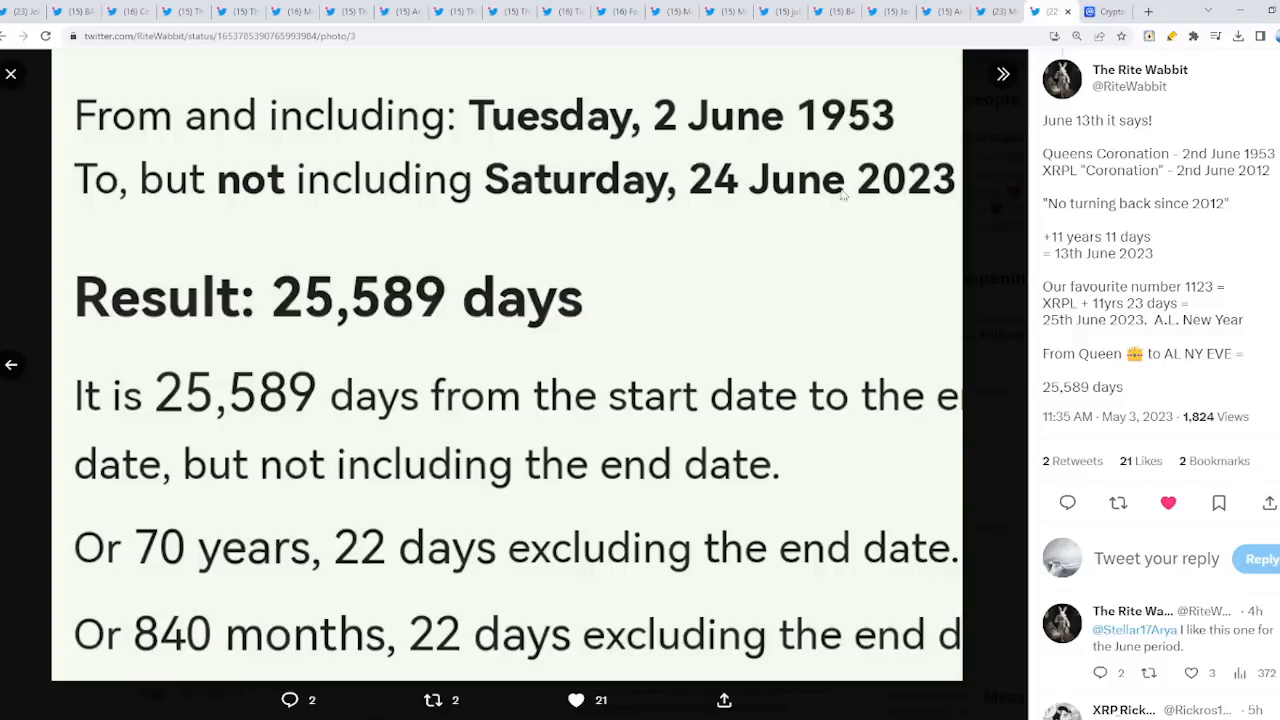
left_click(12, 364)
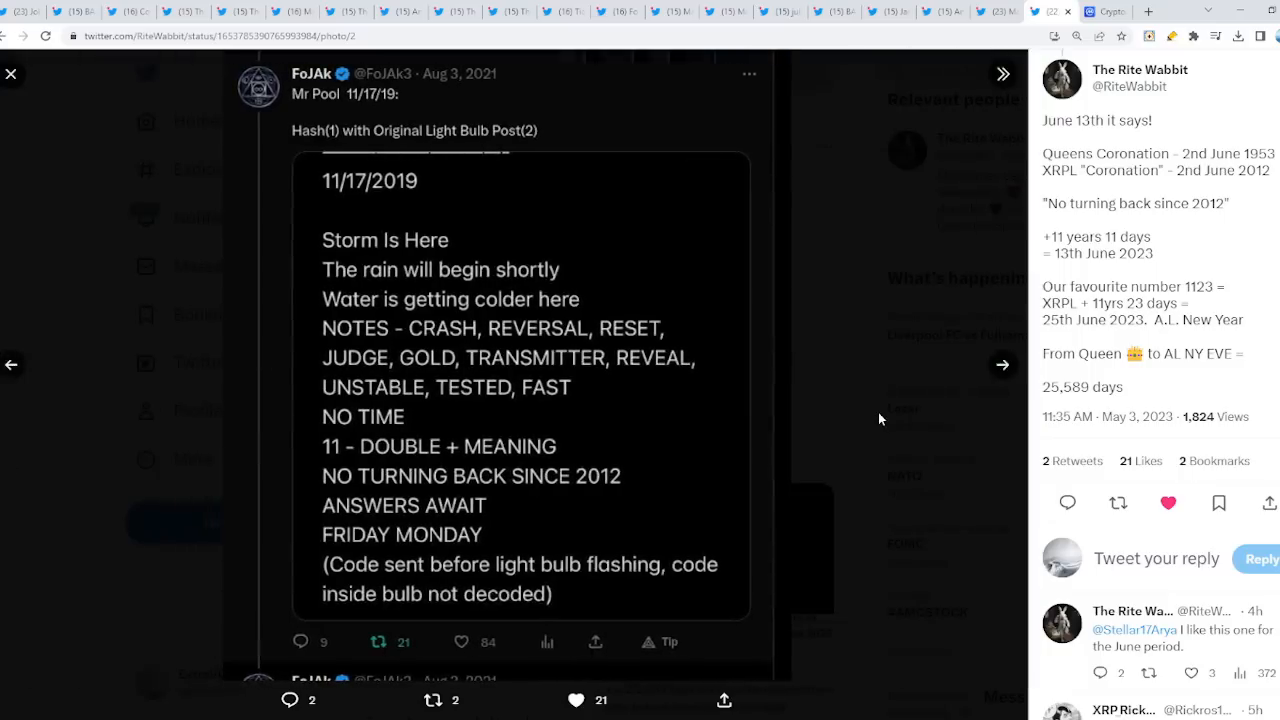
mouse_move(408, 455)
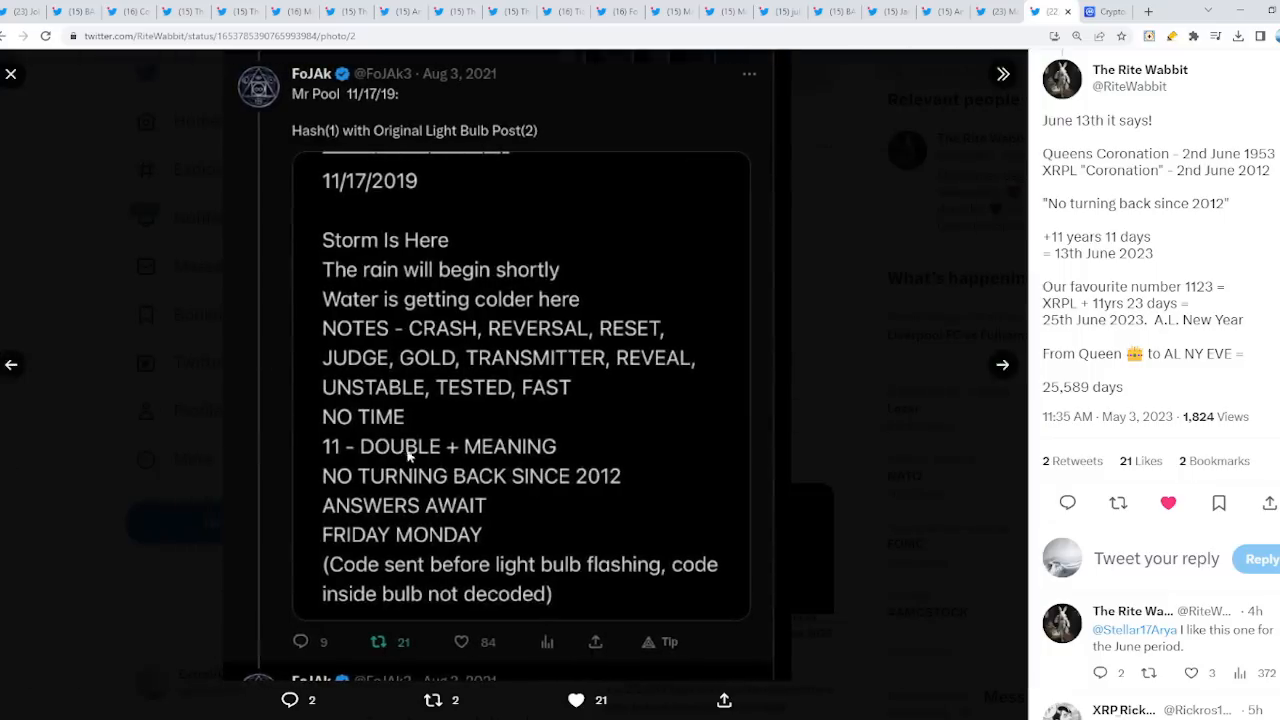
mouse_move(584, 489)
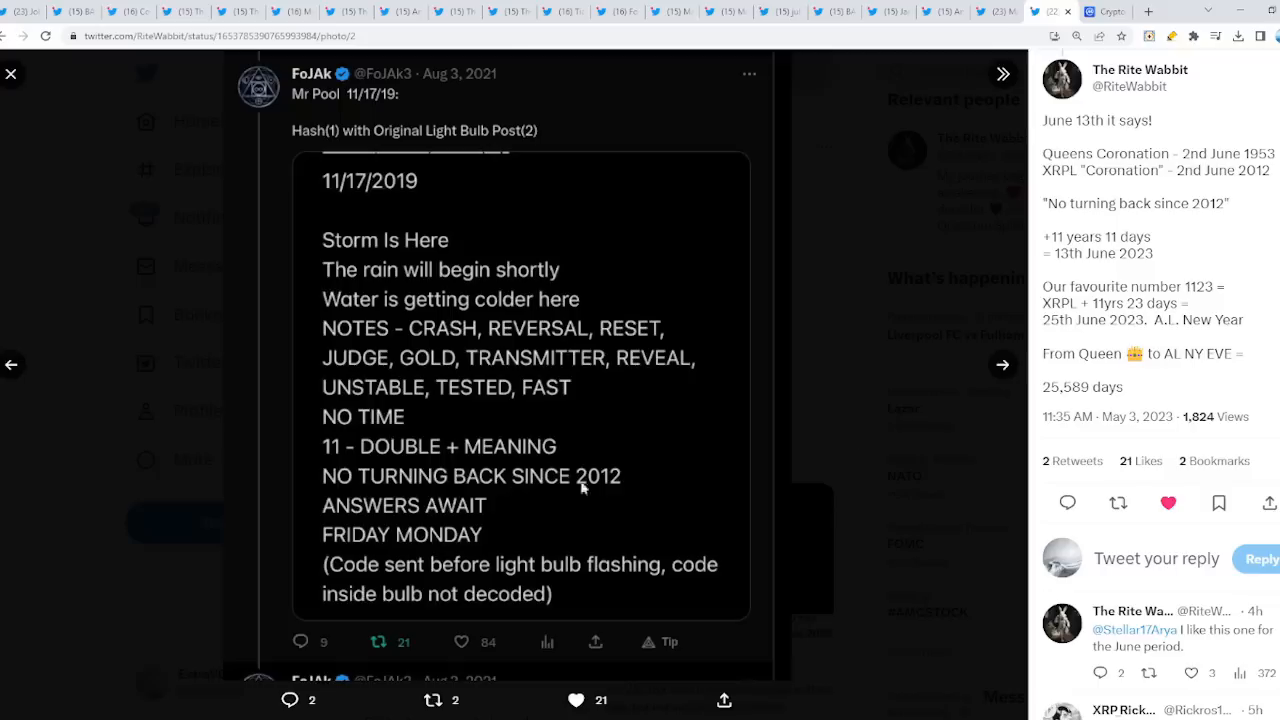
Close the photo viewer, scroll up the June 13th thread, and move to the debt-ceiling tab.
left_click(11, 73)
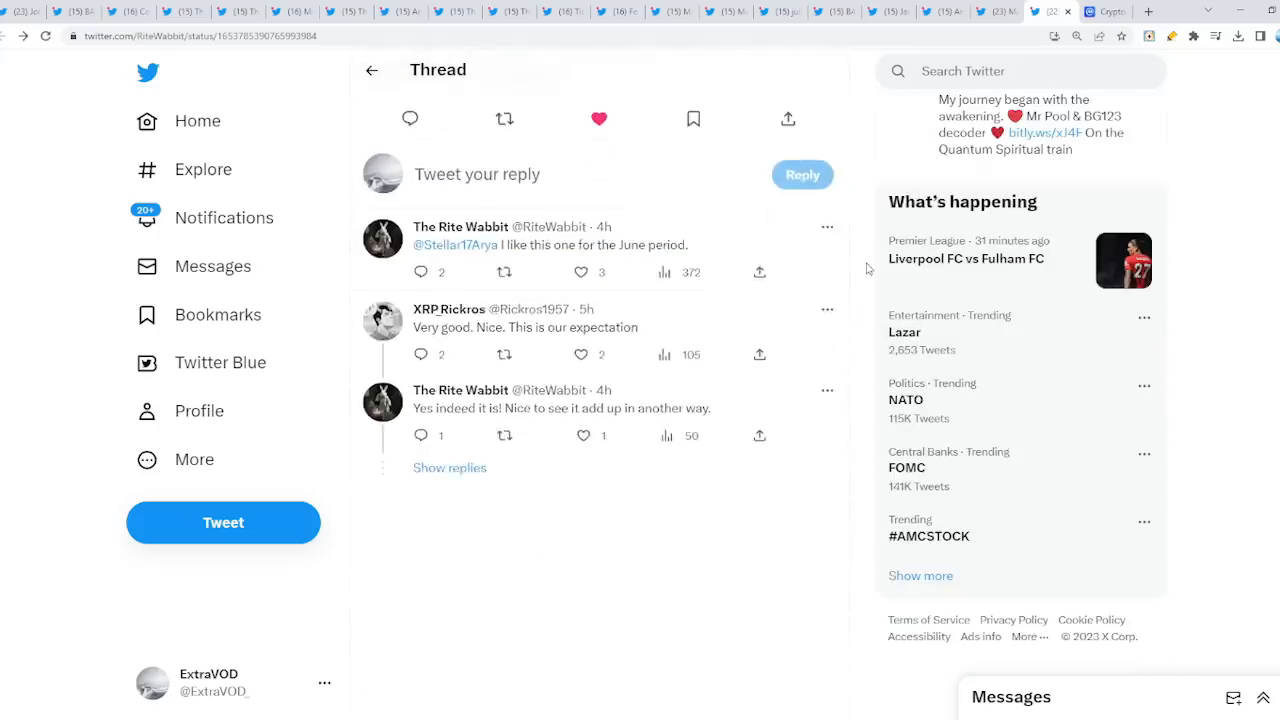
scroll("up", 3)
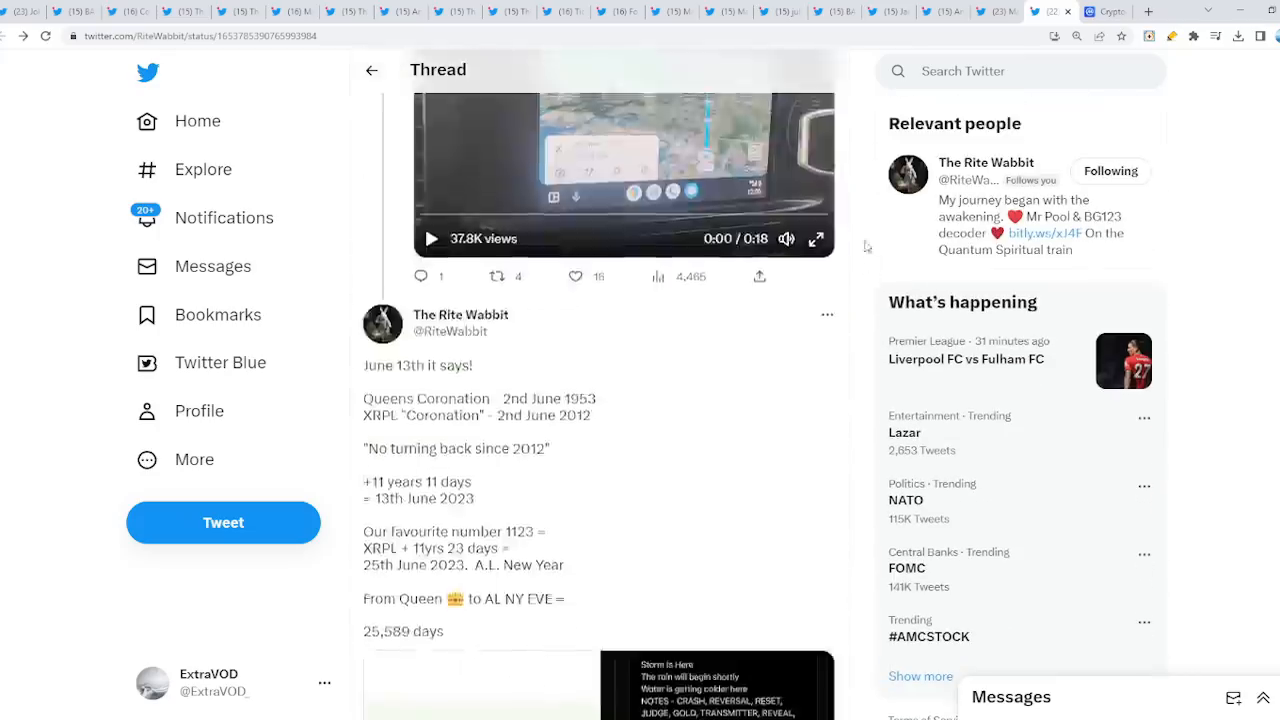
left_click(950, 11)
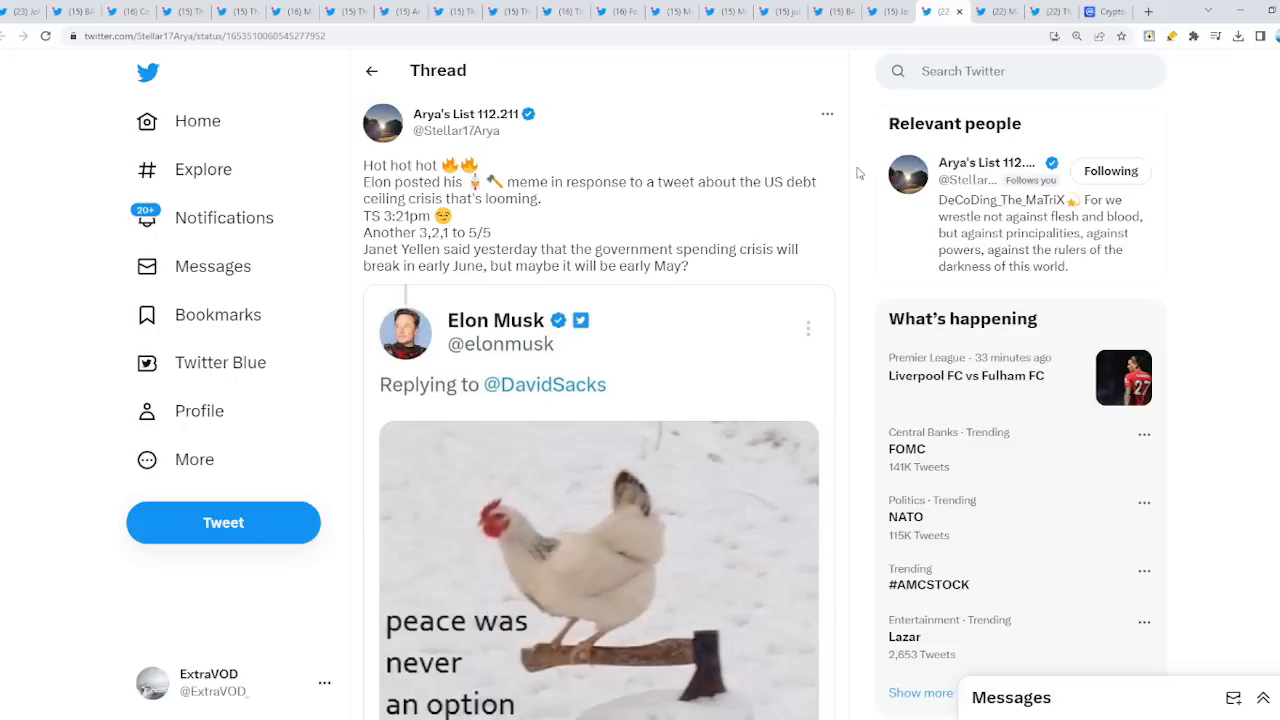
Enlarge the quoted 'peace was never an option' meme and scroll through its replies.
scroll("down", 3)
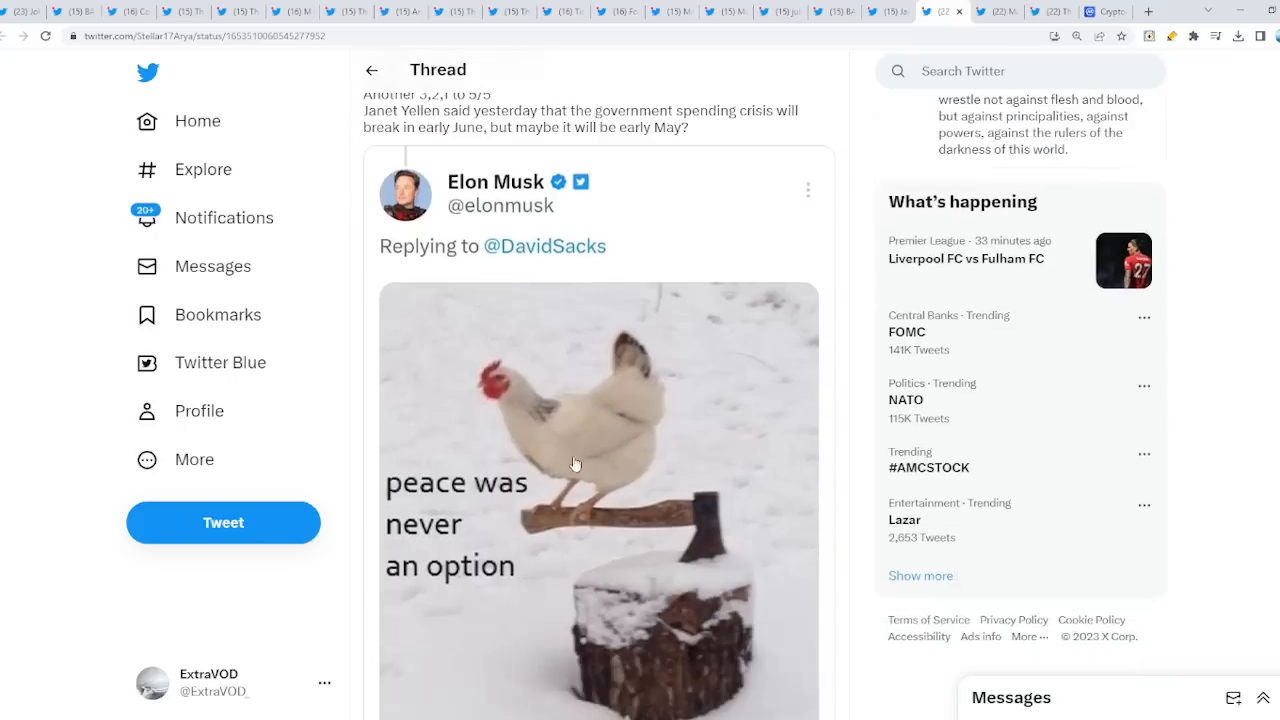
scroll("up", 3)
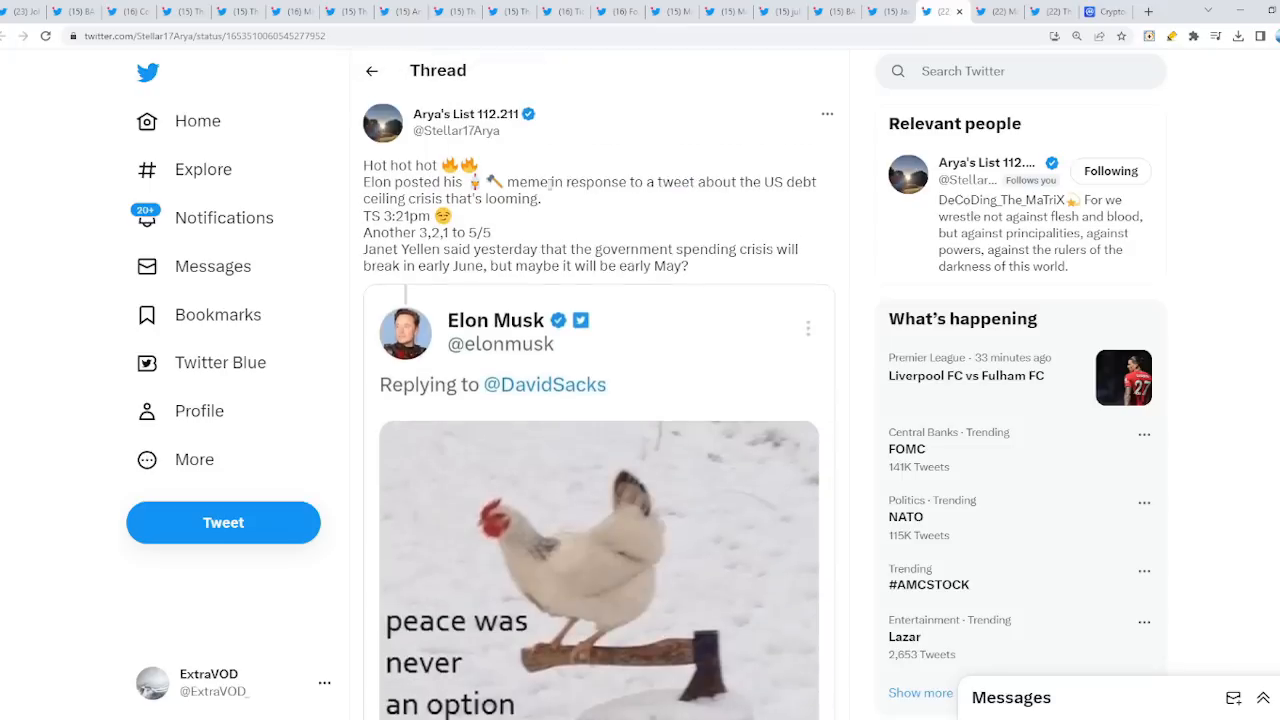
left_click(598, 570)
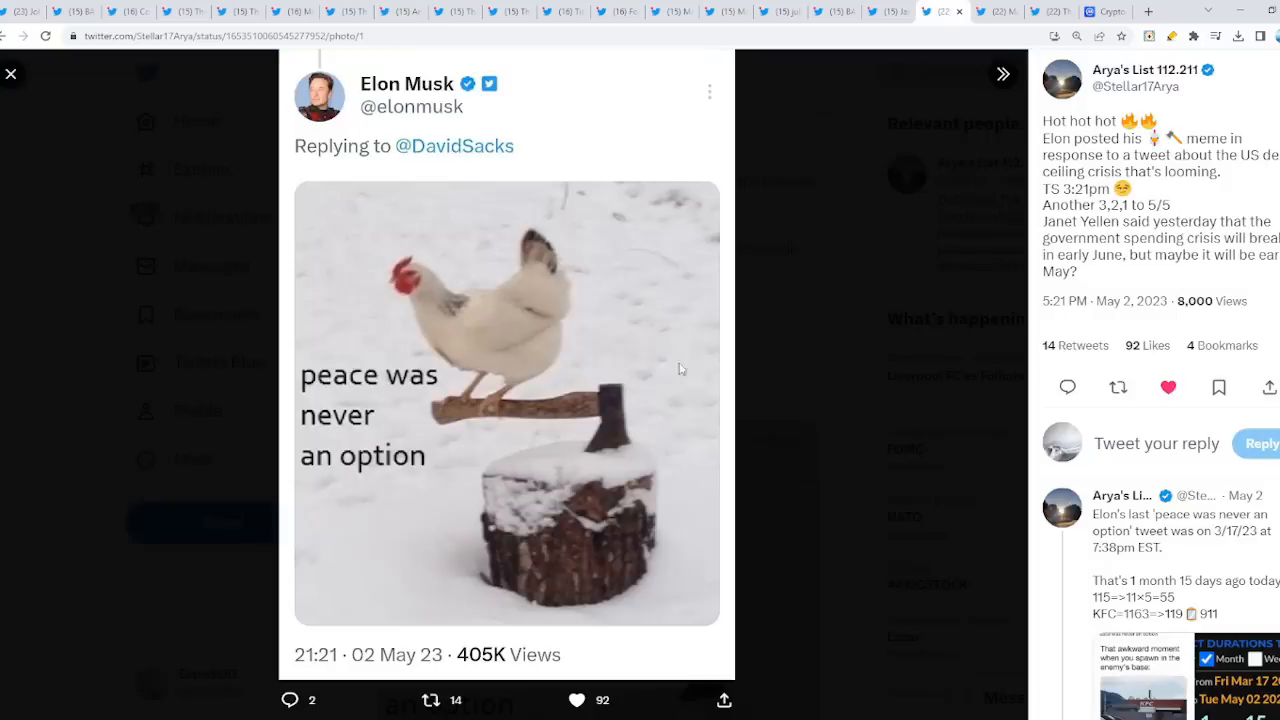
mouse_move(868, 414)
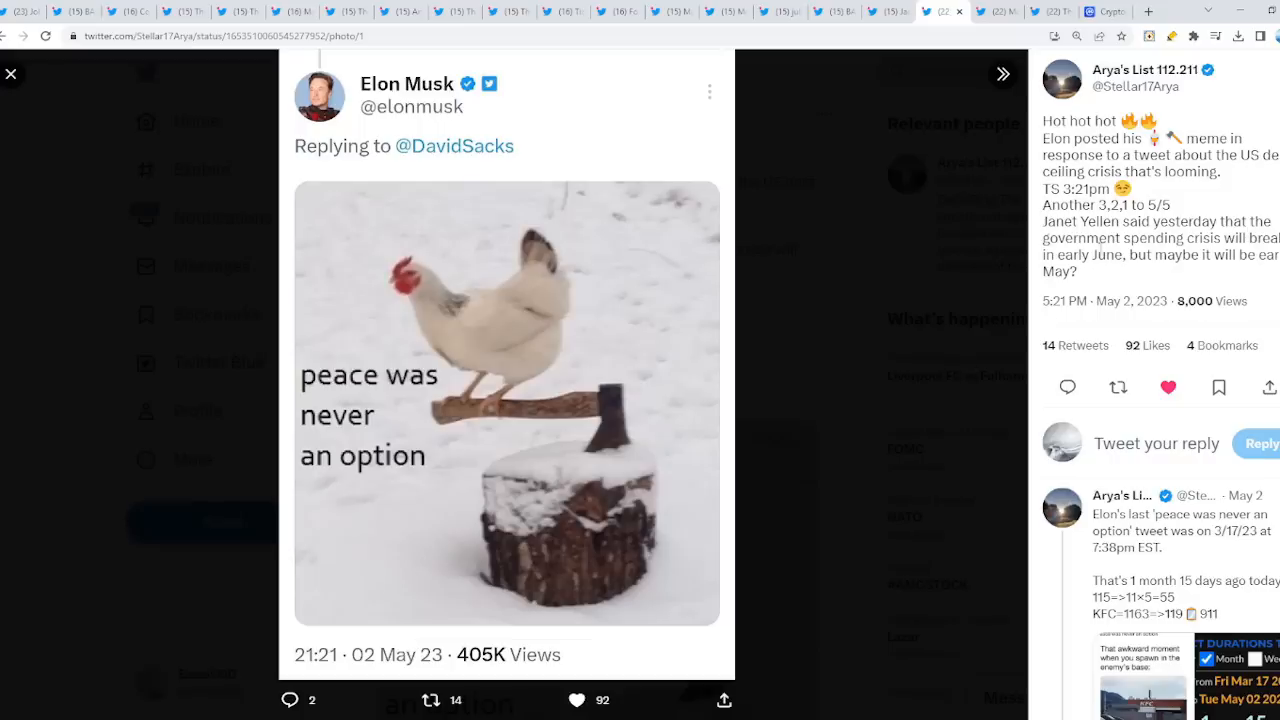
mouse_move(1162, 195)
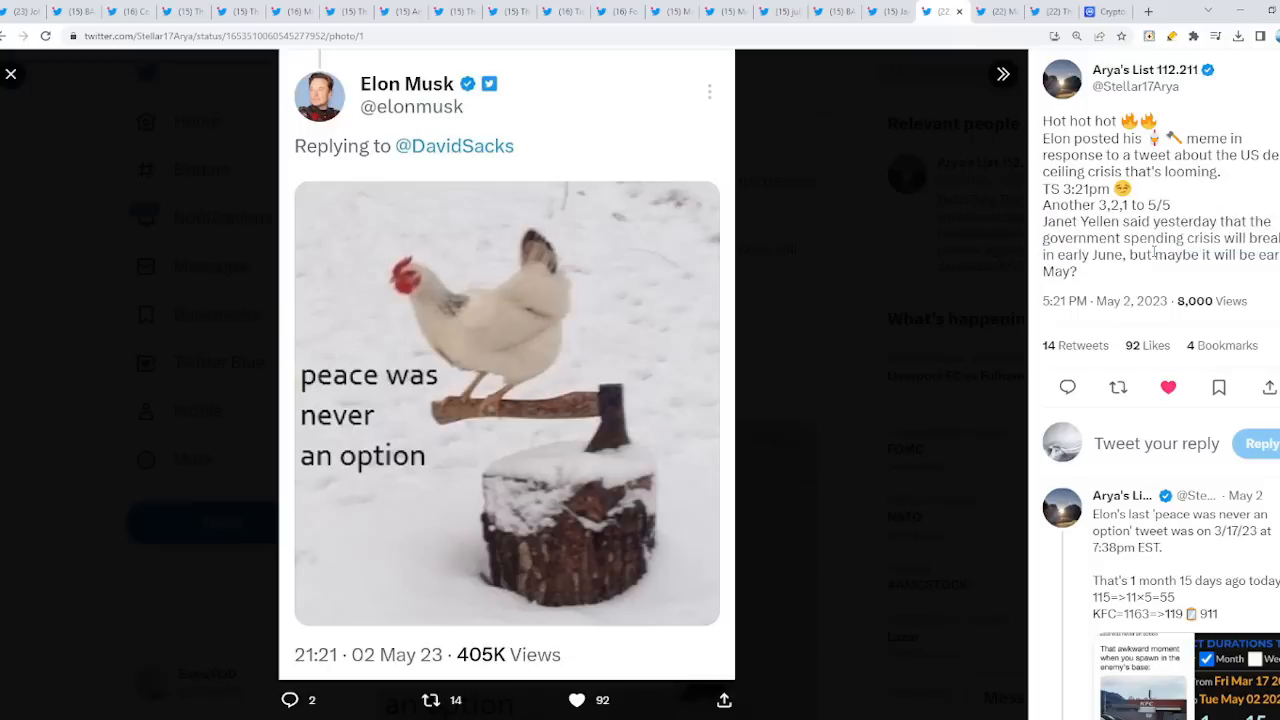
mouse_move(1093, 268)
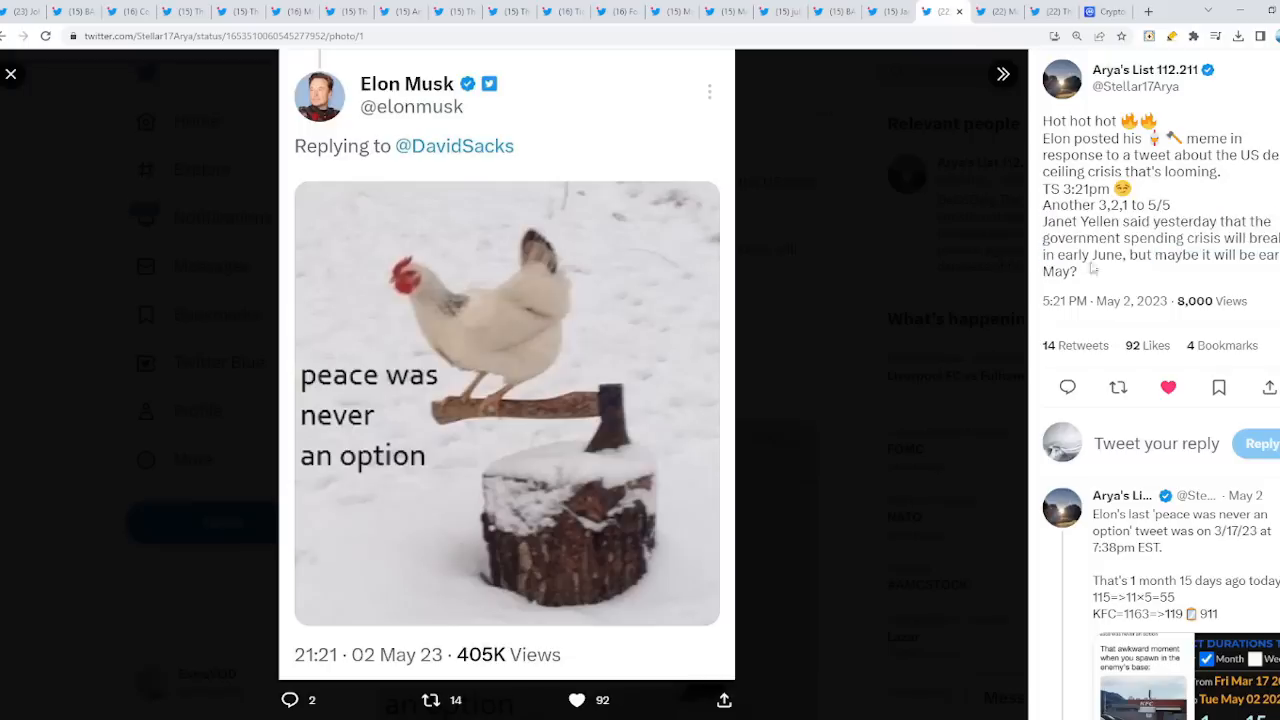
scroll("down", 3)
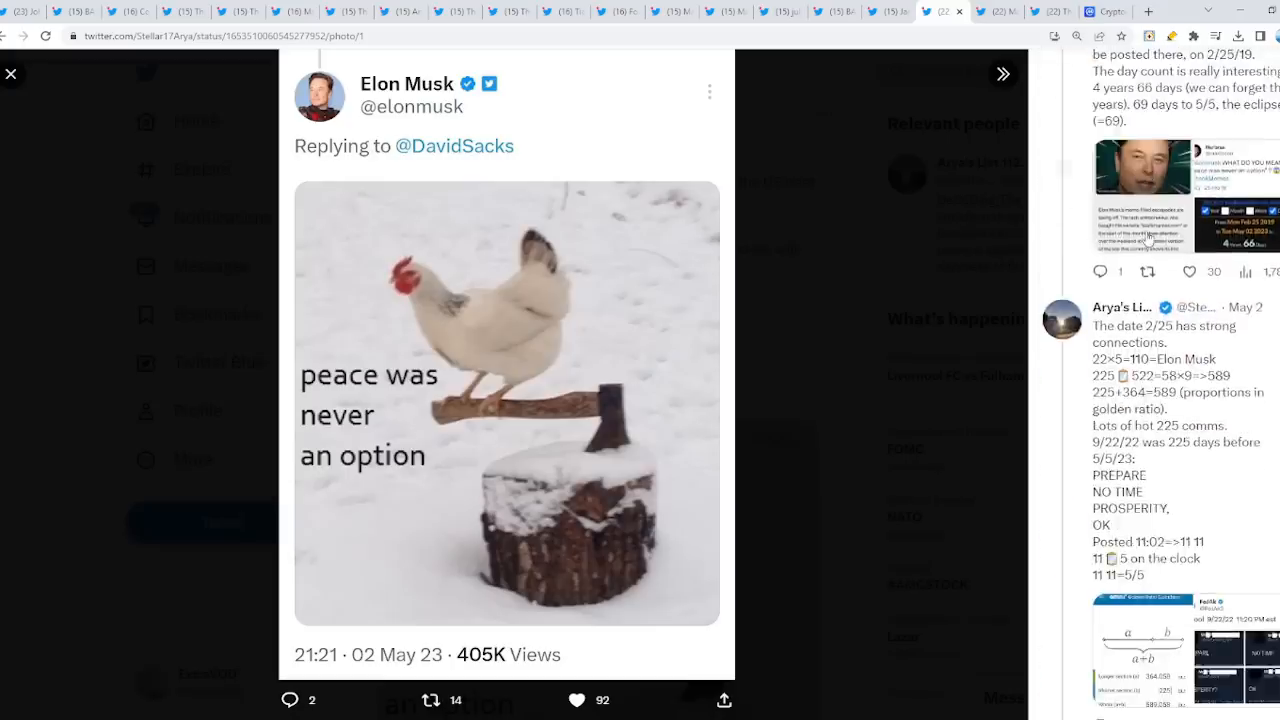
scroll("down", 3)
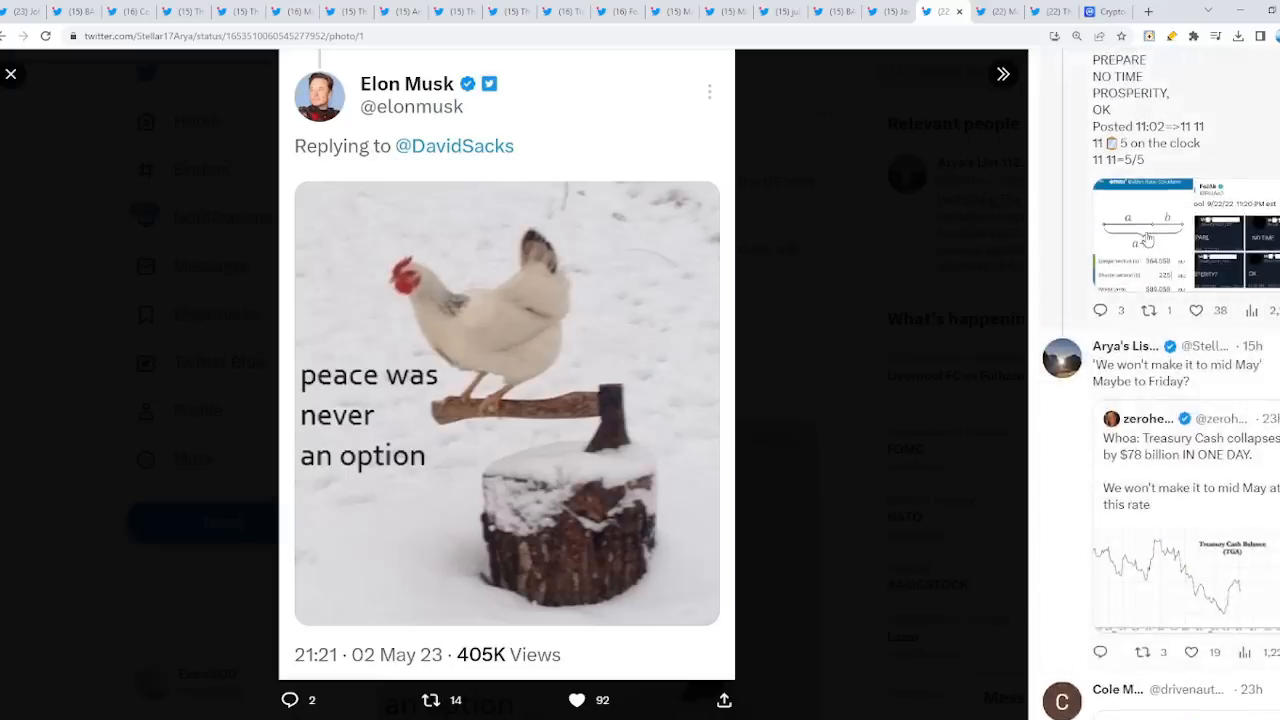
scroll("down", 3)
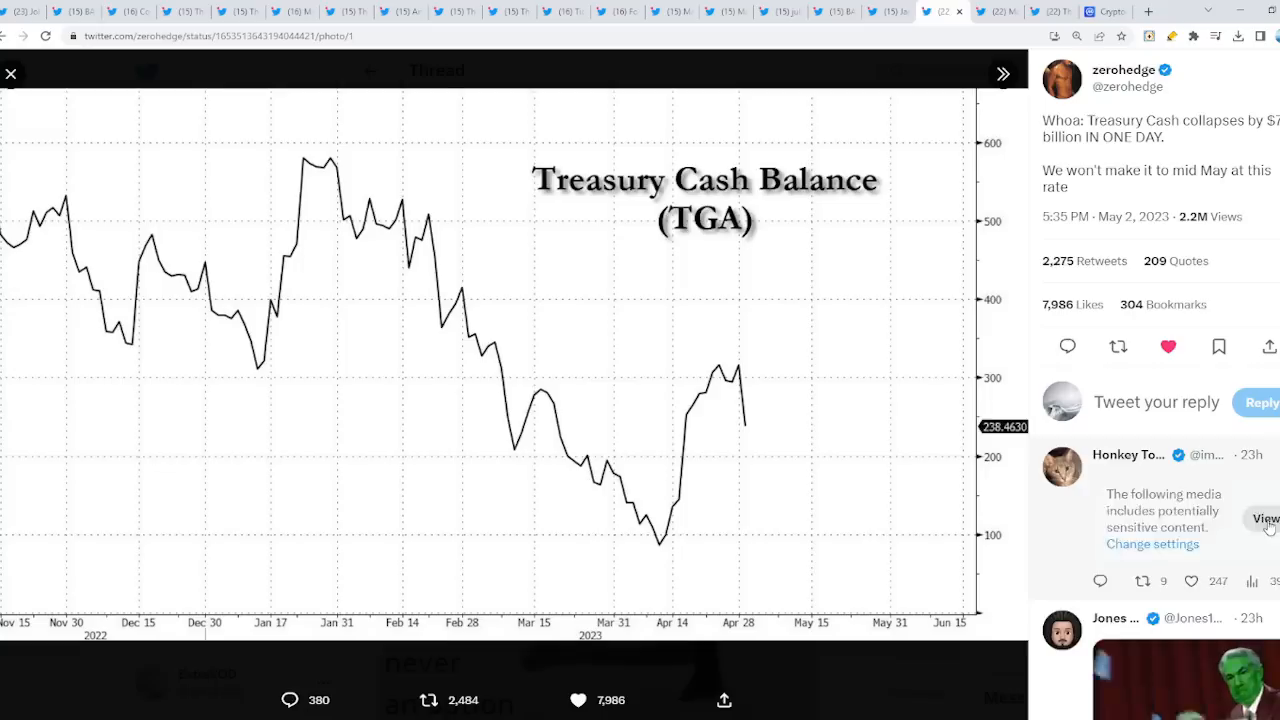
Reveal the sensitive reply and scroll the Treasury chart replies, then go to the banking-collapse tab.
left_click(1265, 519)
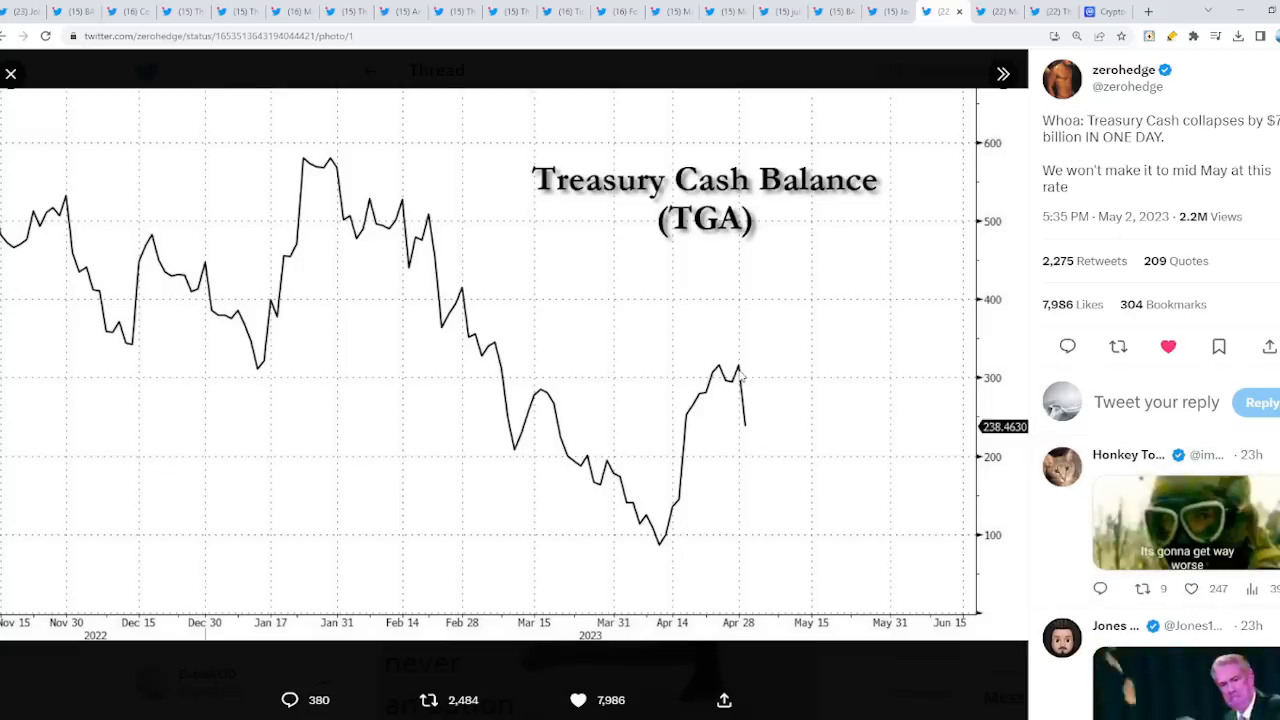
mouse_move(505, 375)
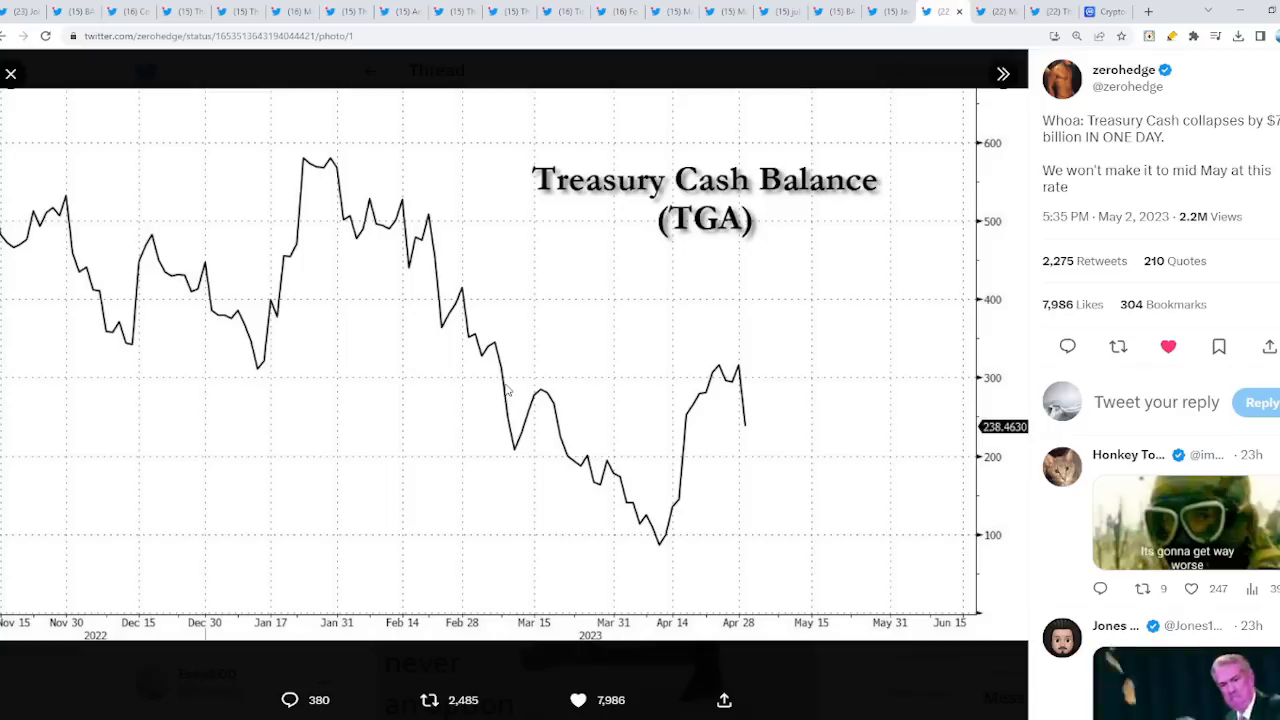
scroll("down", 3)
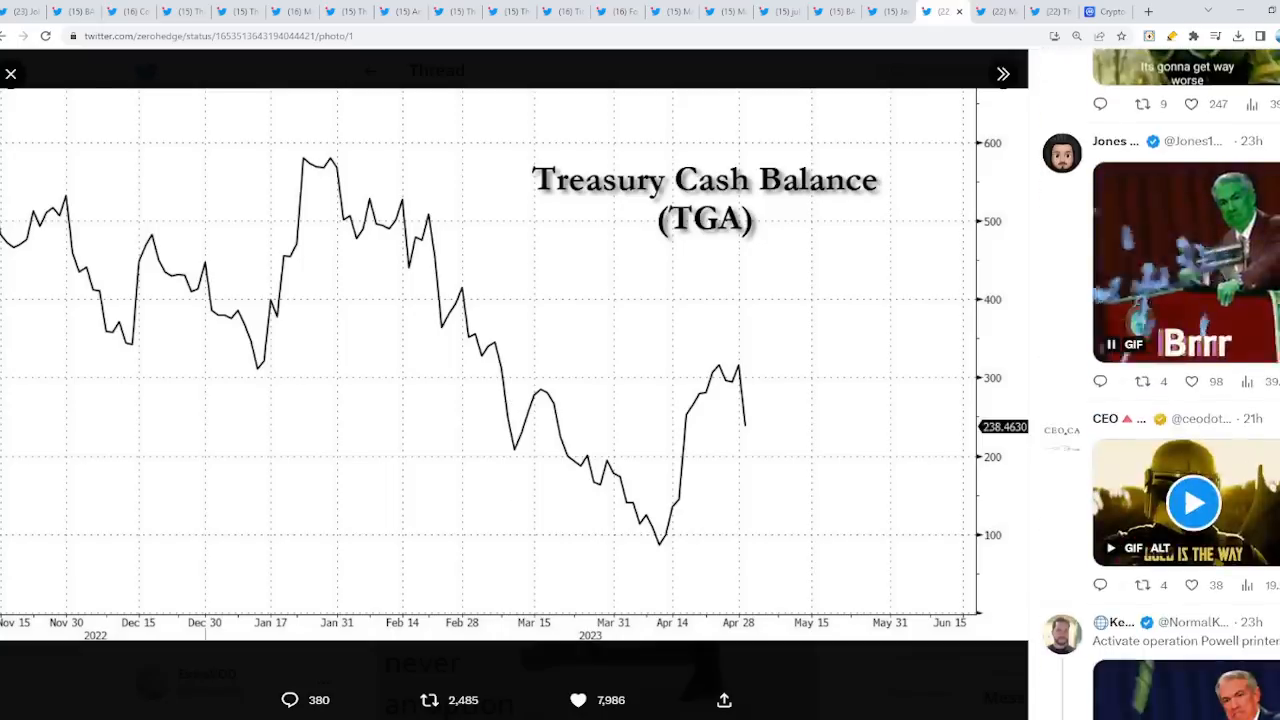
scroll("up", 3)
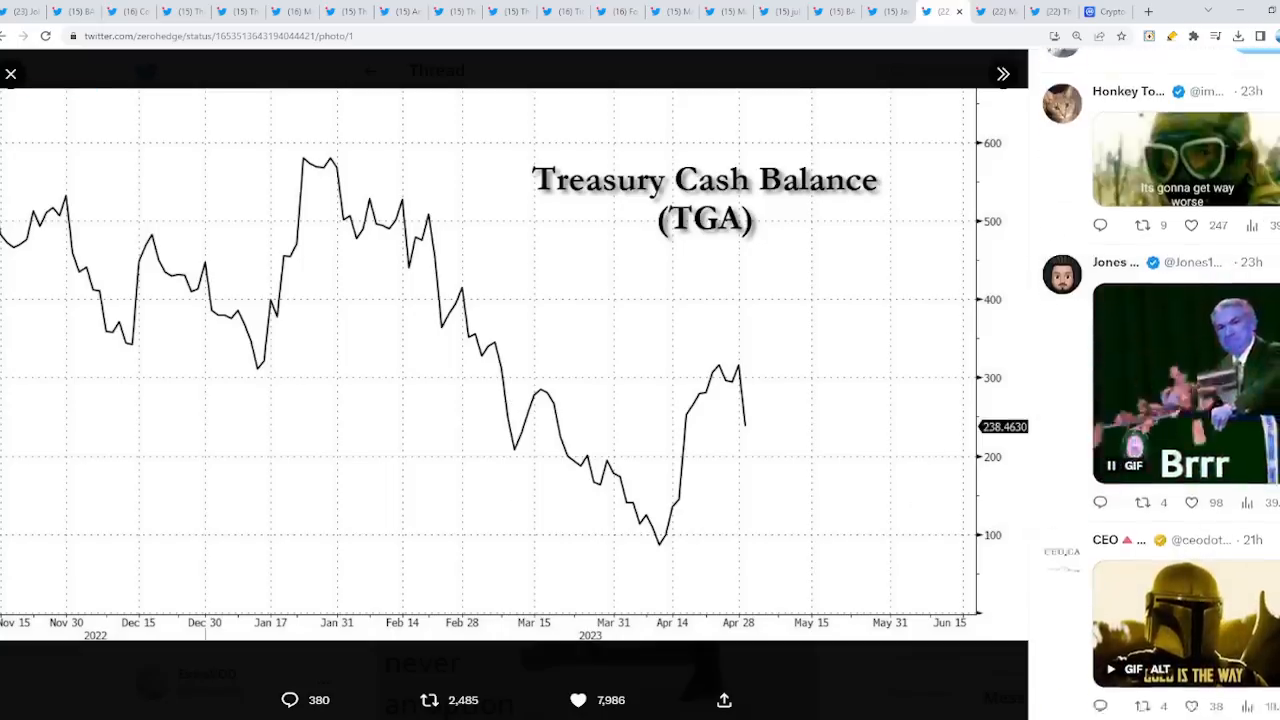
scroll("down", 3)
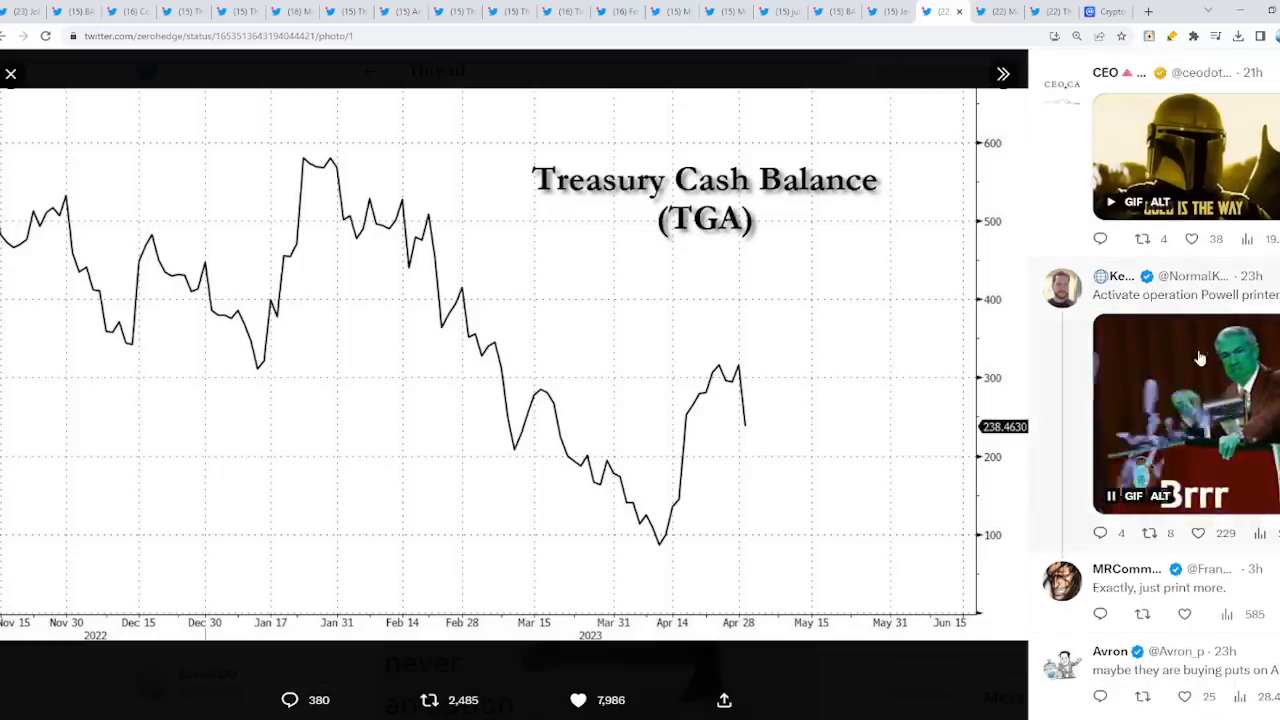
scroll("down", 3)
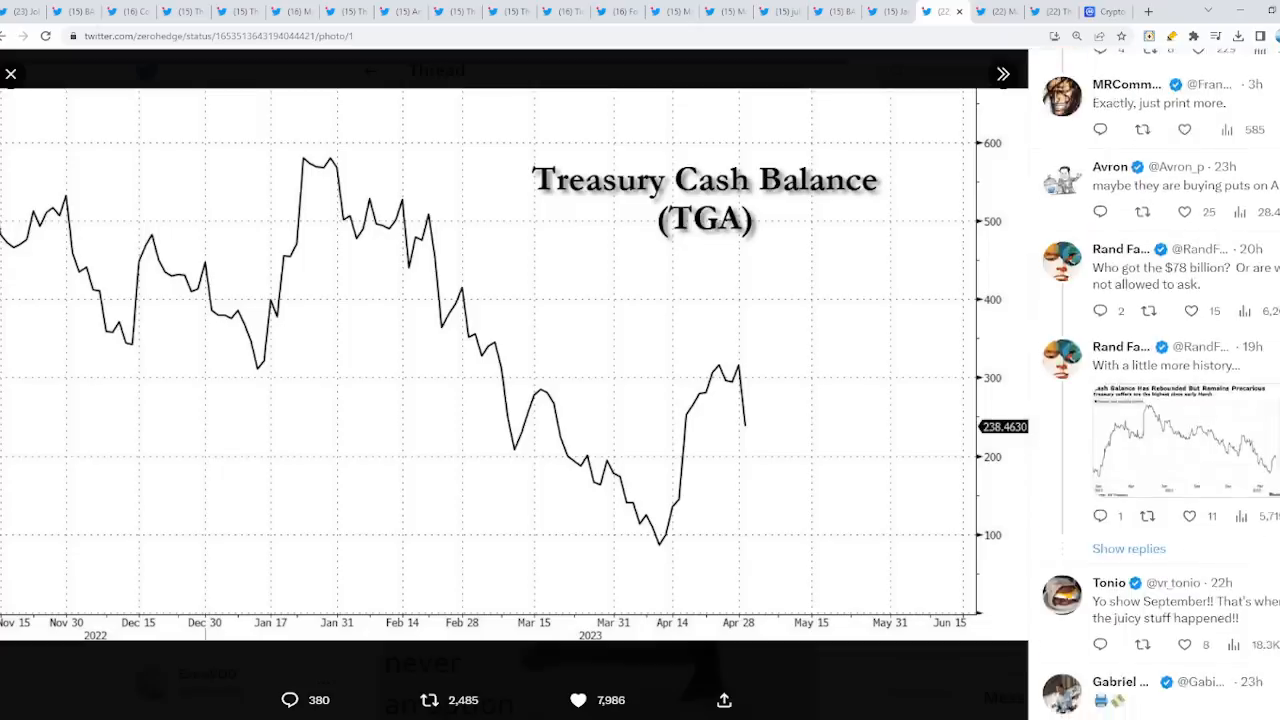
left_click(11, 73)
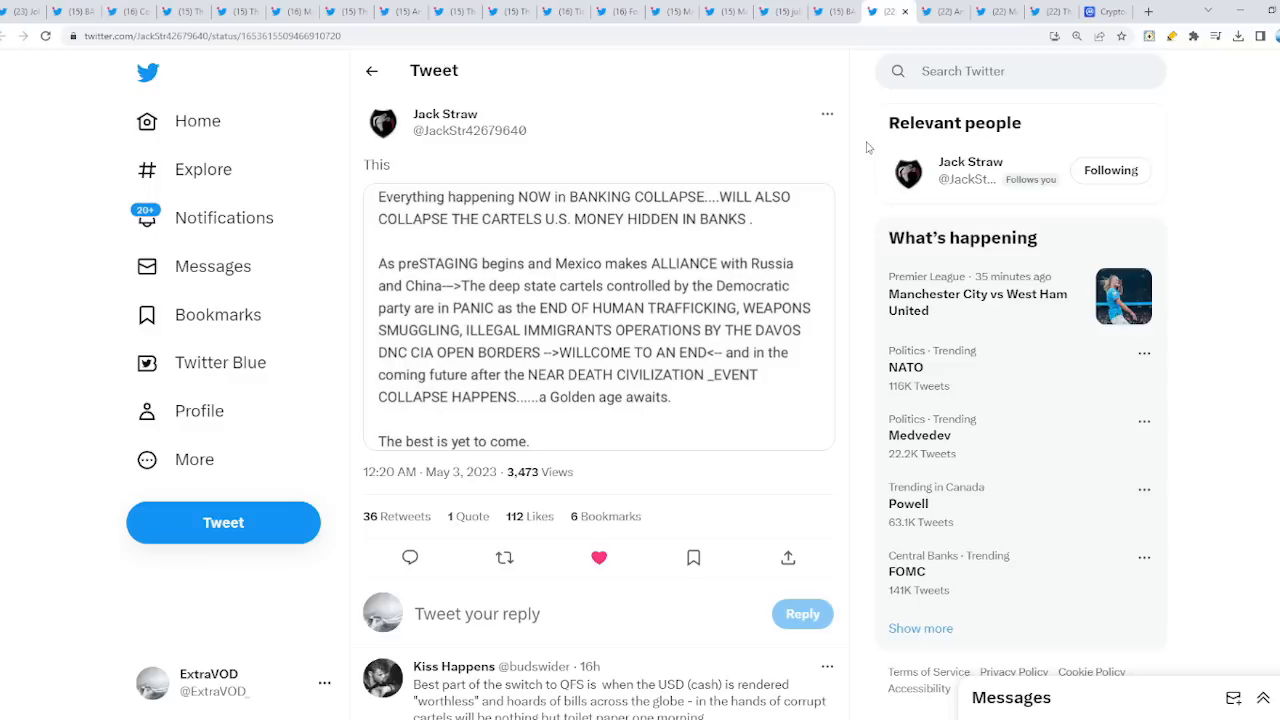
Enlarge Jack Straw's banking-collapse text image, then close the viewer.
left_click(597, 318)
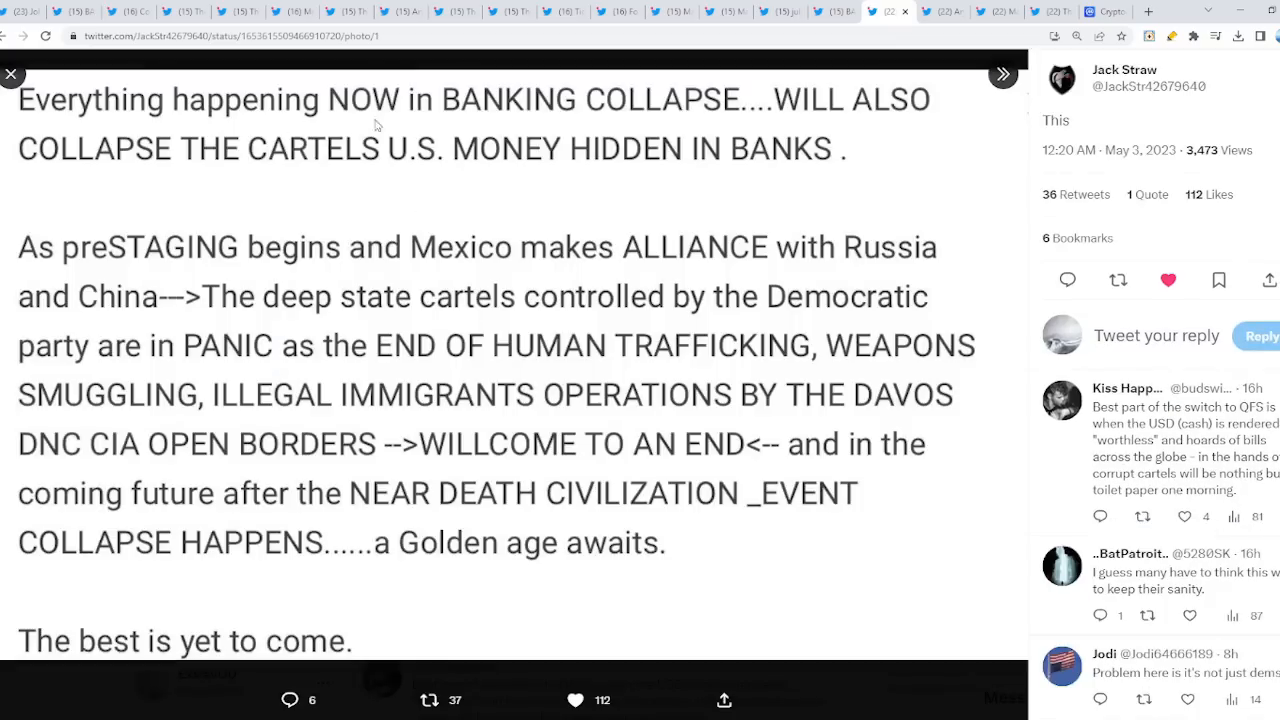
mouse_move(156, 190)
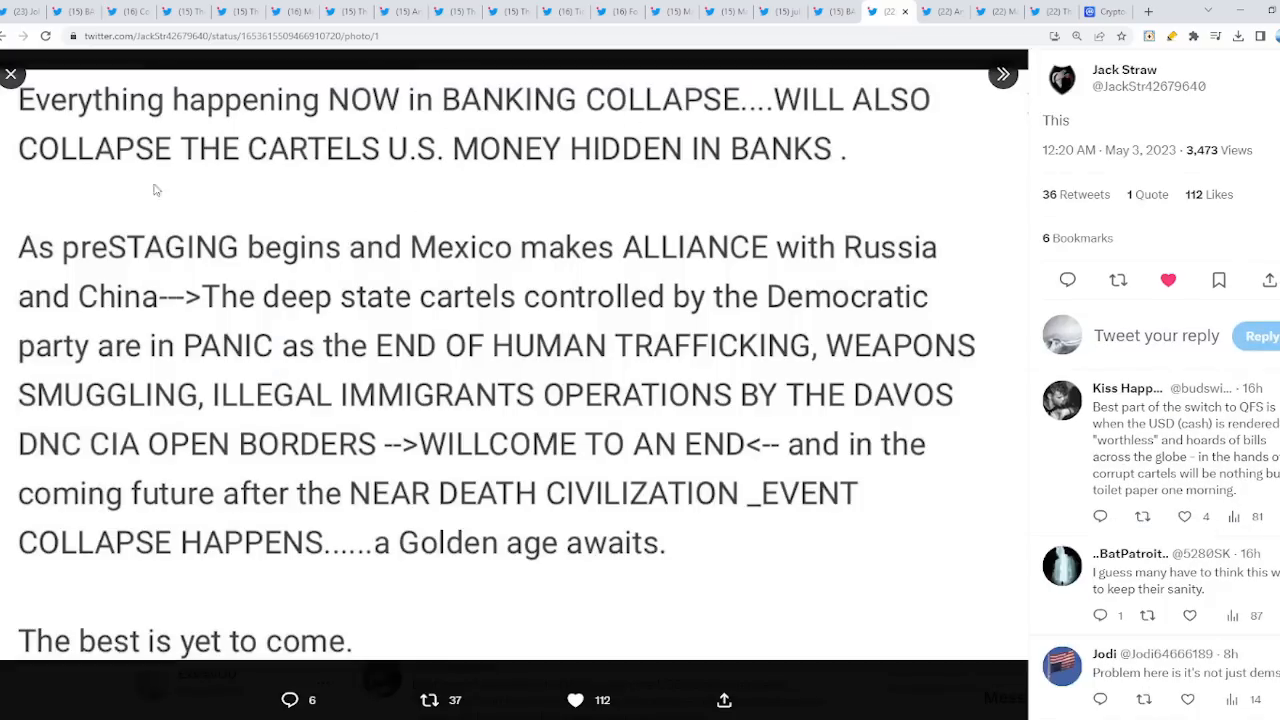
mouse_move(681, 190)
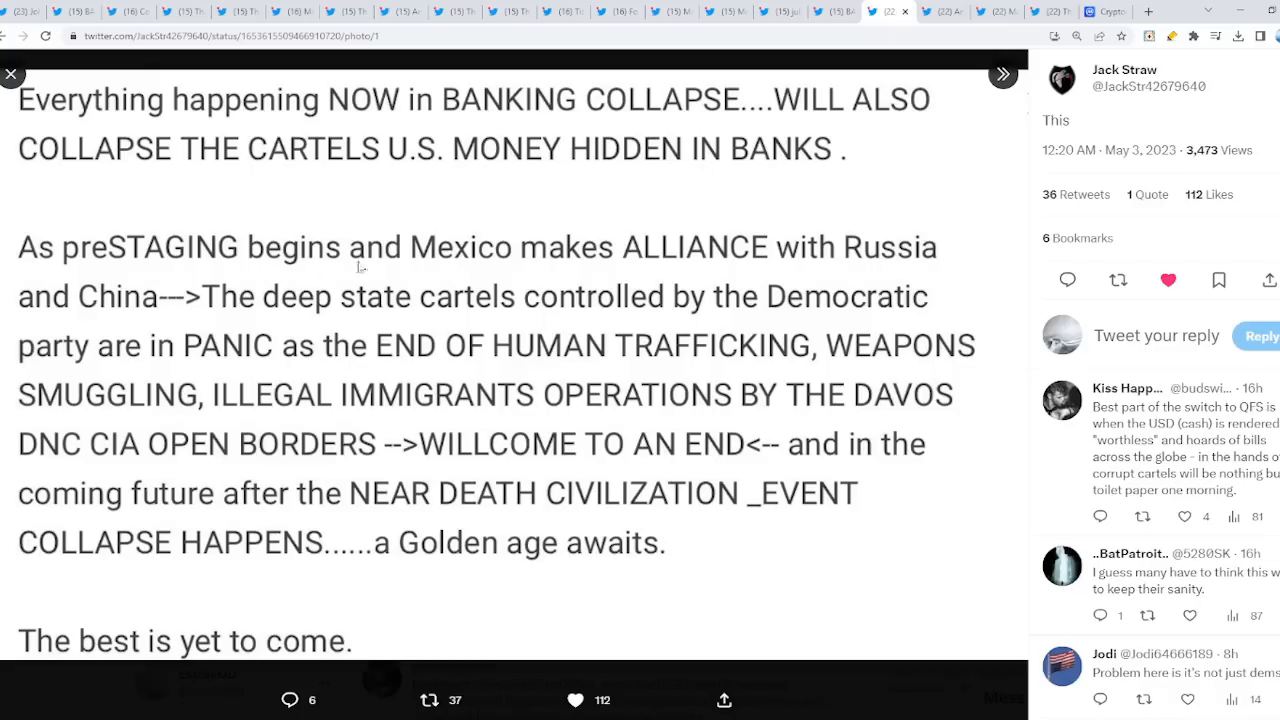
mouse_move(843, 270)
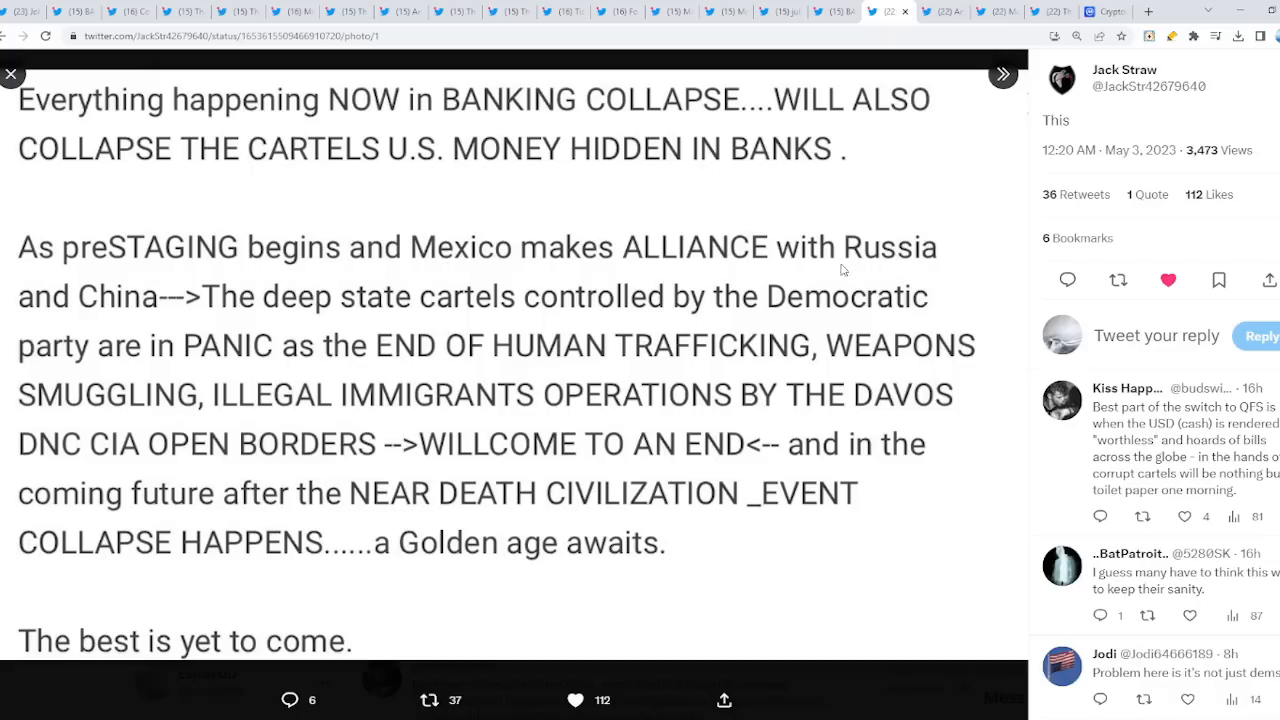
mouse_move(465, 328)
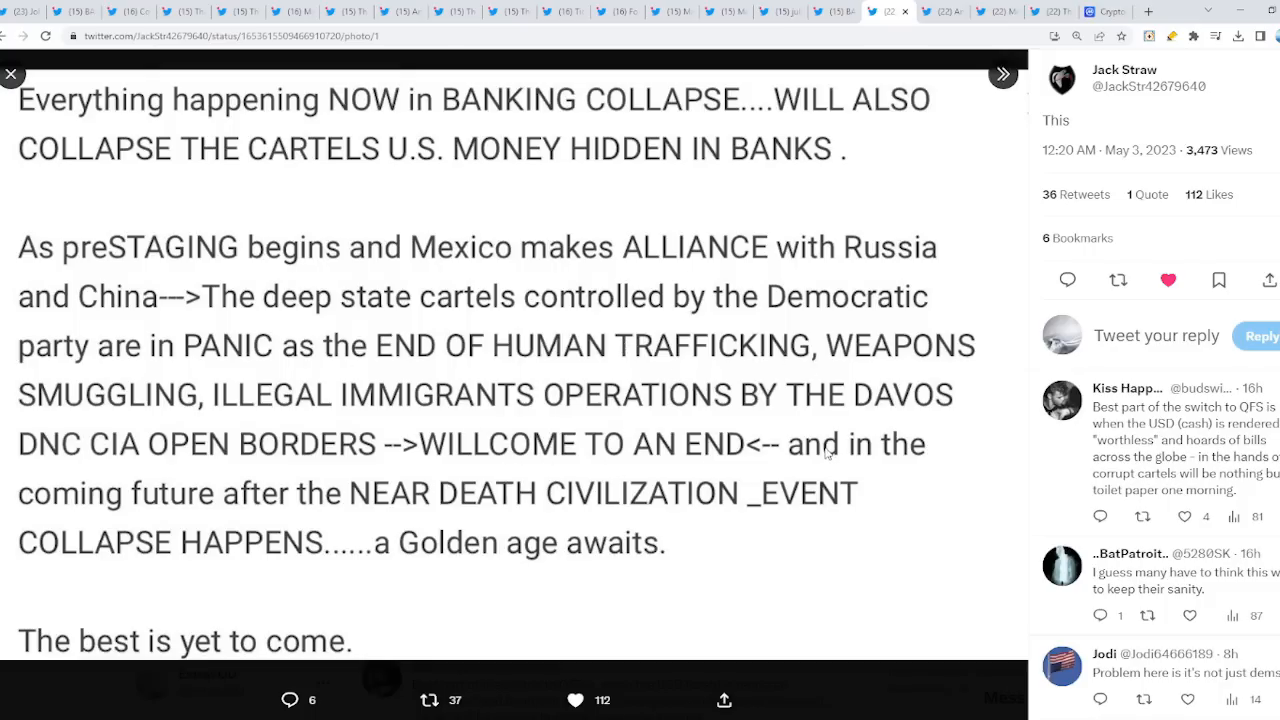
mouse_move(678, 461)
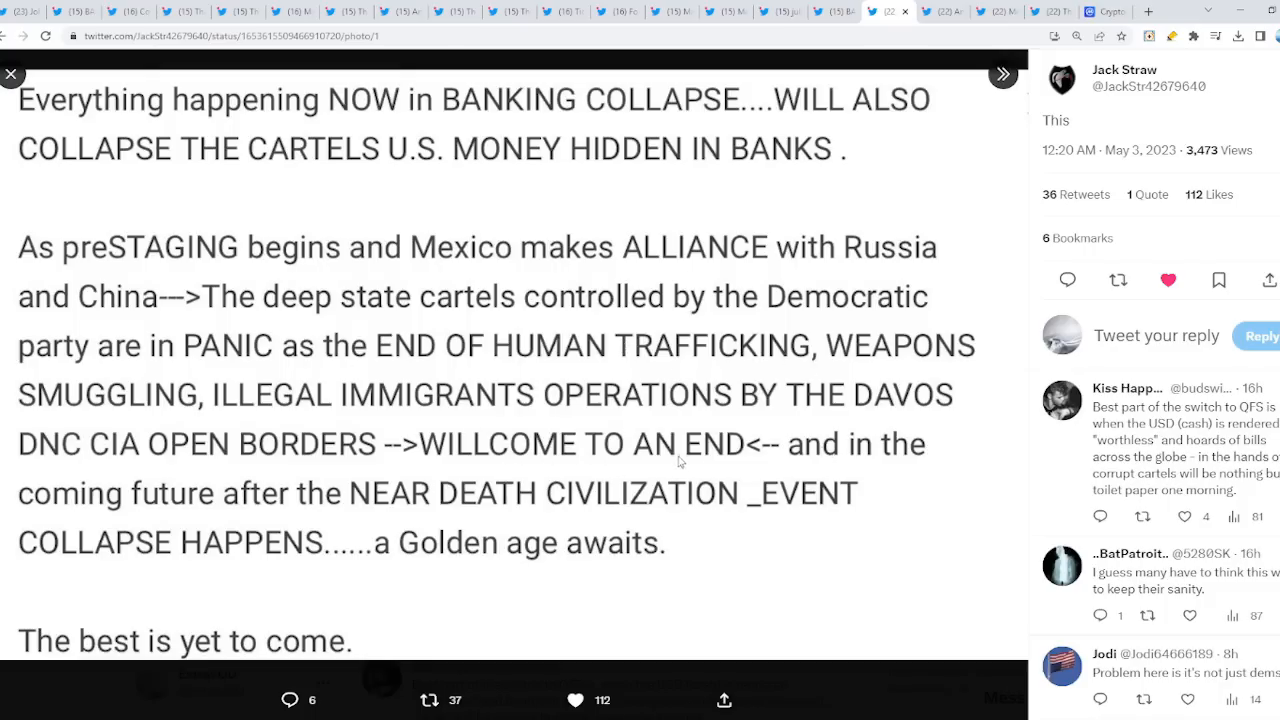
mouse_move(390, 513)
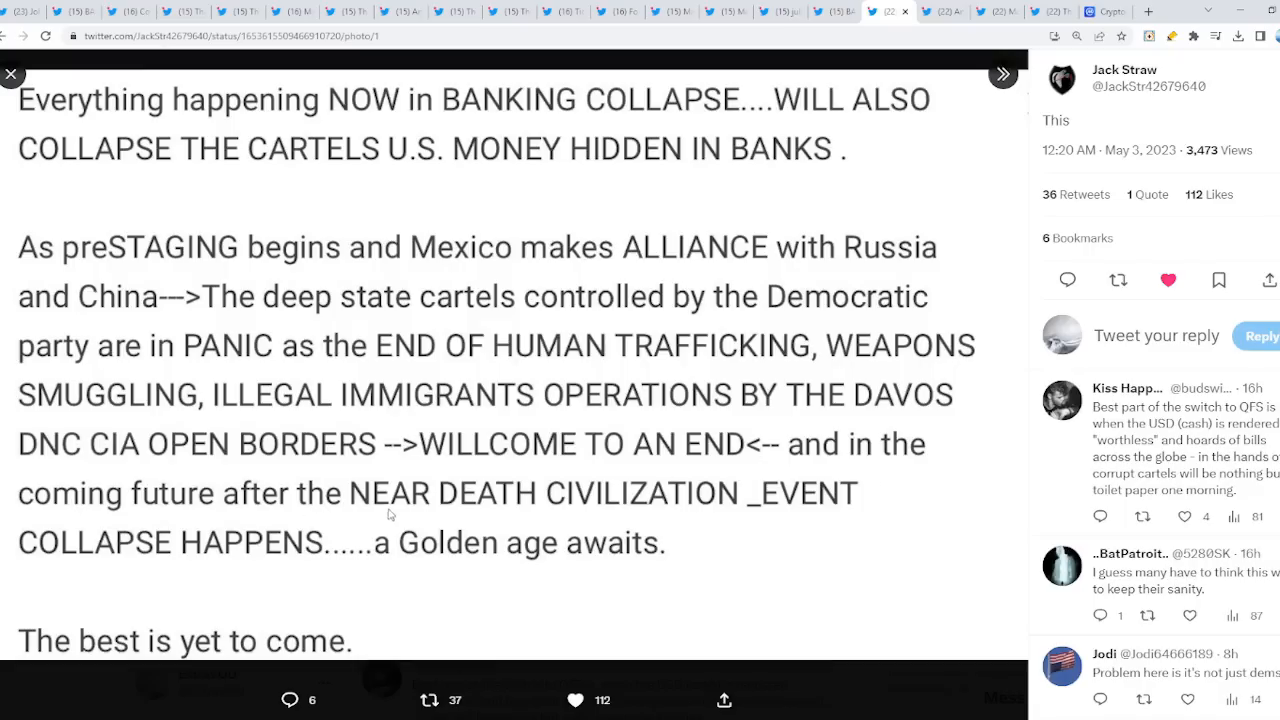
mouse_move(720, 527)
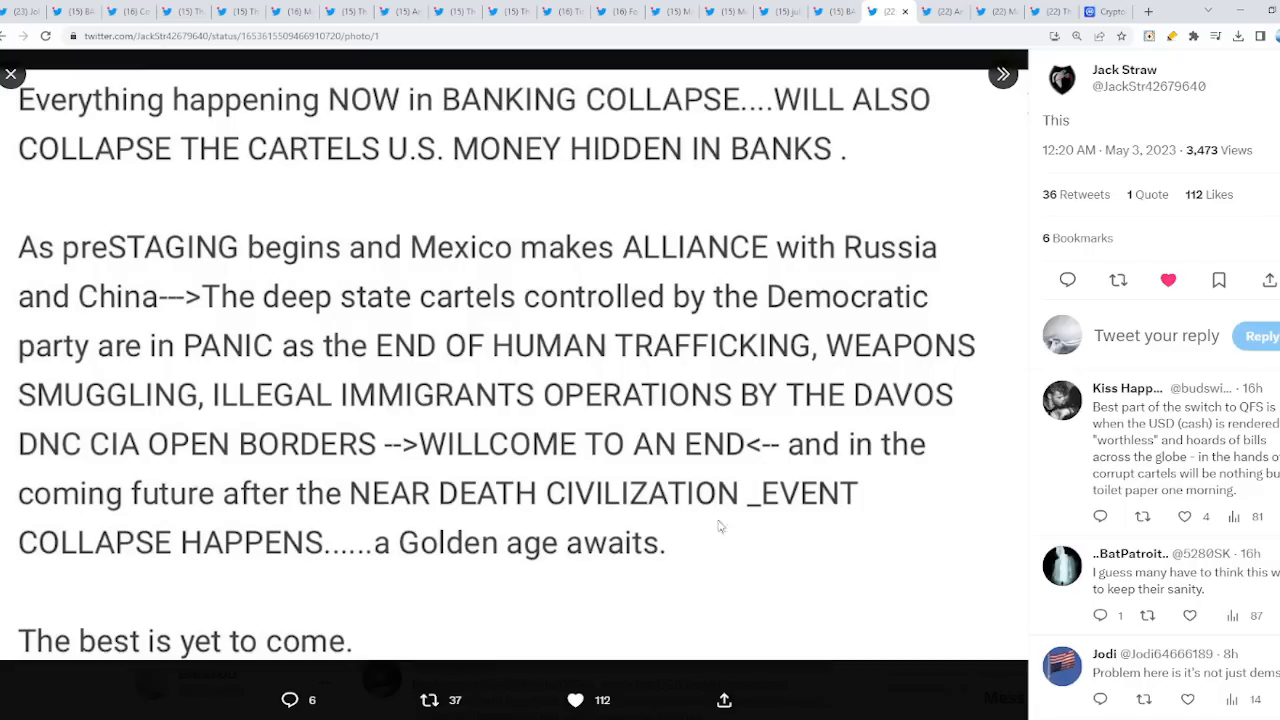
mouse_move(290, 568)
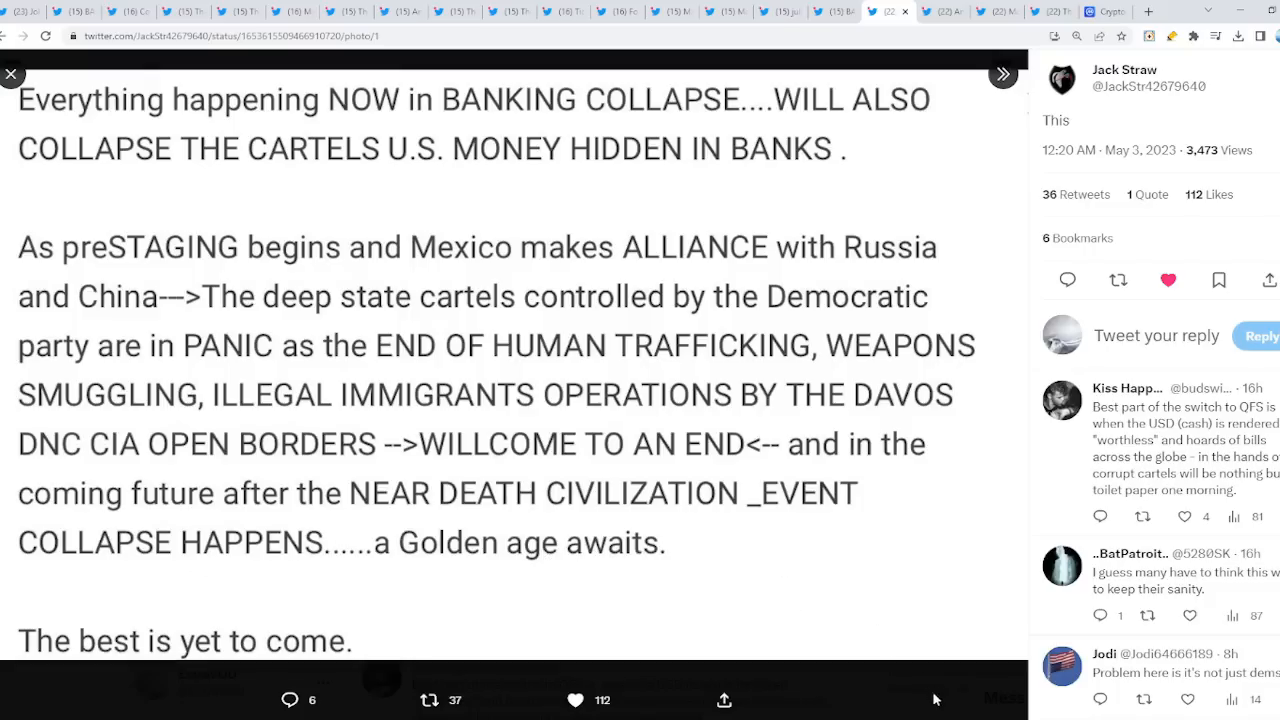
left_click(11, 74)
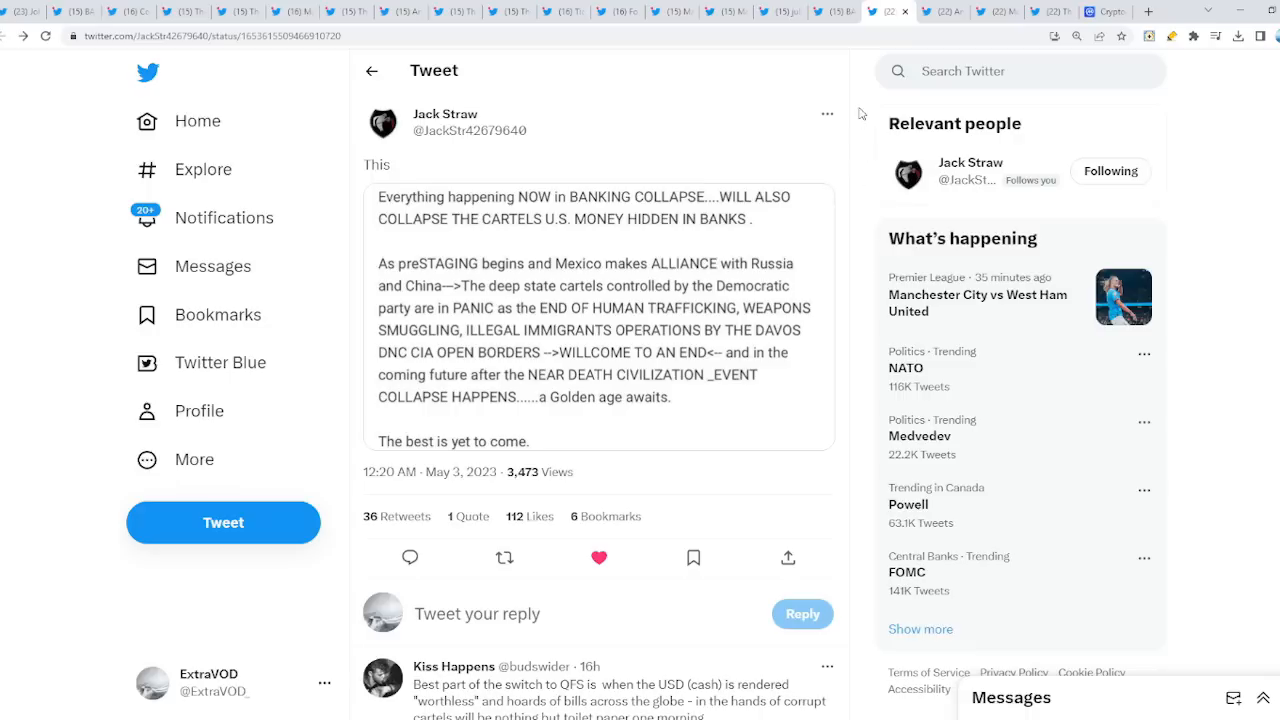
mouse_move(827, 113)
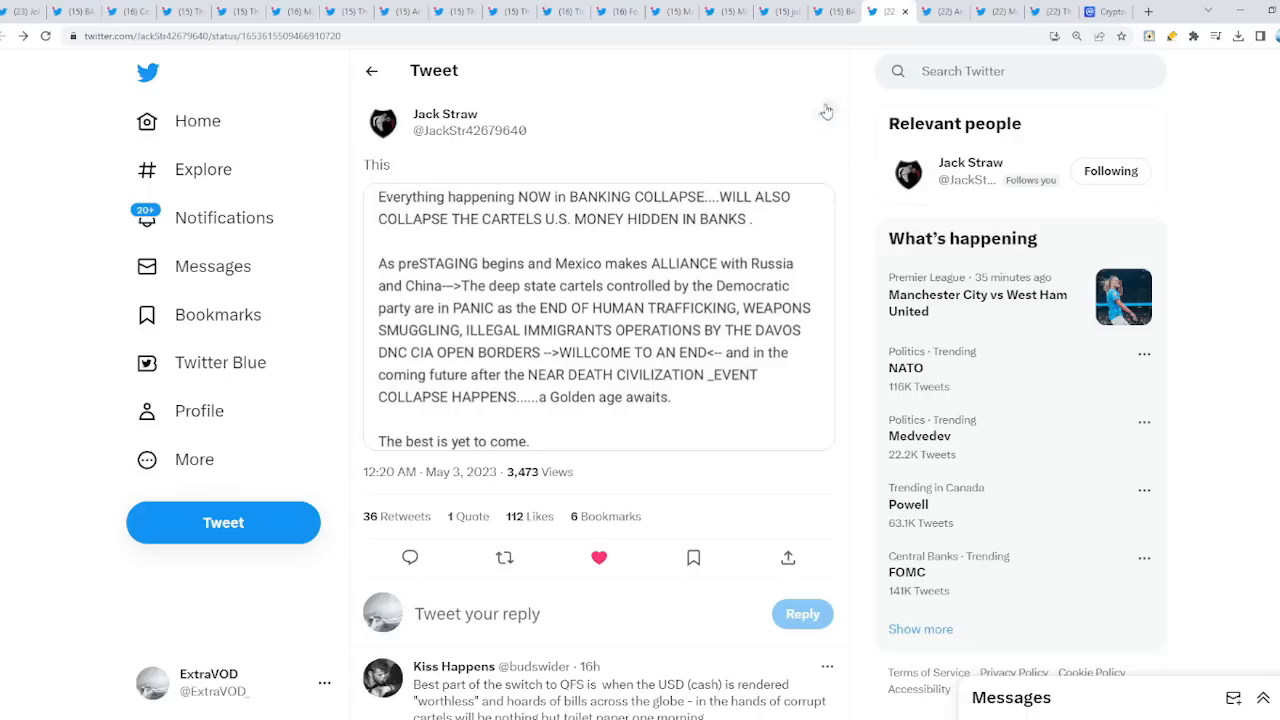
mouse_move(864, 186)
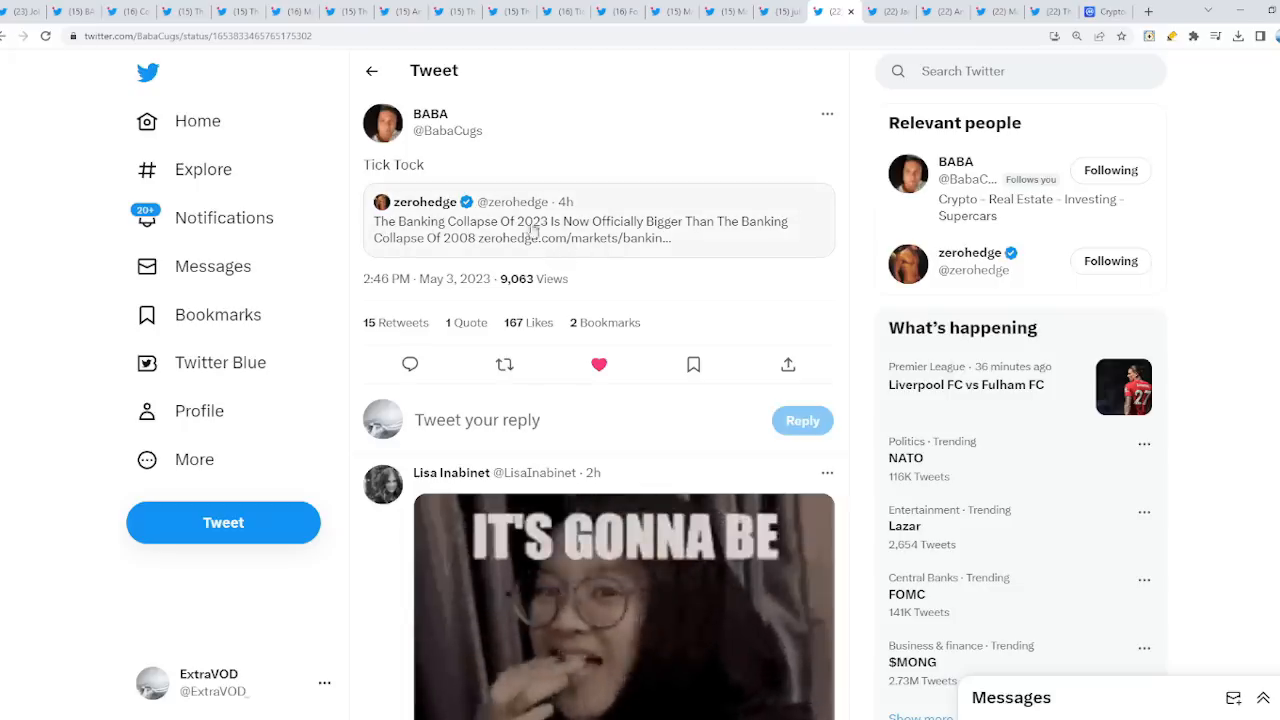
Open the quoted zerohedge banking-collapse tweet and select, then deselect, its headline.
left_click(580, 221)
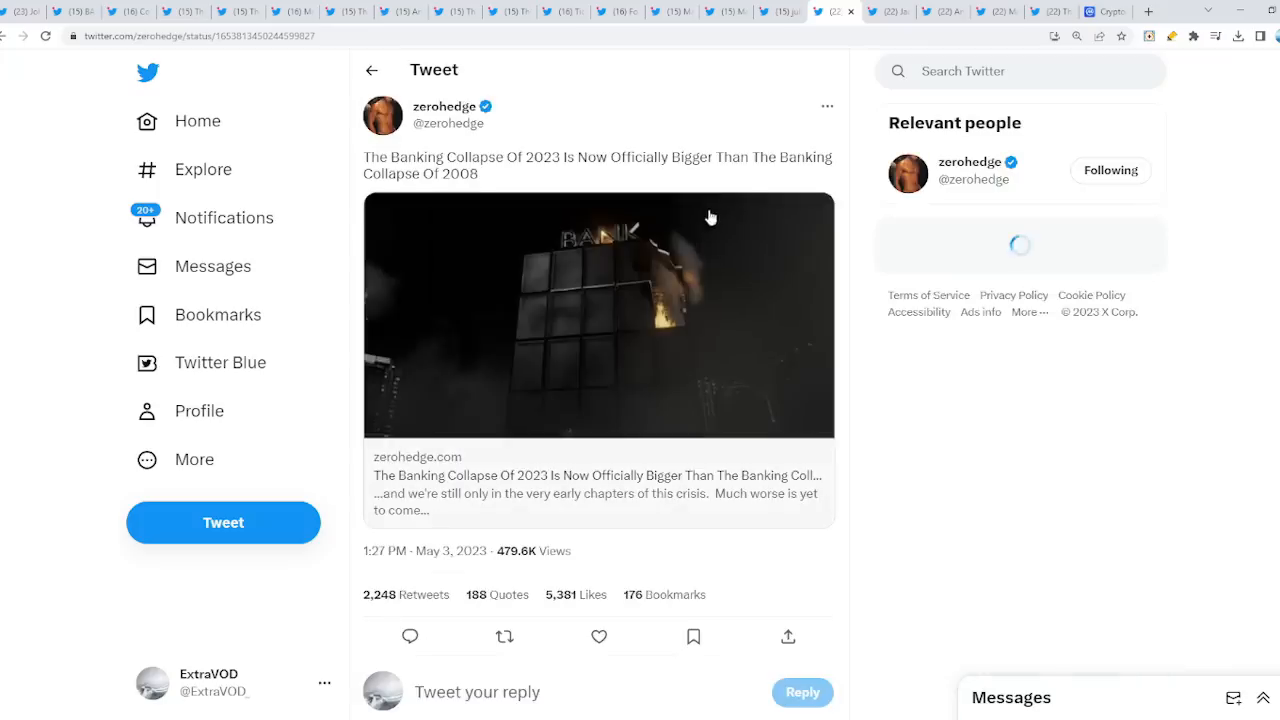
triple_click(597, 164)
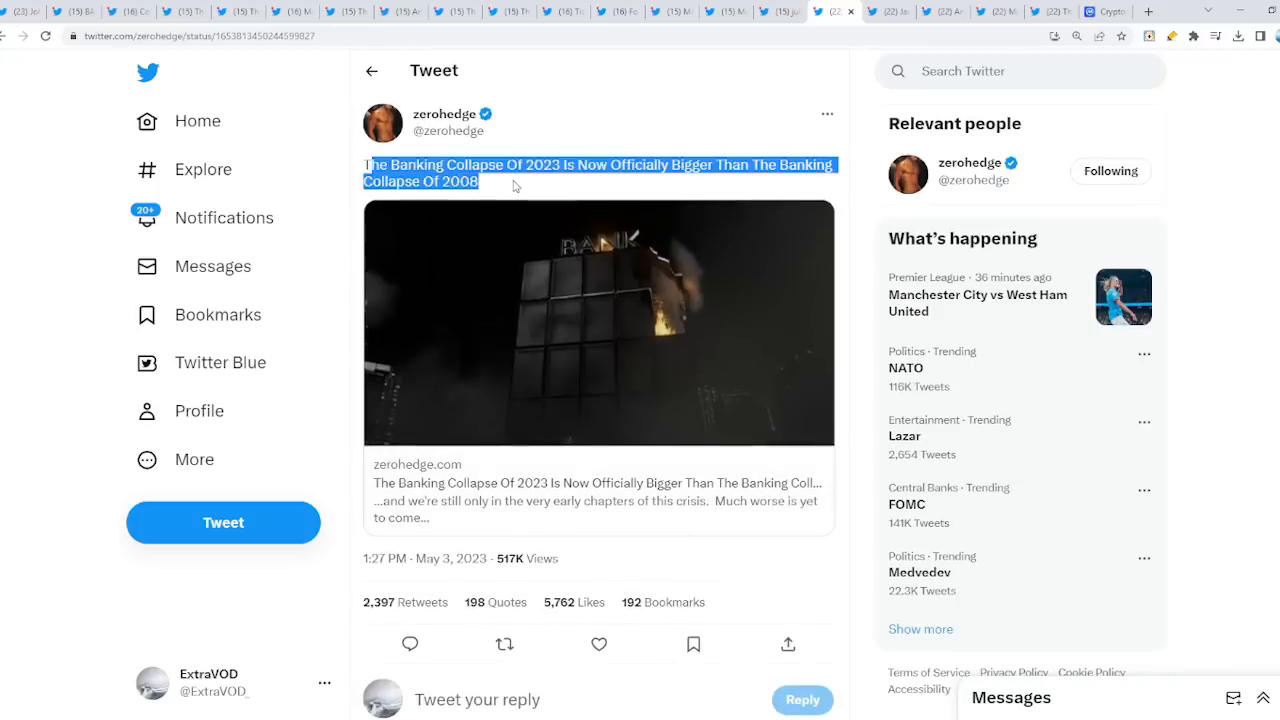
left_click(515, 186)
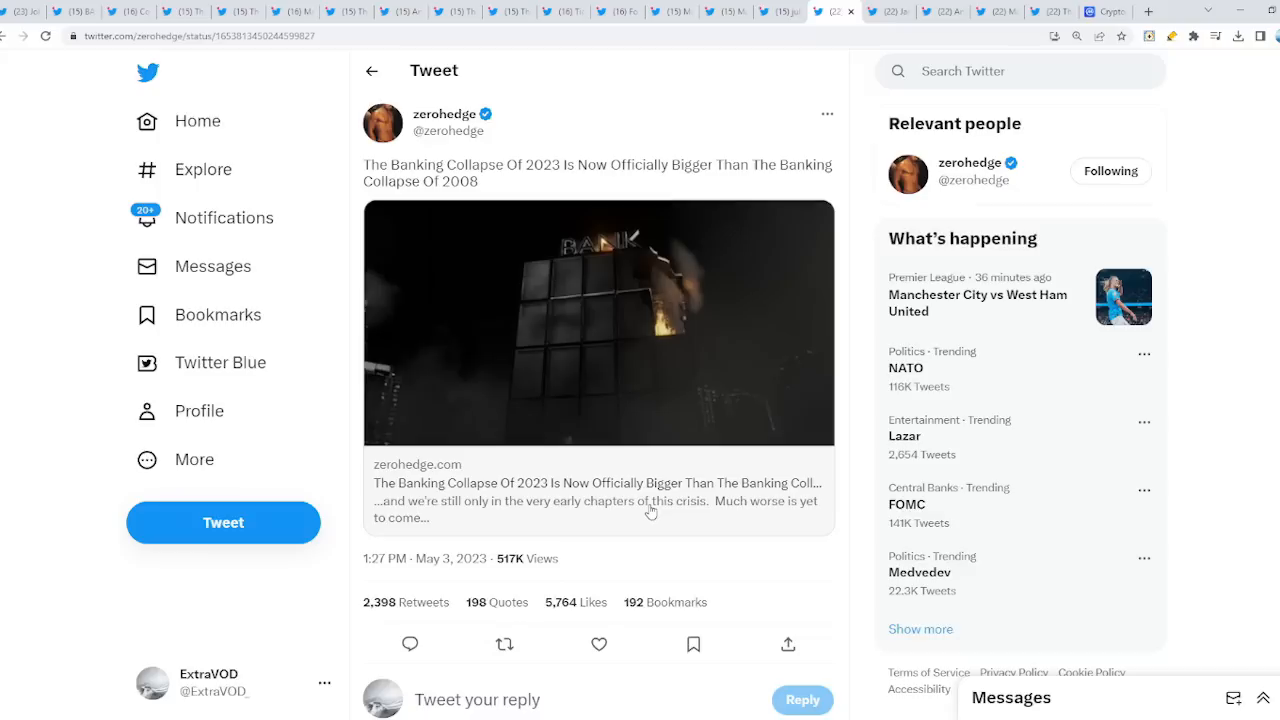
mouse_move(358, 508)
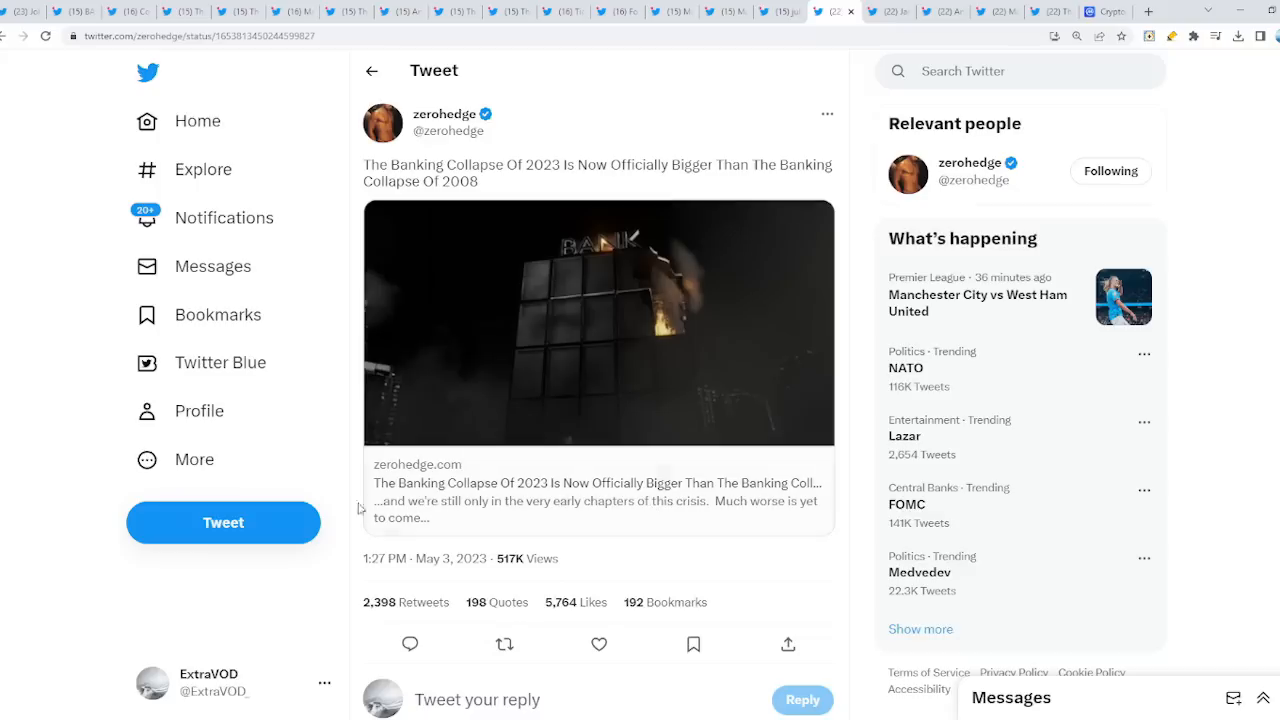
mouse_move(618, 517)
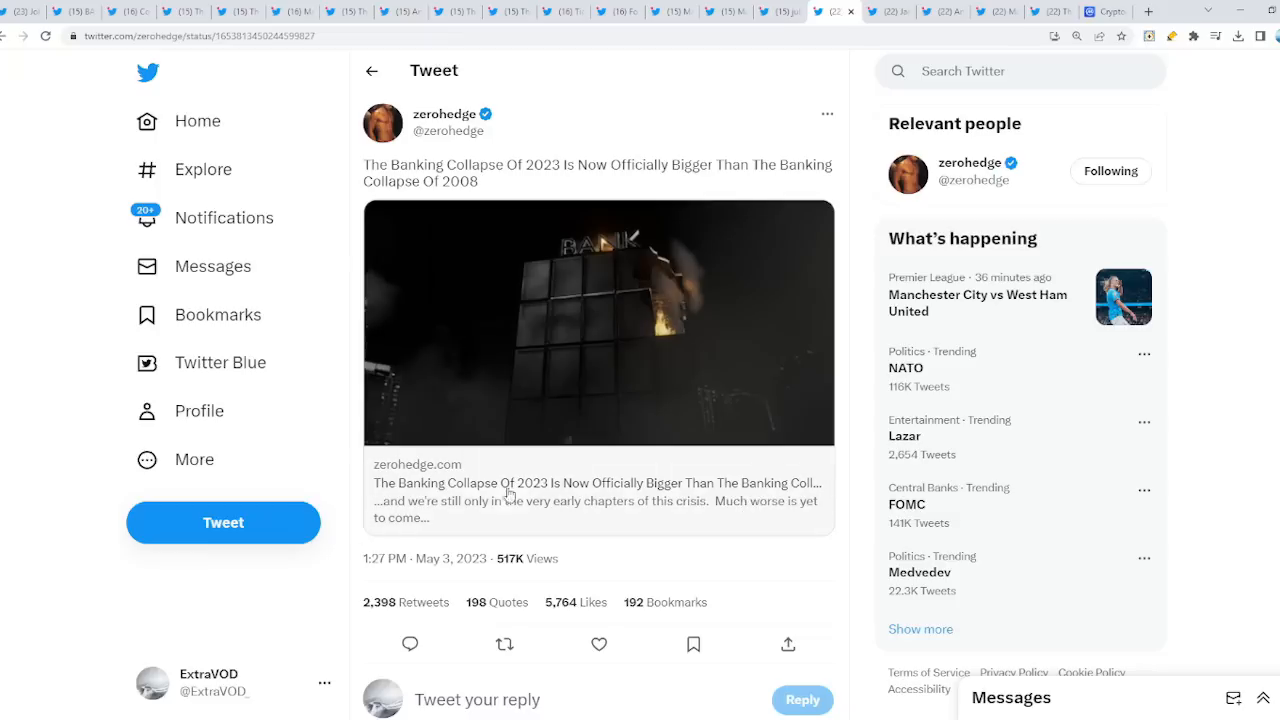
mouse_move(805, 317)
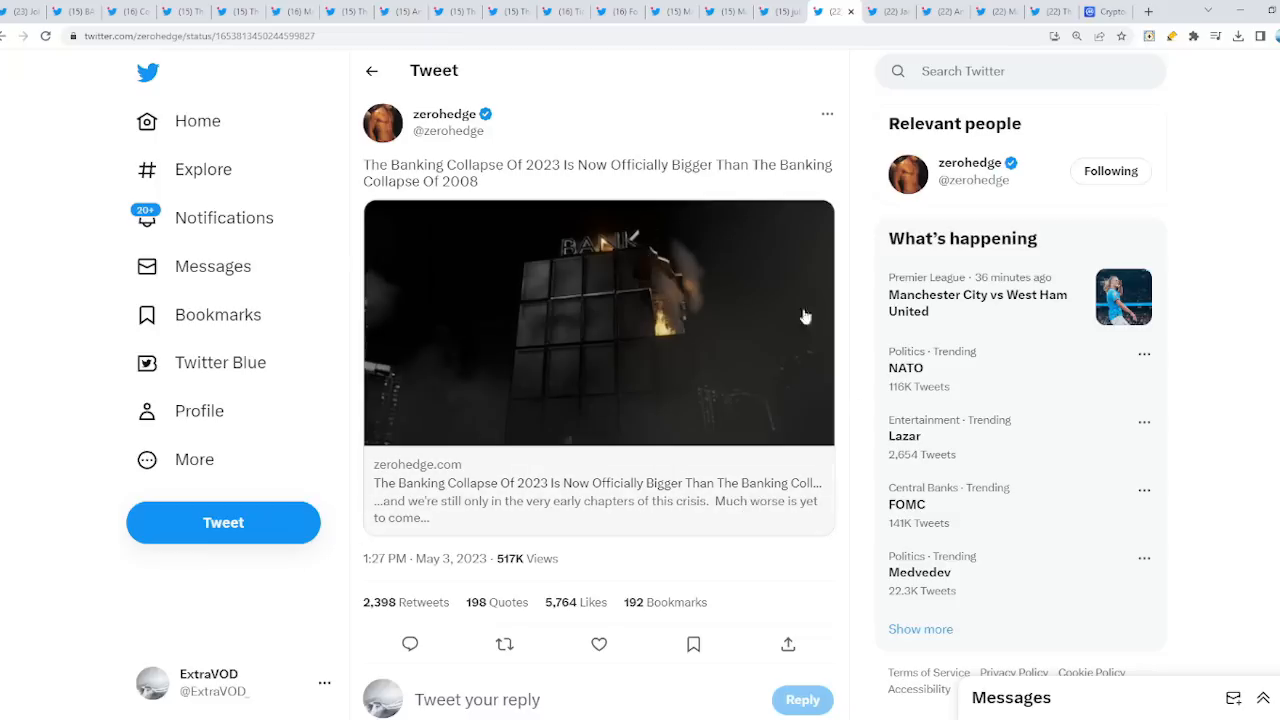
mouse_move(800, 342)
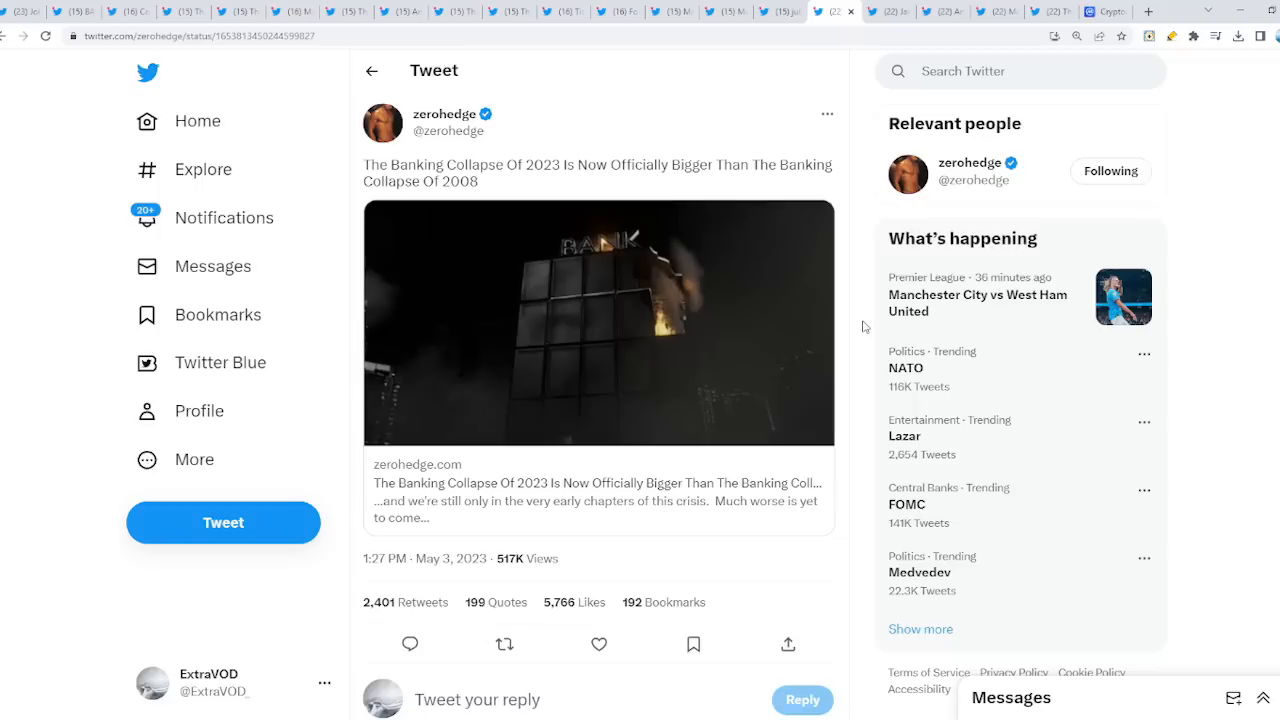
left_click(599, 643)
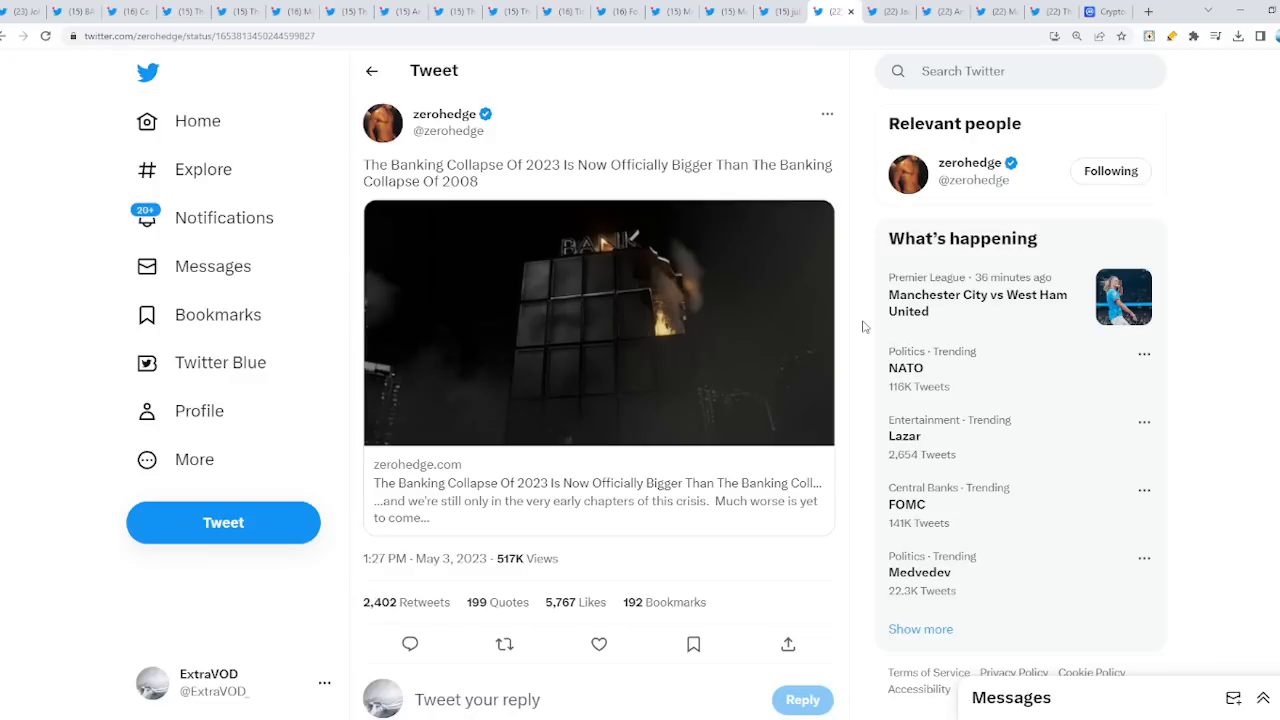
scroll("down", 3)
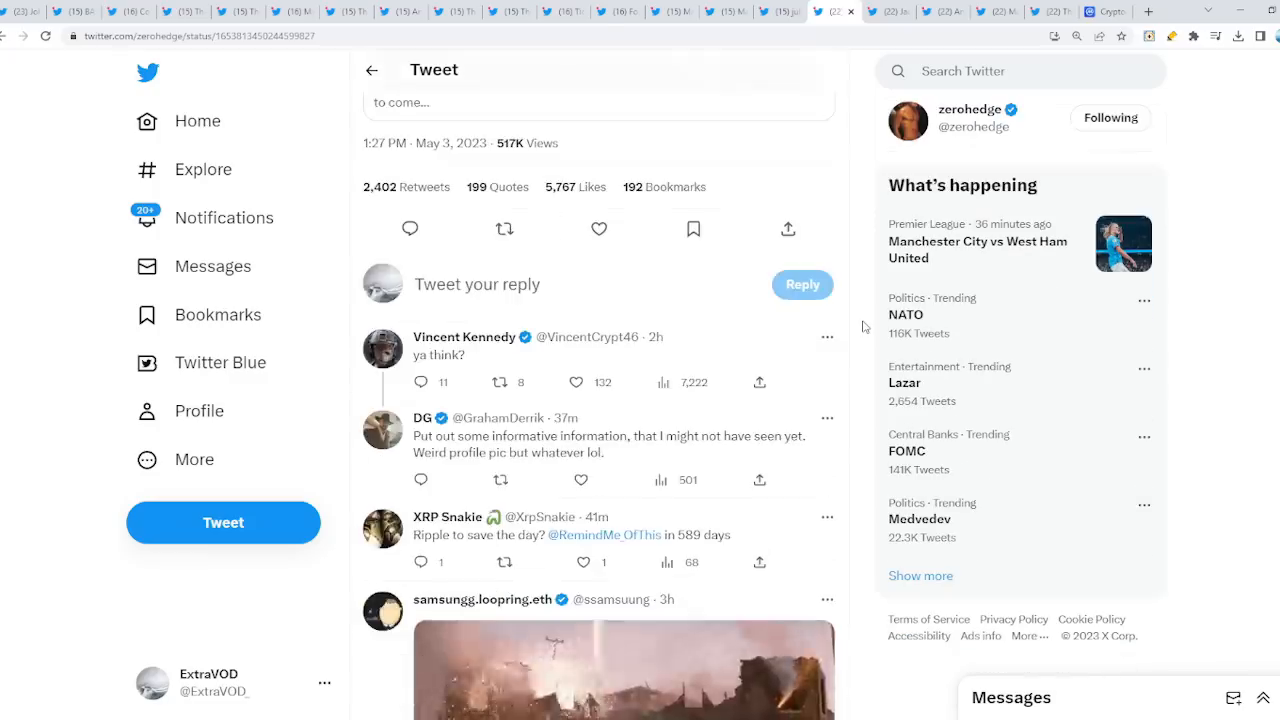
scroll("down", 3)
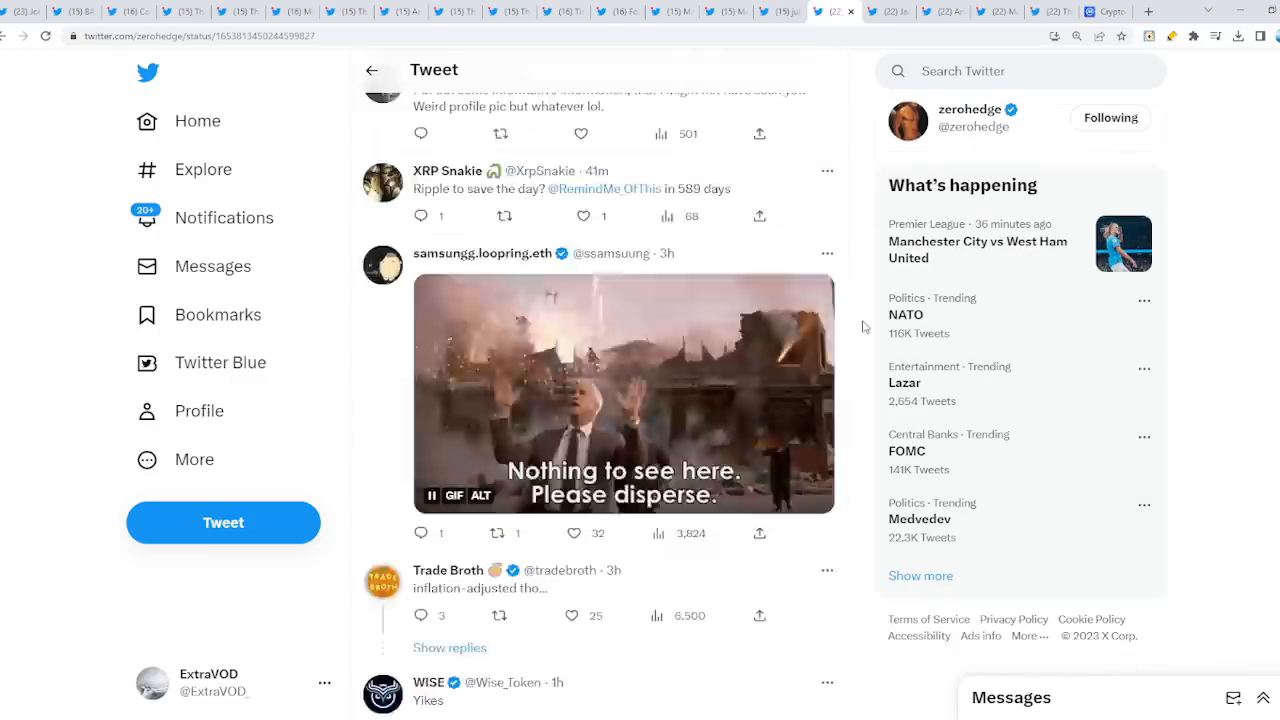
scroll("down", 3)
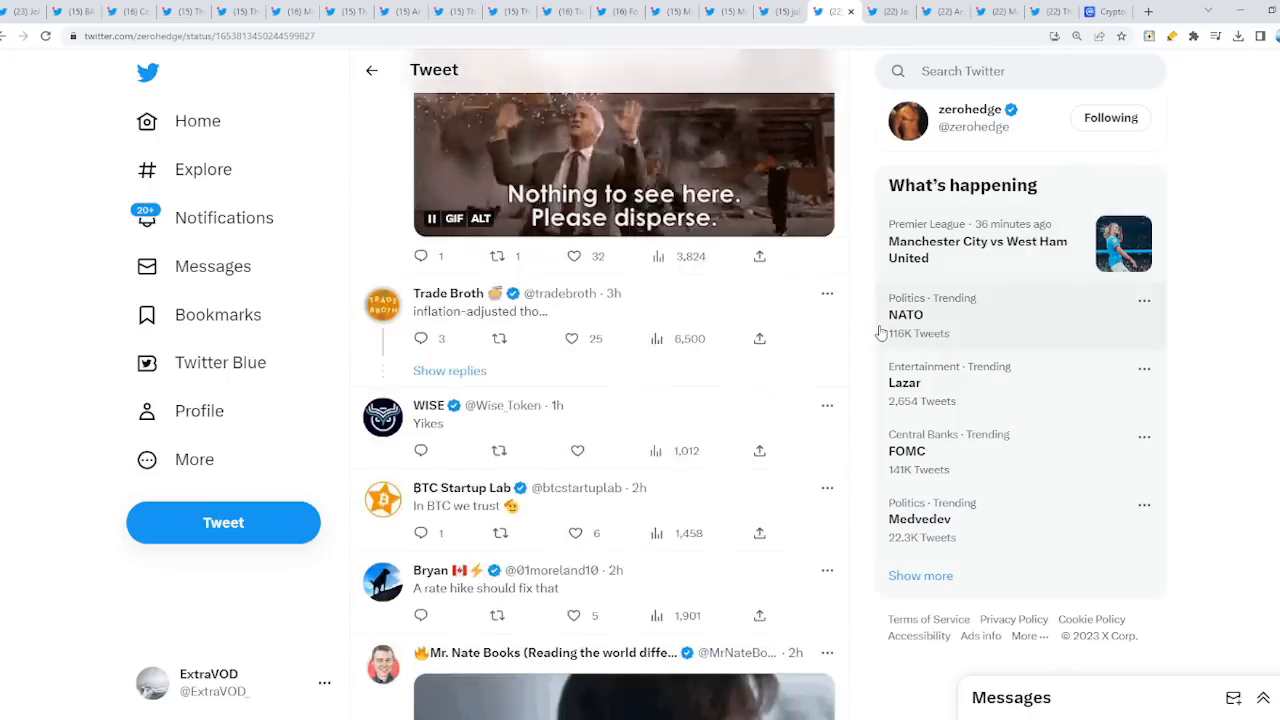
left_click(372, 70)
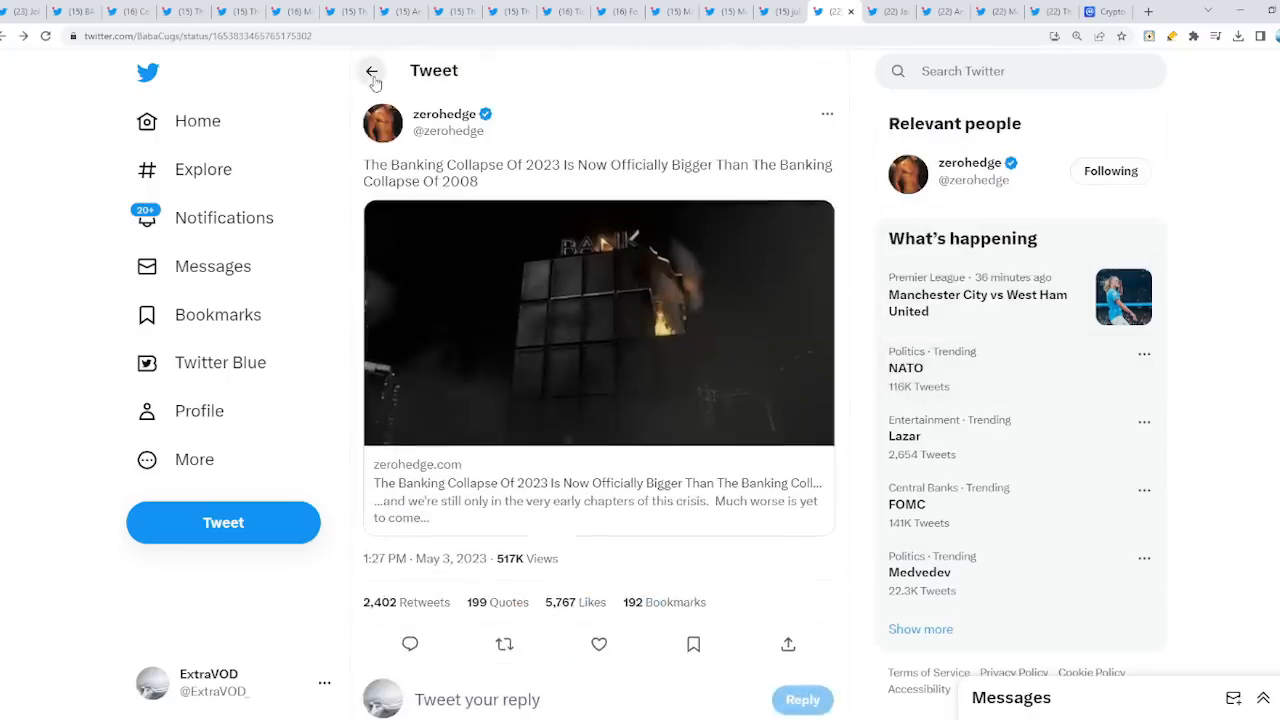
left_click(372, 70)
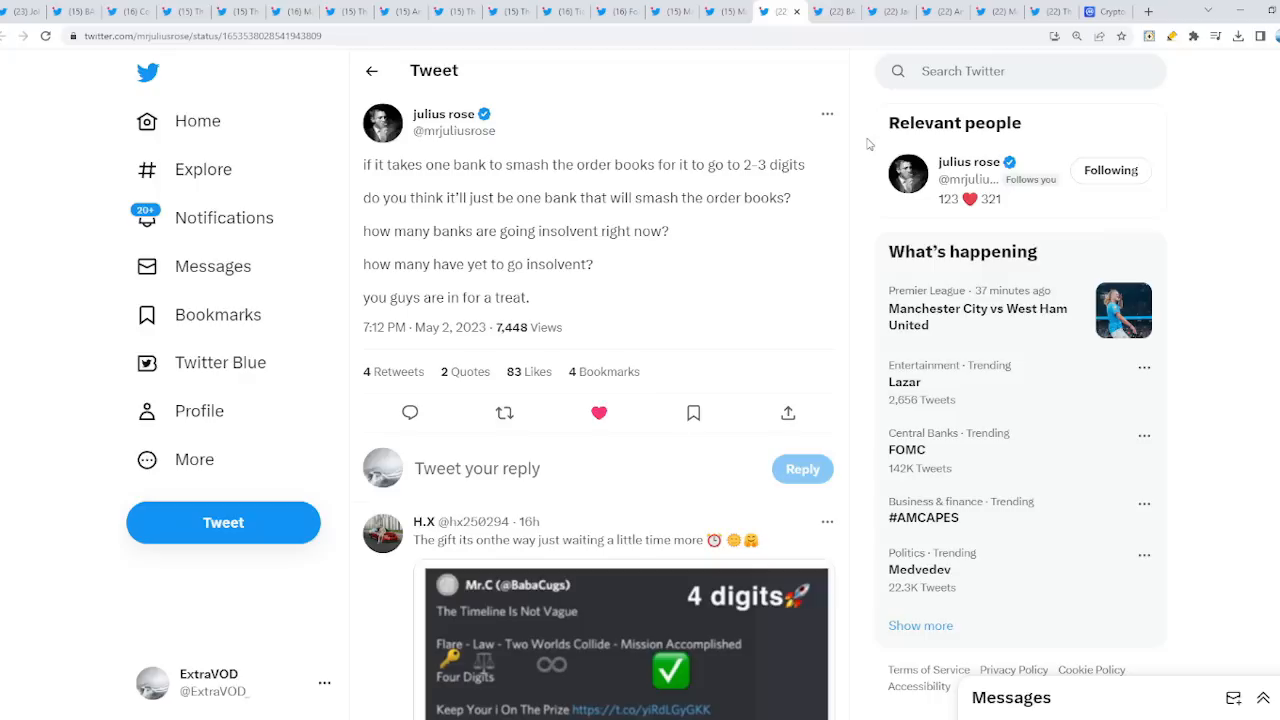
Scroll CoinMarketCap's price table down to XRP at $0.4614, then back to the top.
left_click(1104, 11)
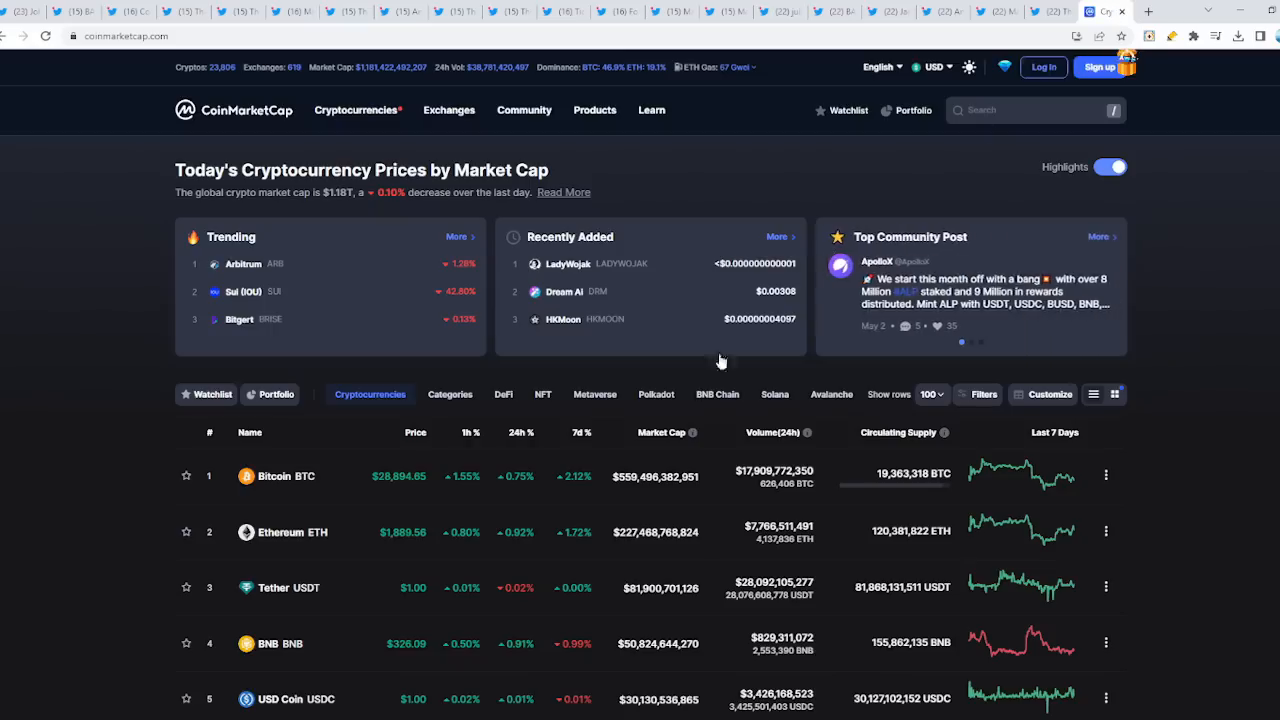
scroll("down", 3)
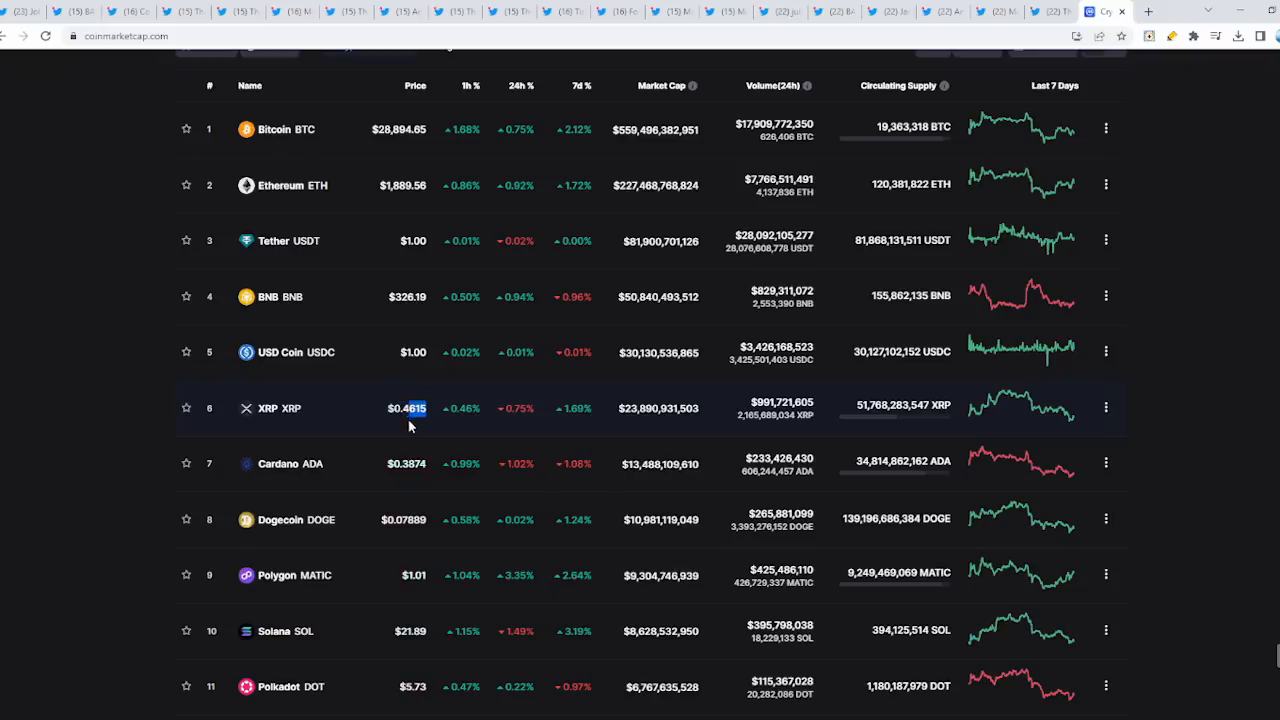
scroll("down", 3)
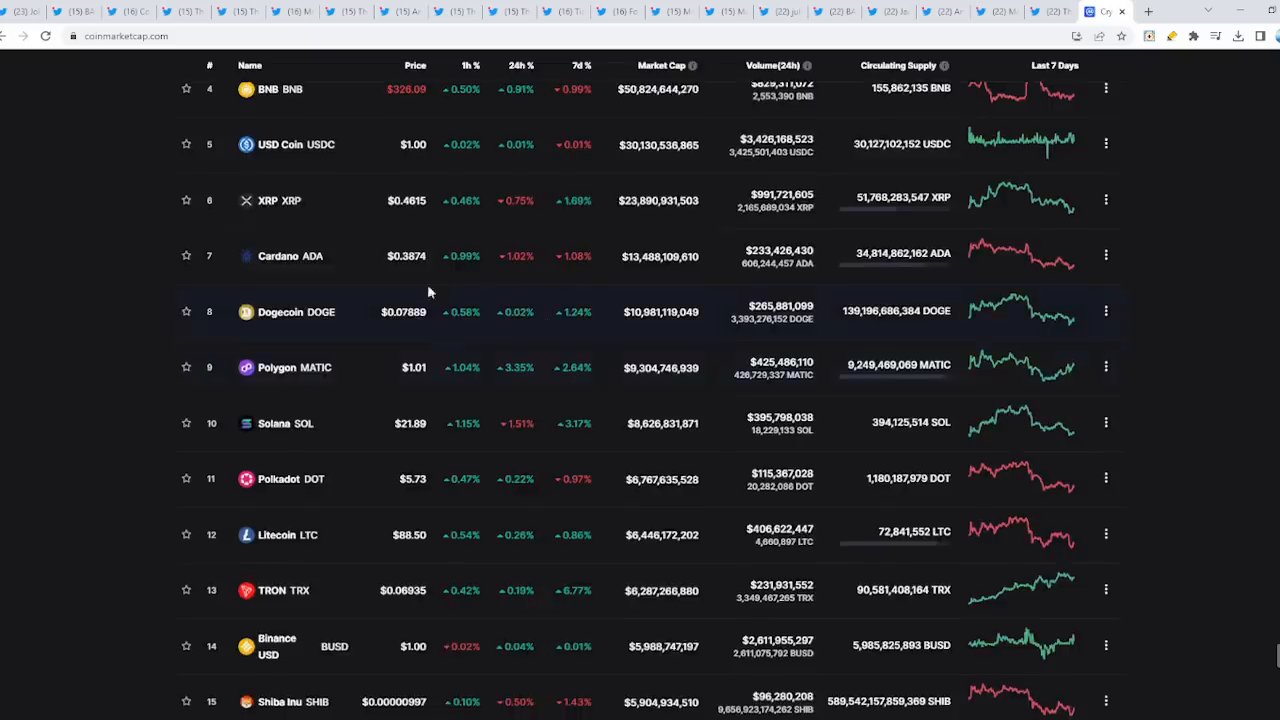
scroll("up", 3)
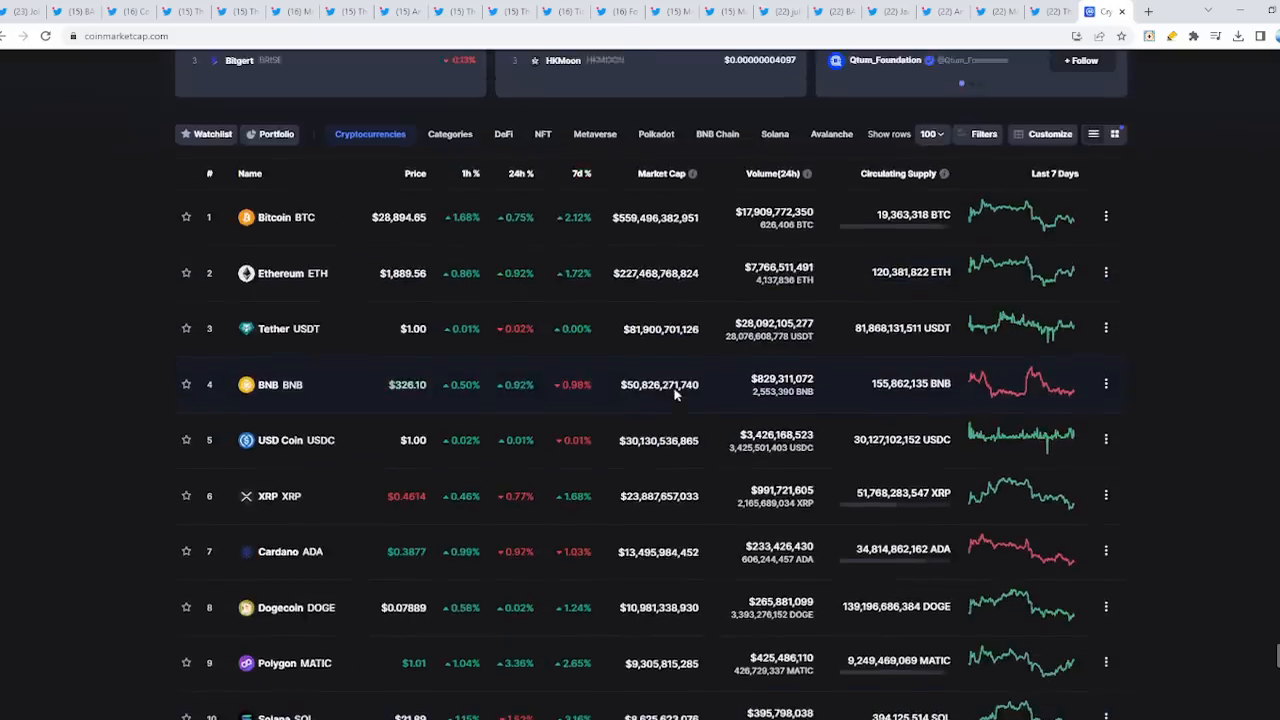
scroll("up", 3)
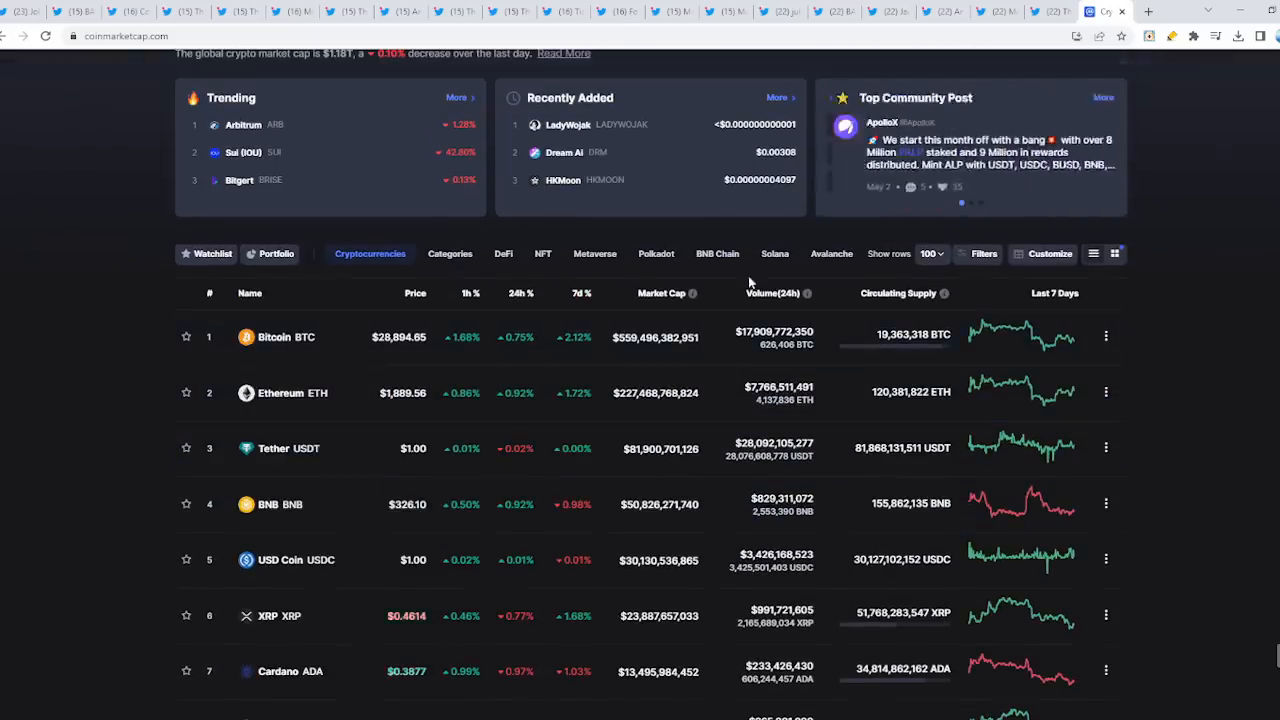
scroll("up", 3)
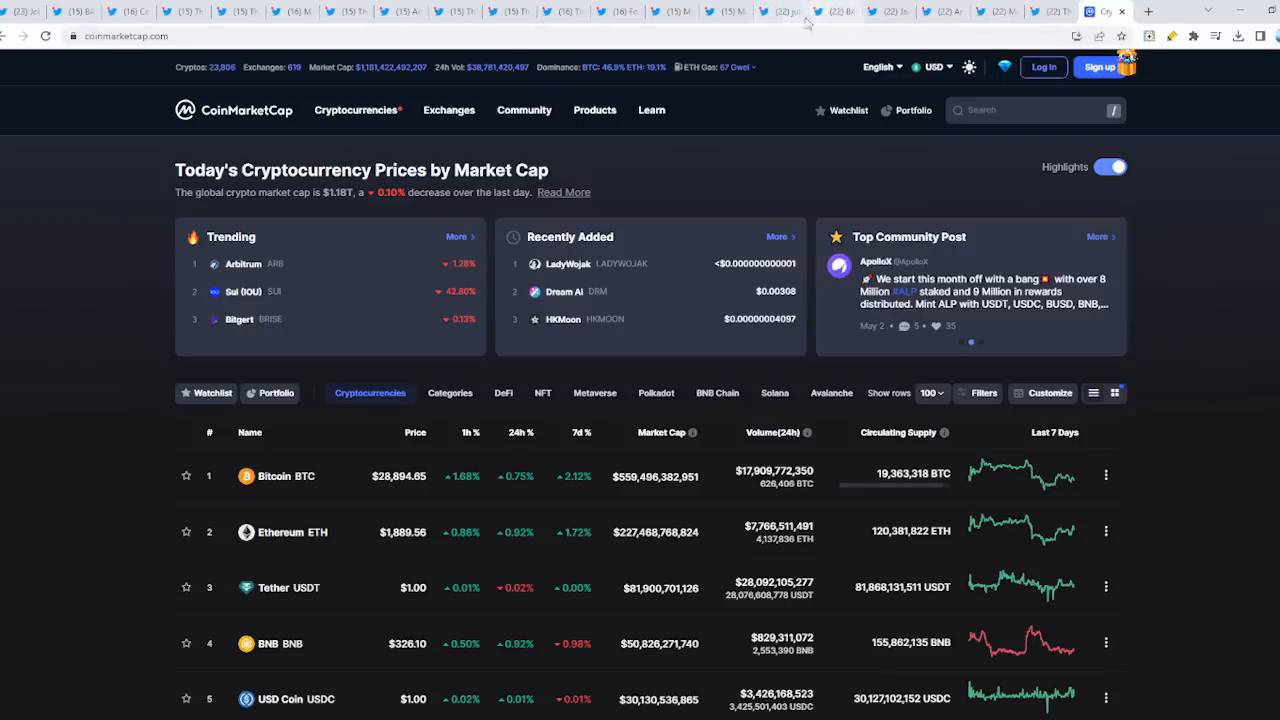
Return to Julius Rose's bank-insolvency tweet, highlight its insolvency line, and skim the replies.
left_click(770, 11)
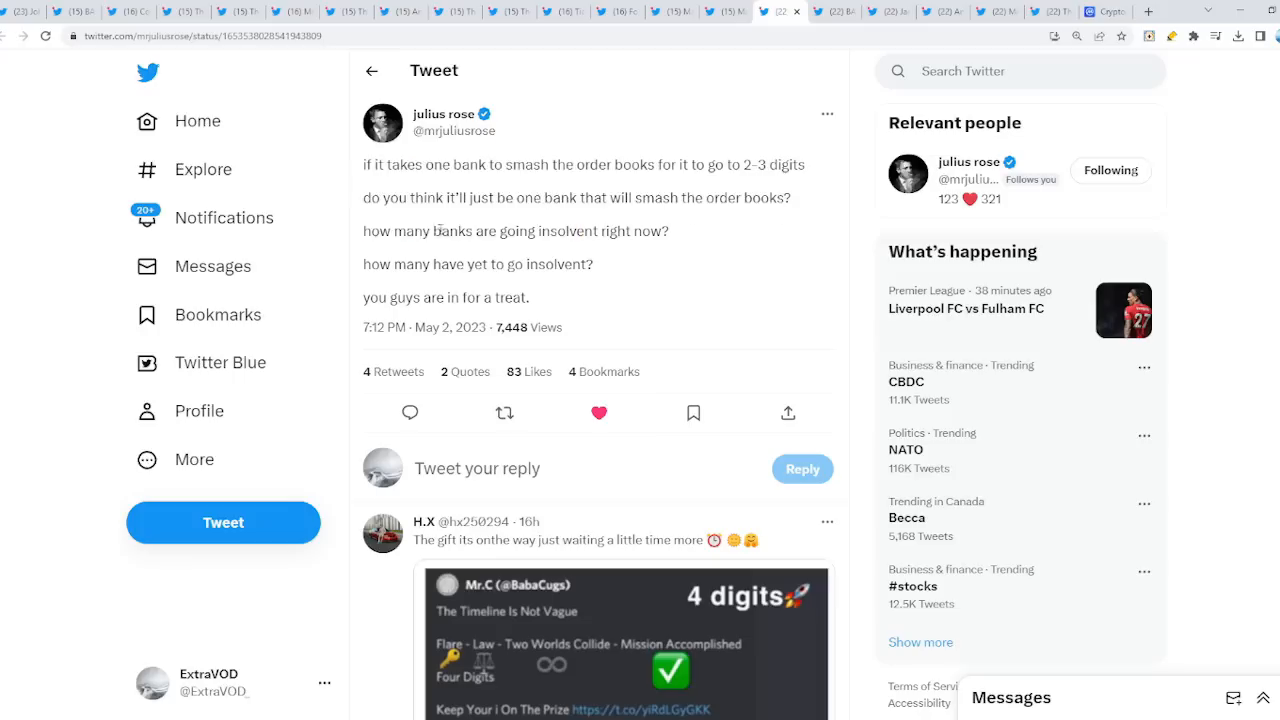
triple_click(515, 231)
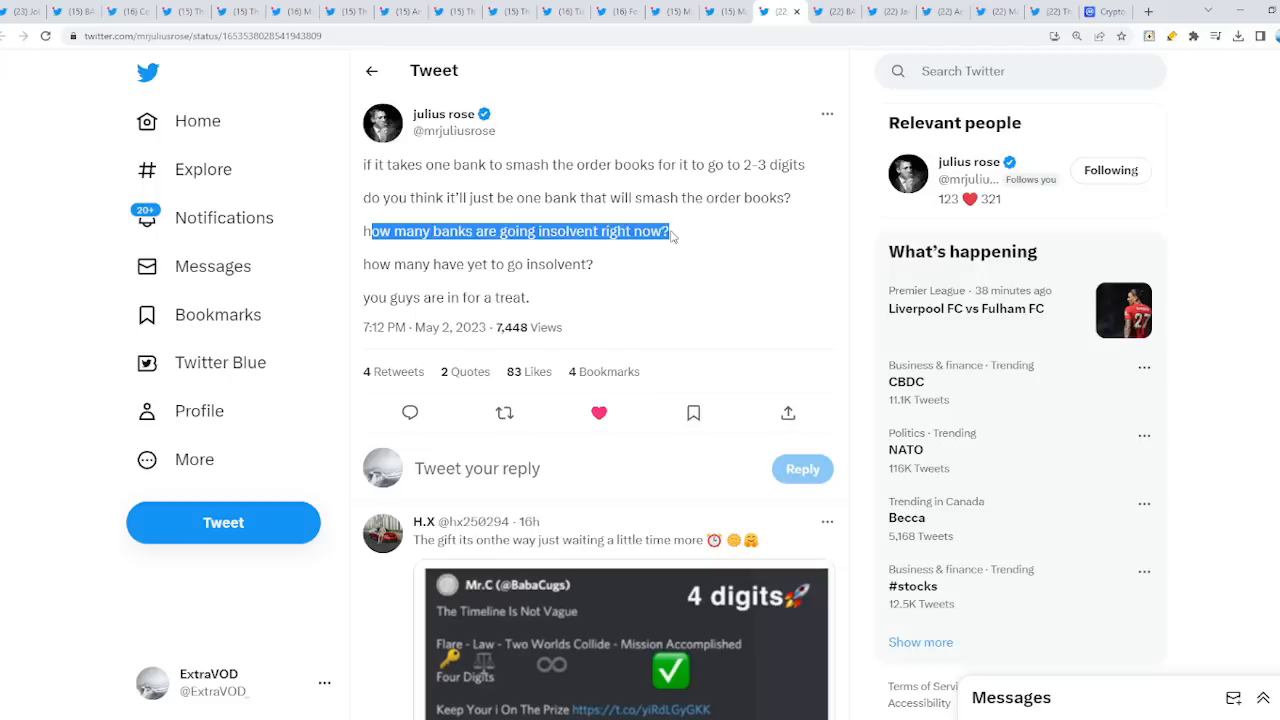
left_click(610, 266)
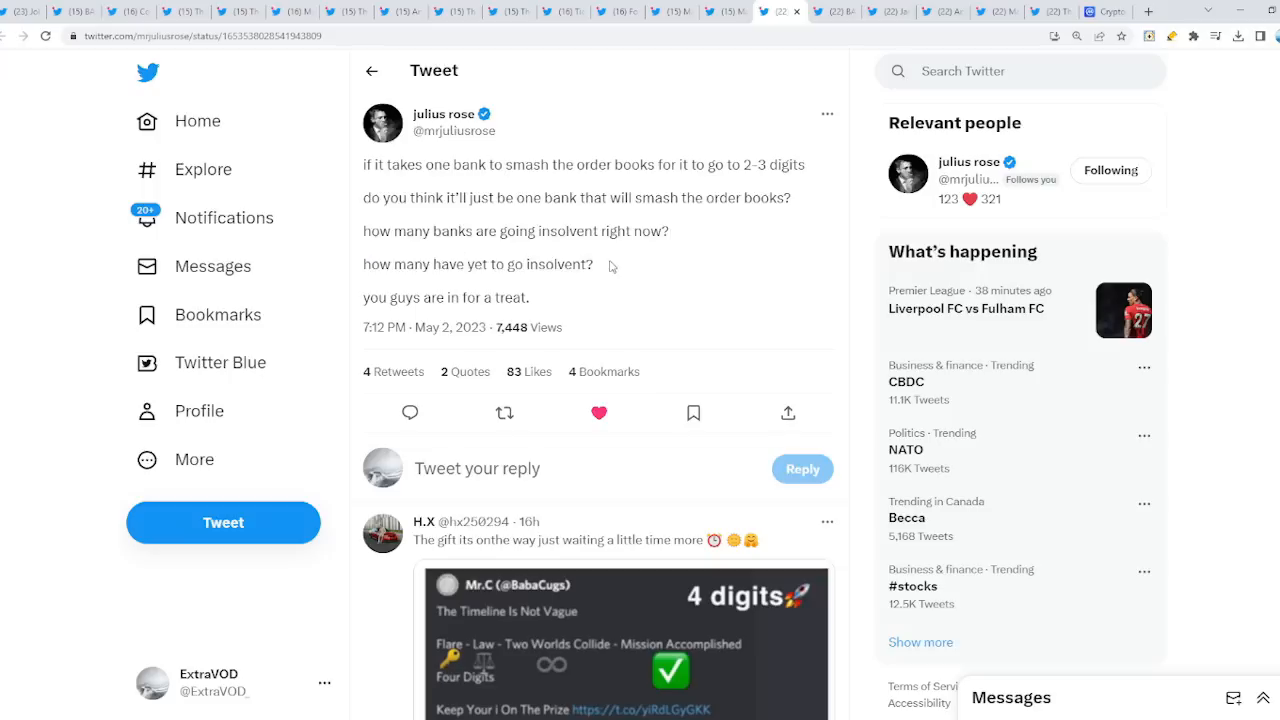
mouse_move(615, 294)
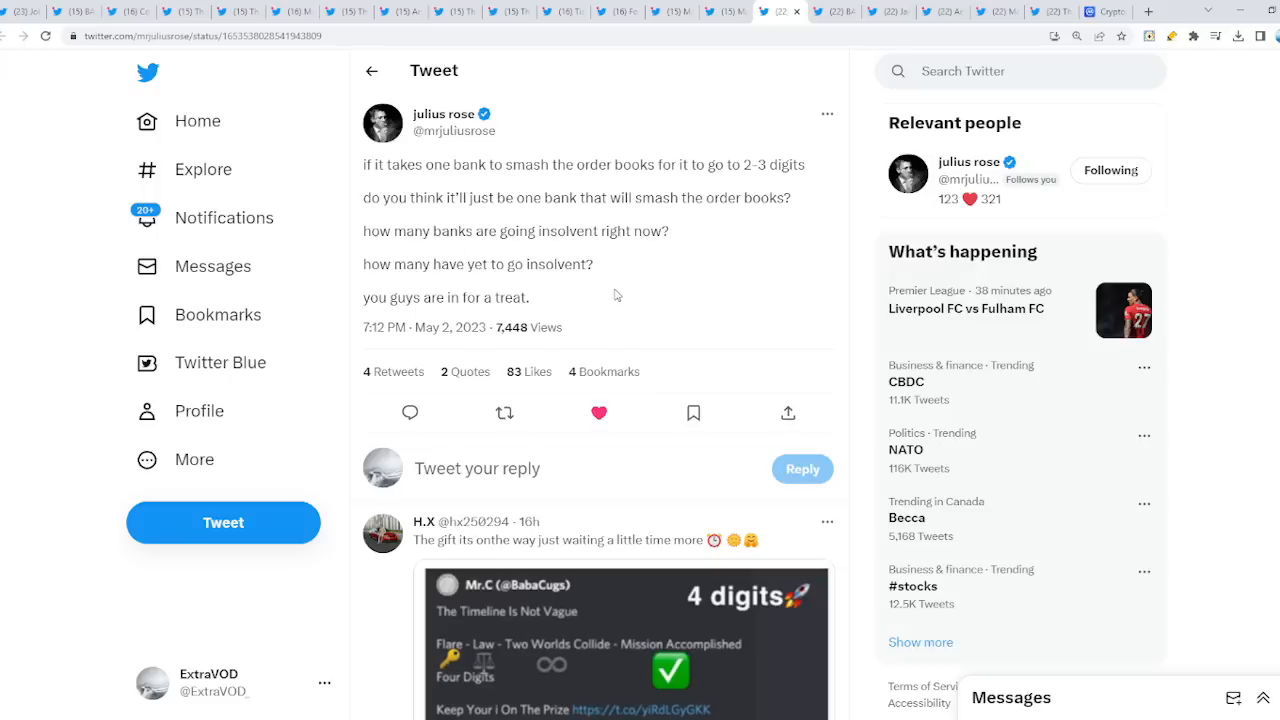
scroll("down", 3)
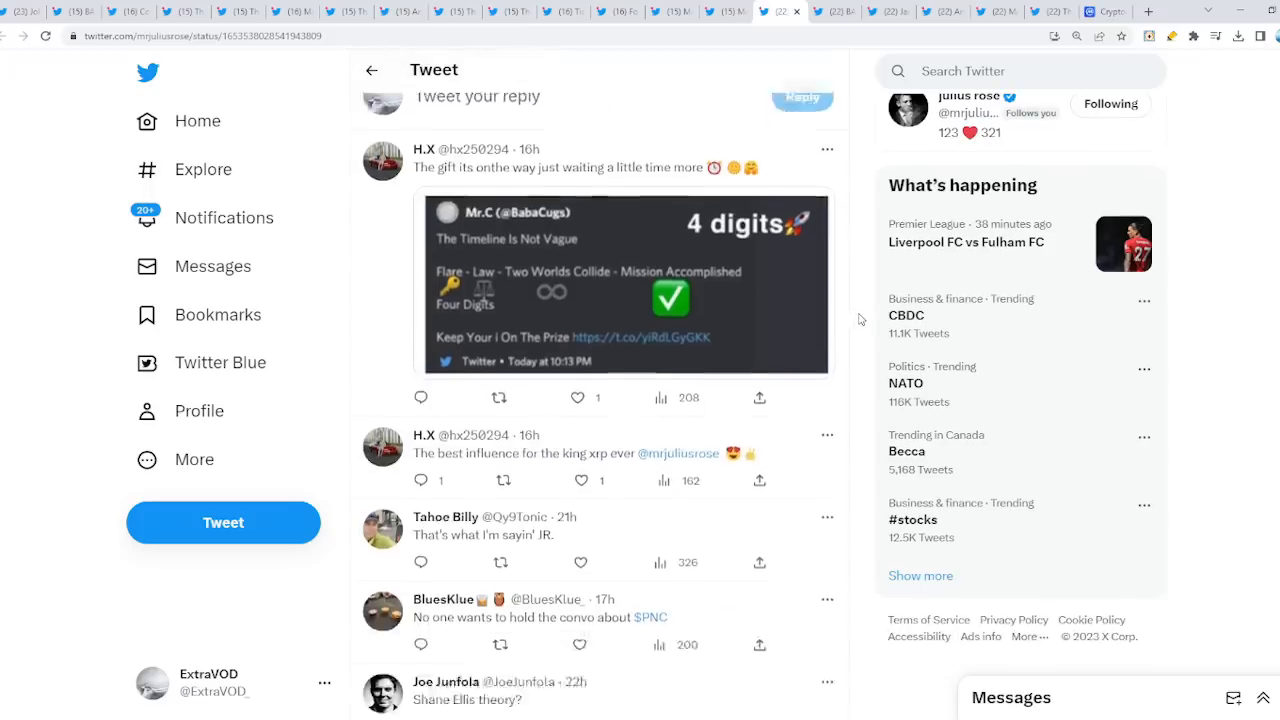
scroll("up", 3)
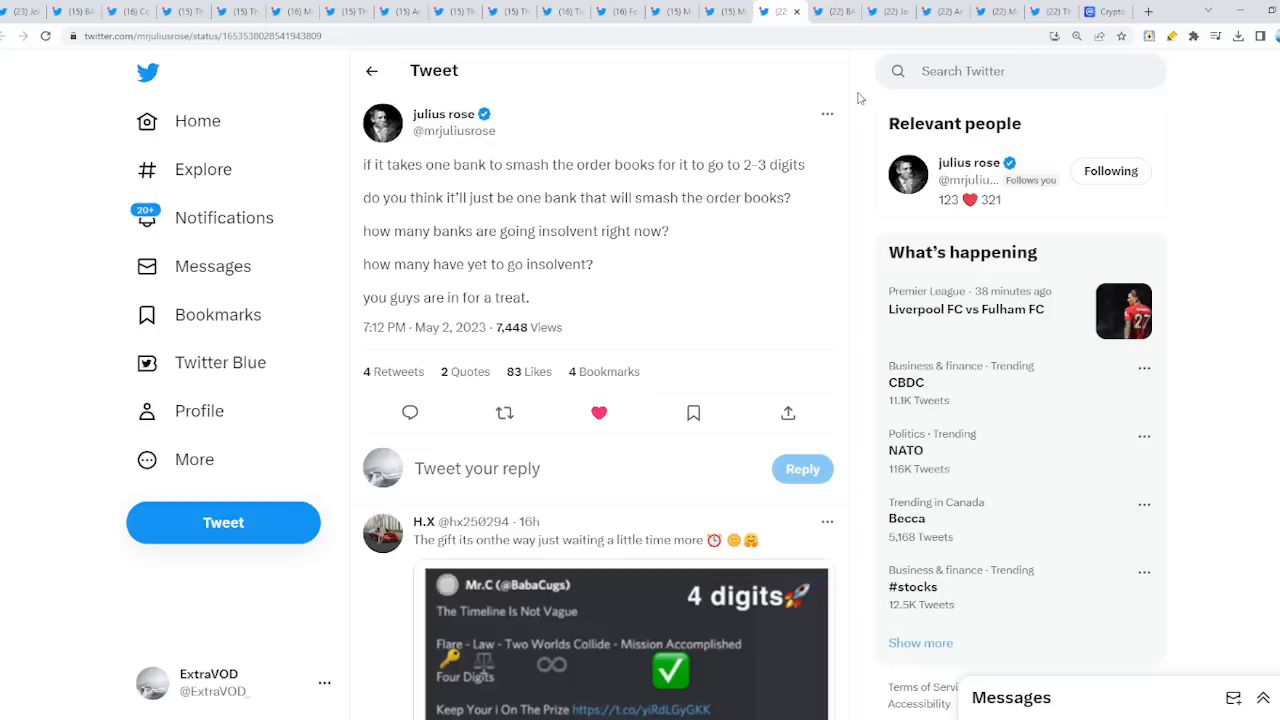
mouse_move(758, 65)
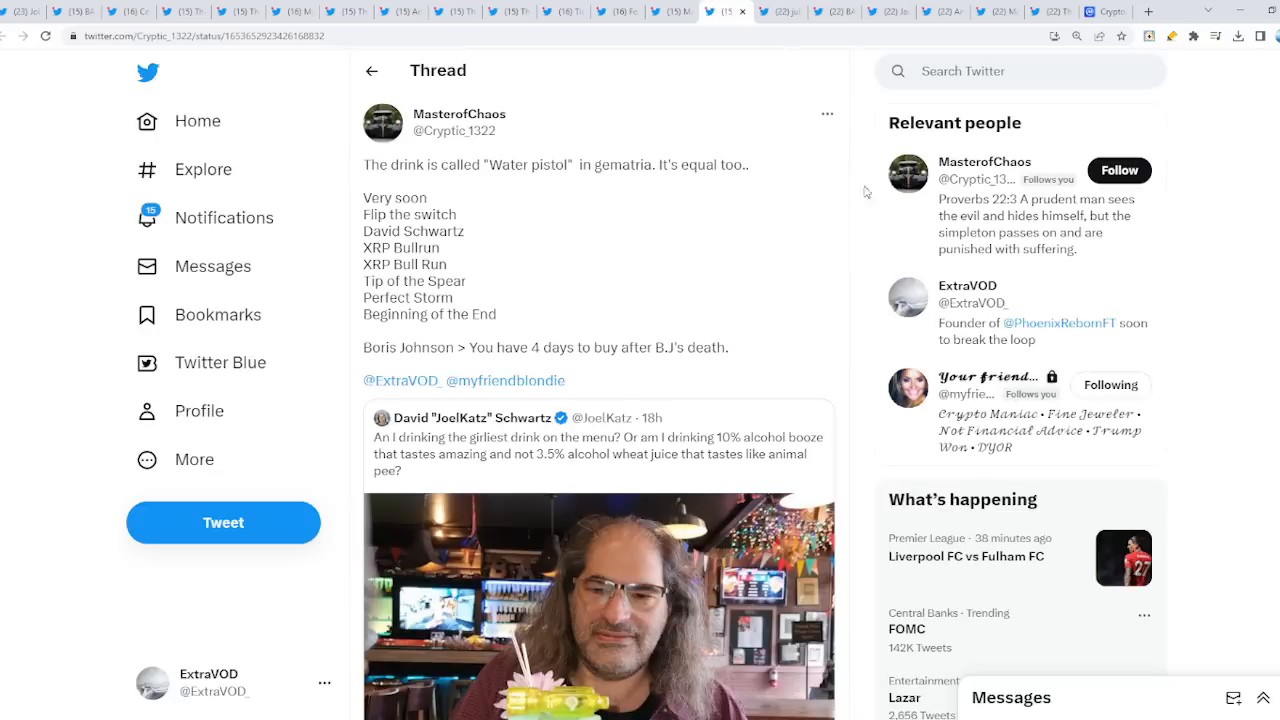
View the girliest-drink photo full size twice, closing the viewer each time.
scroll("down", 3)
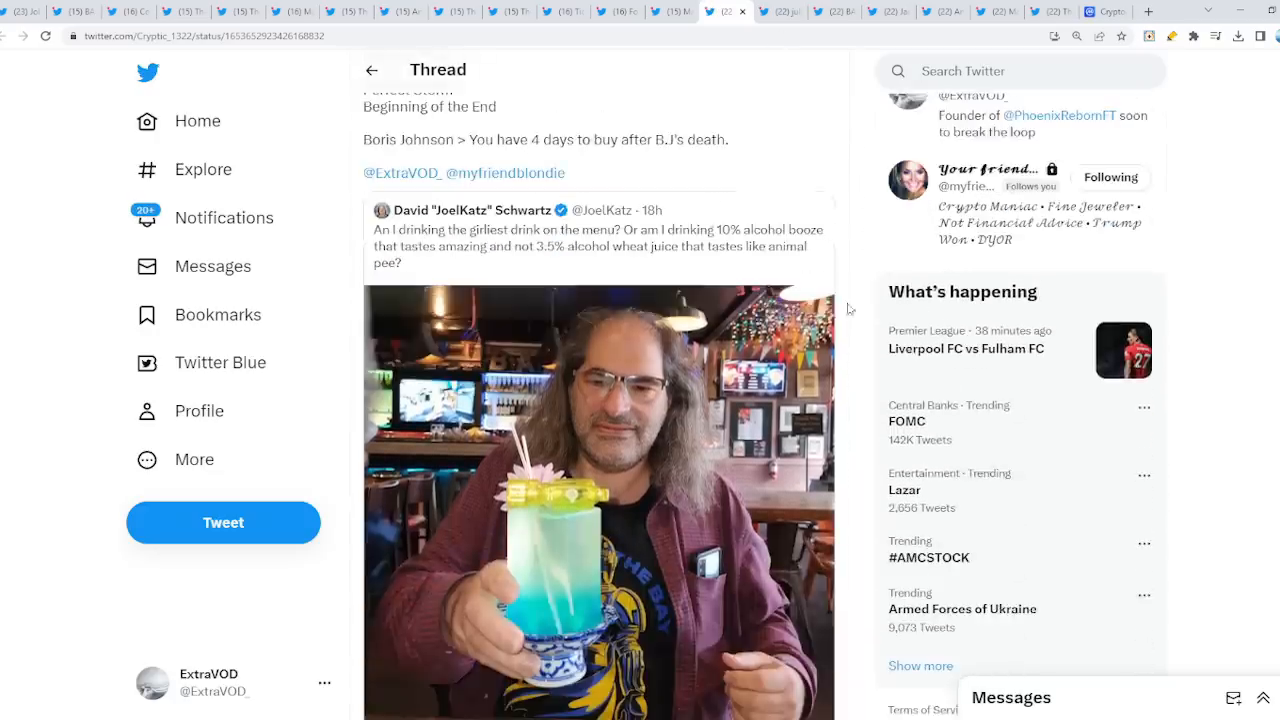
left_click(599, 500)
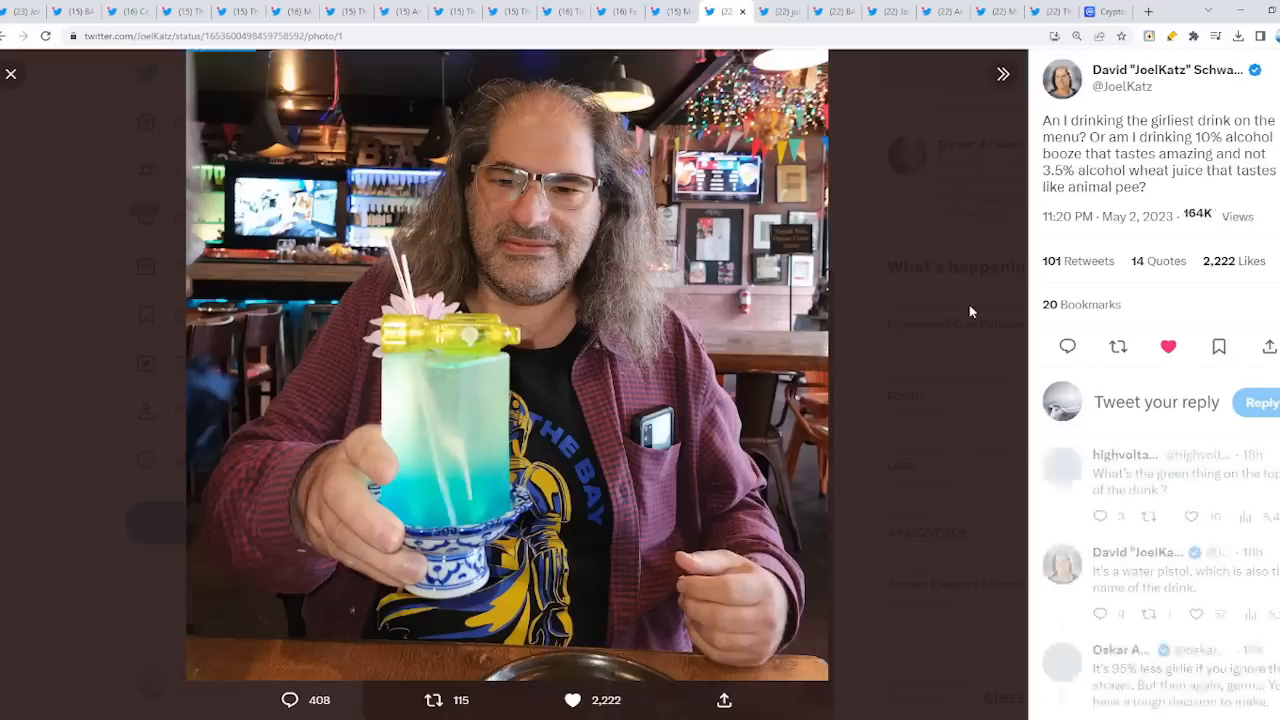
left_click(11, 73)
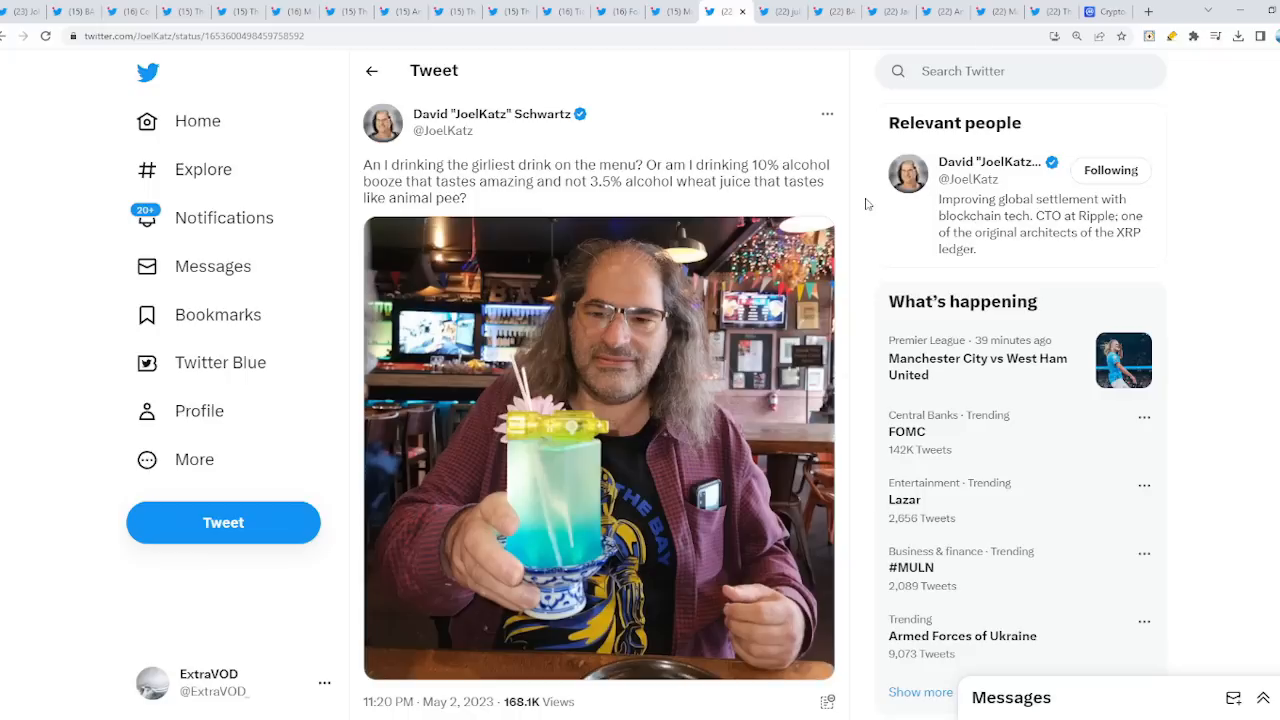
mouse_move(768, 418)
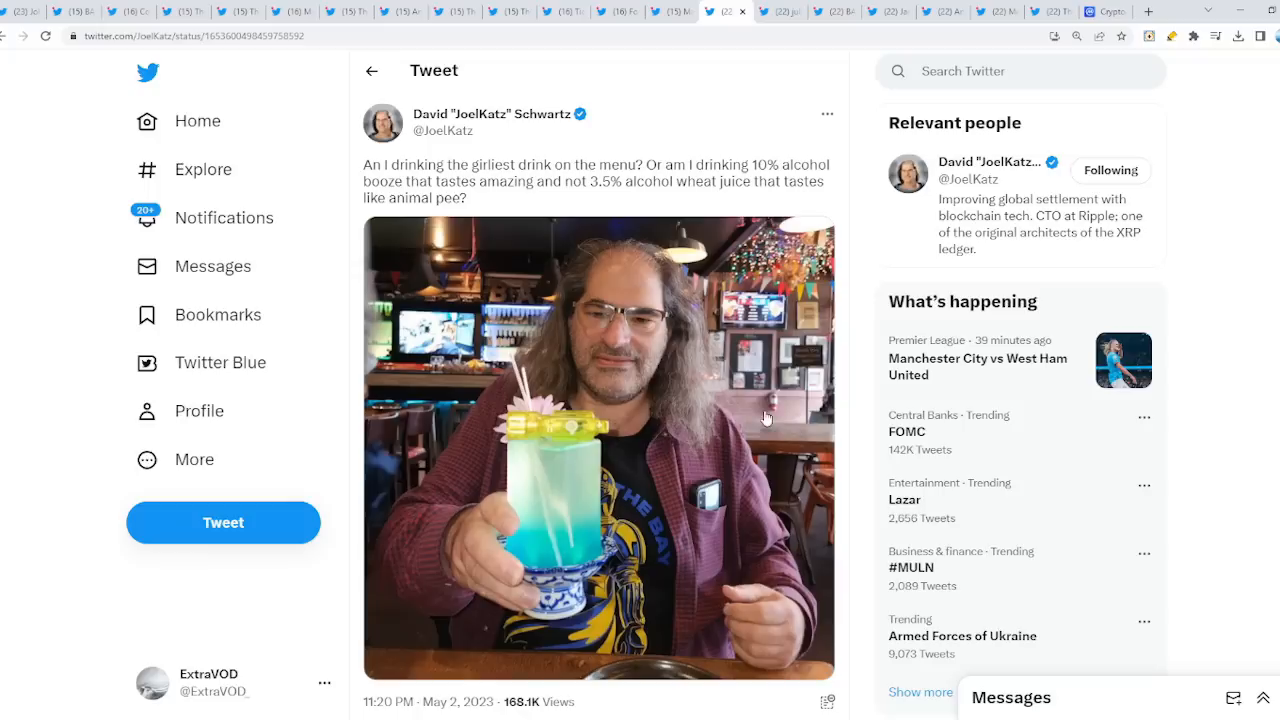
left_click(598, 447)
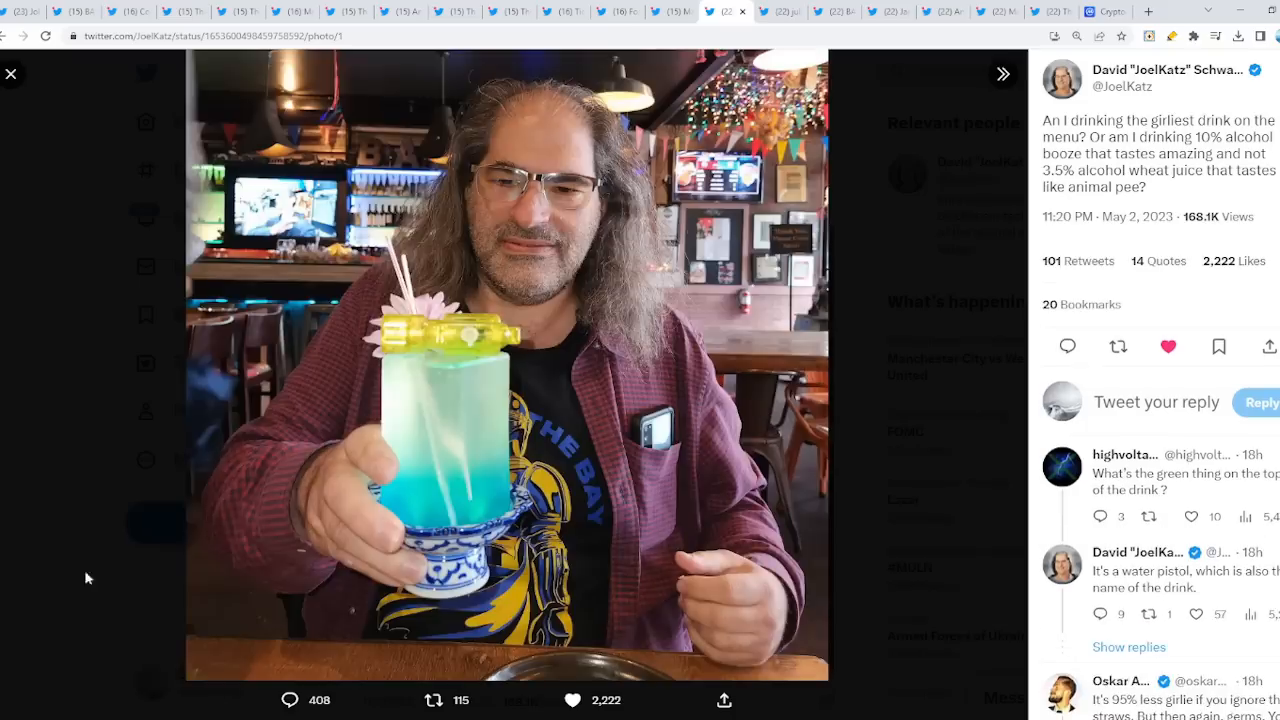
mouse_move(910, 447)
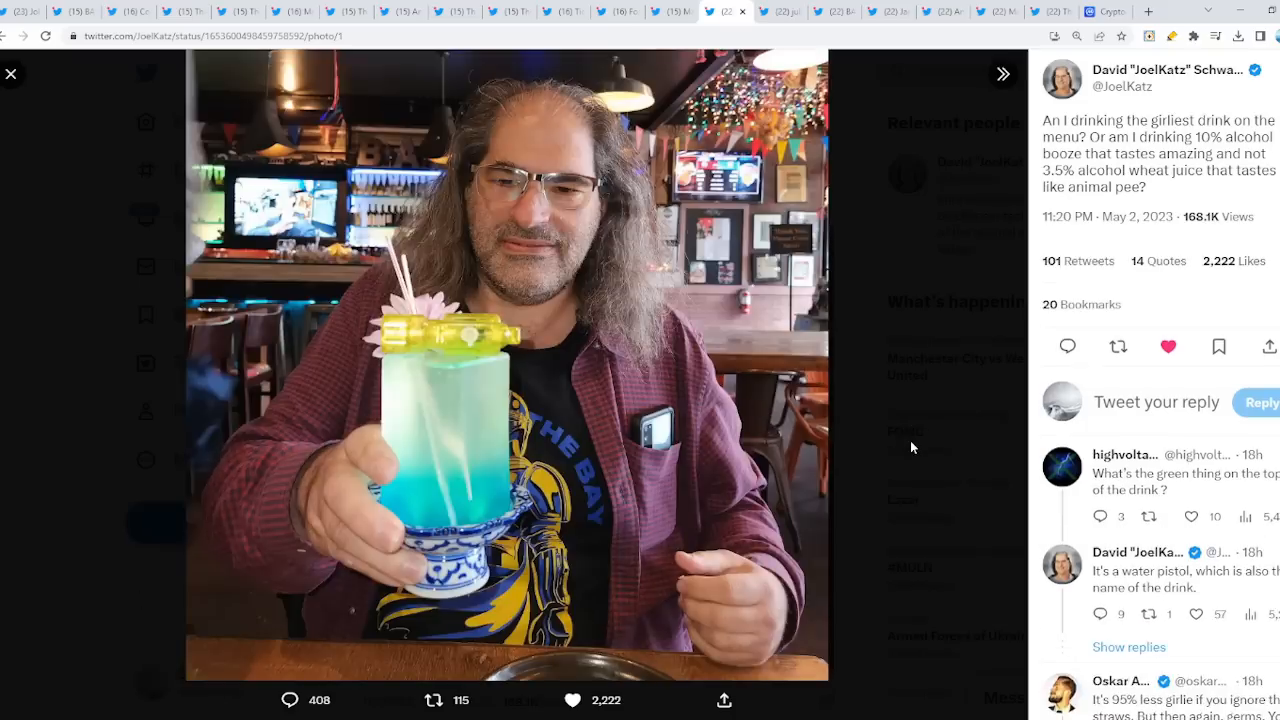
left_click(11, 73)
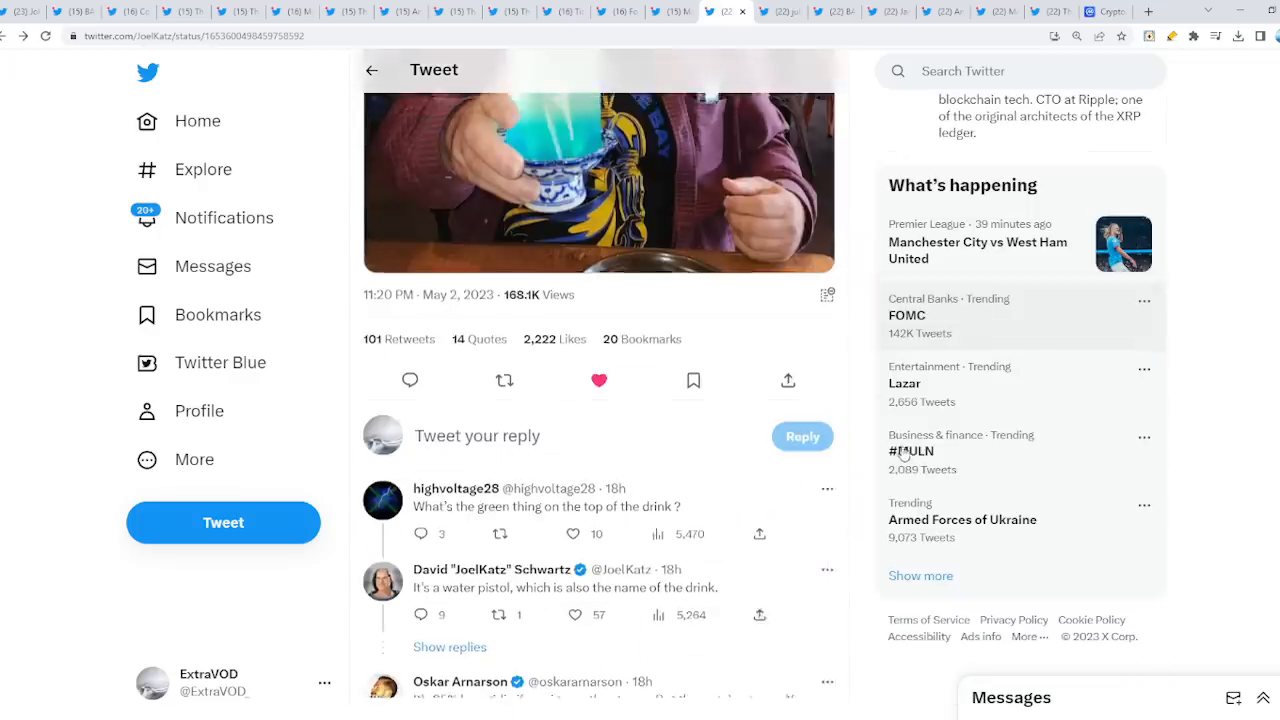
Scroll through the replies to David Schwartz's drink tweet and partway back up.
scroll("down", 3)
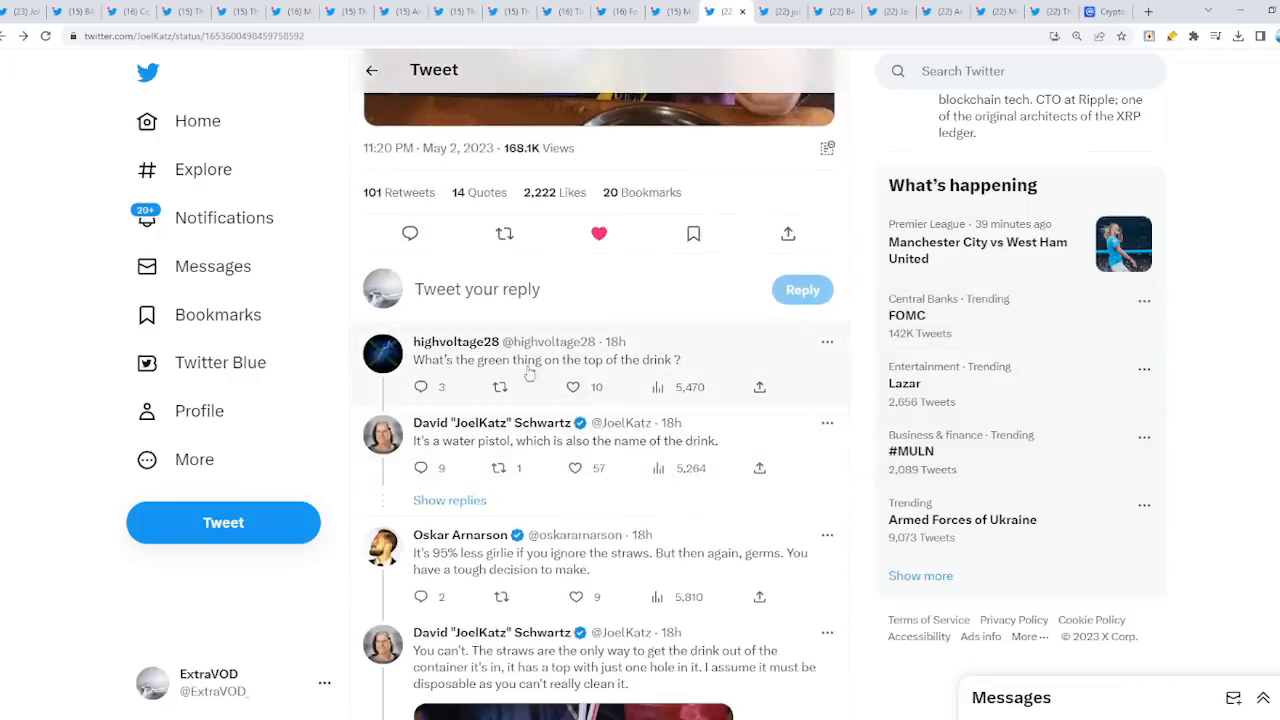
scroll("down", 3)
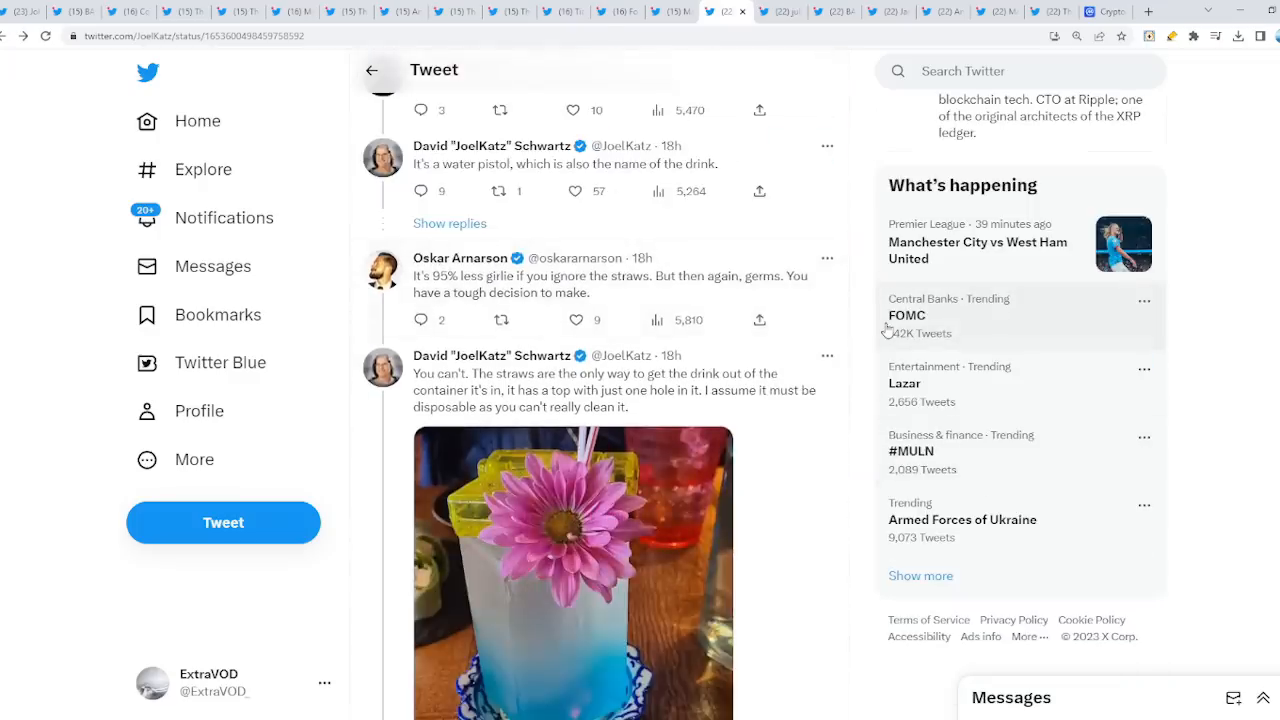
scroll("down", 3)
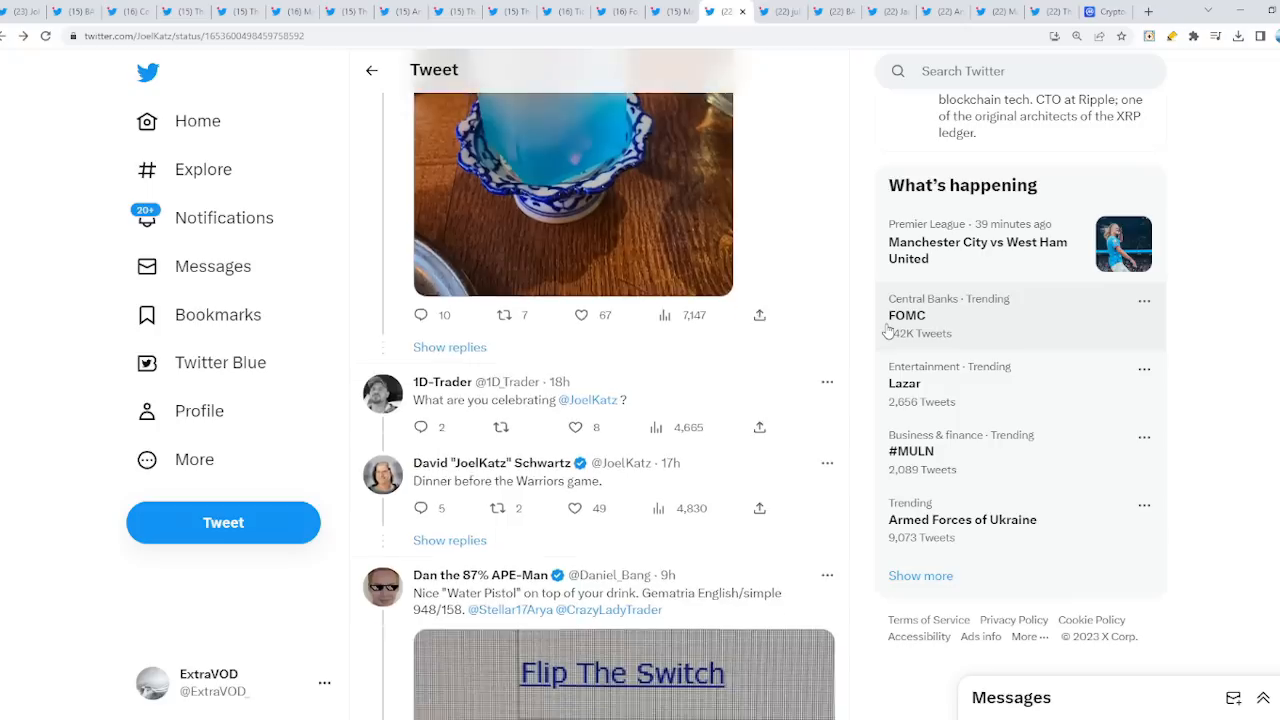
scroll("down", 3)
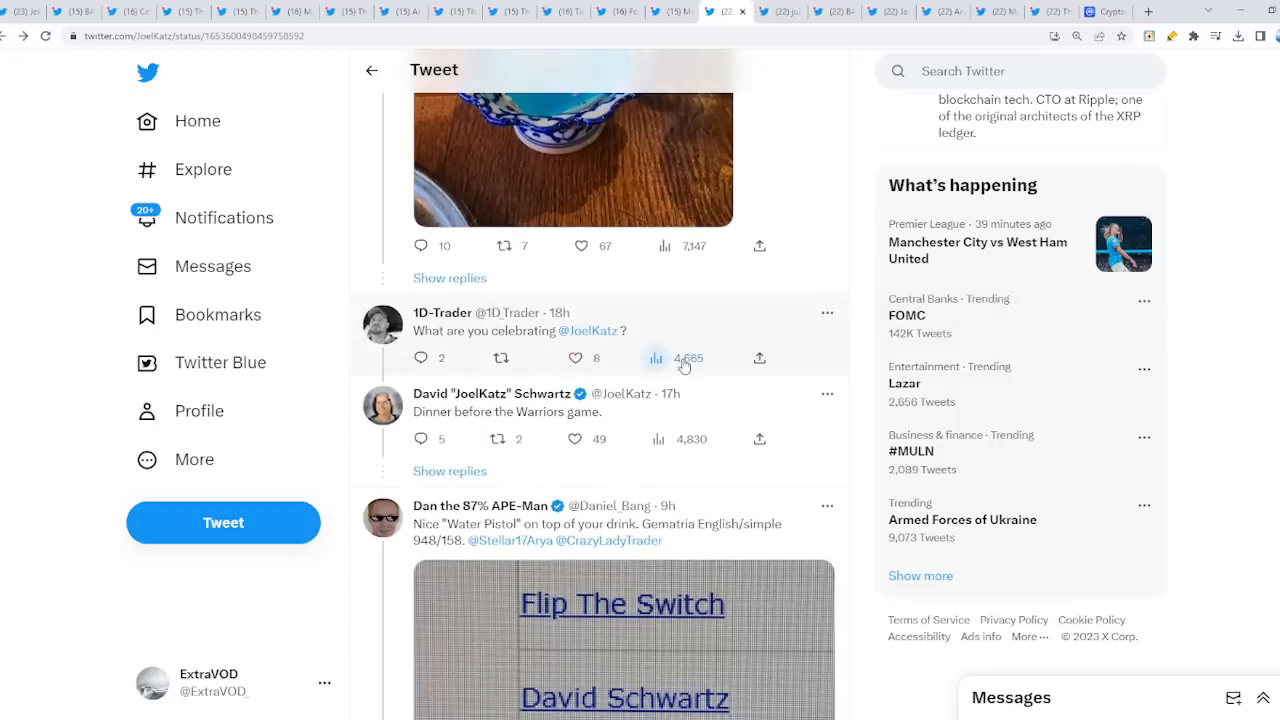
mouse_move(545, 422)
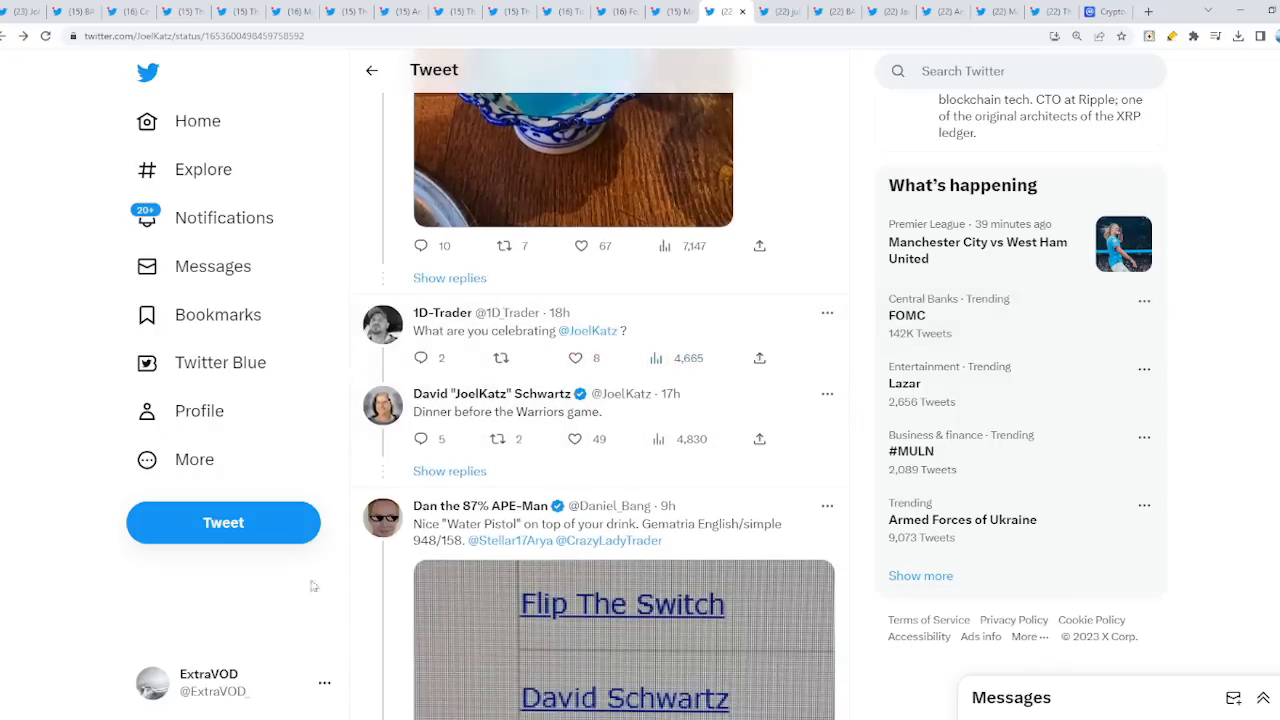
scroll("down", 3)
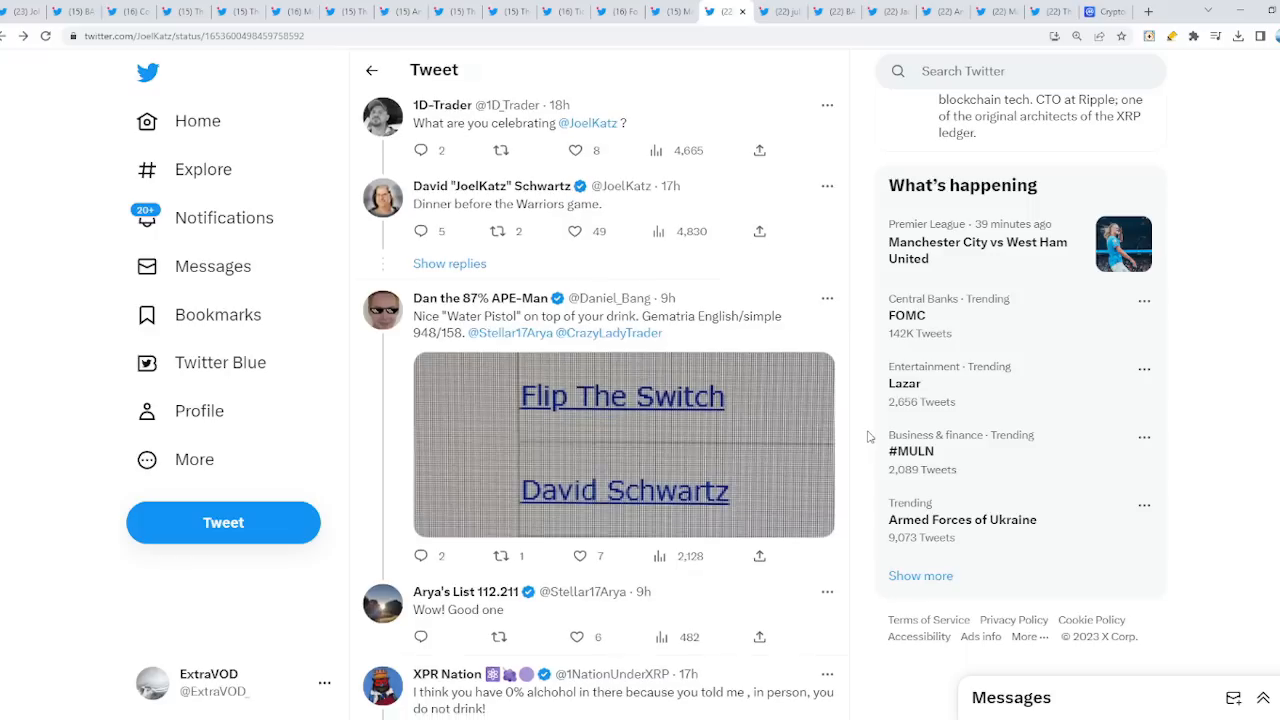
scroll("up", 3)
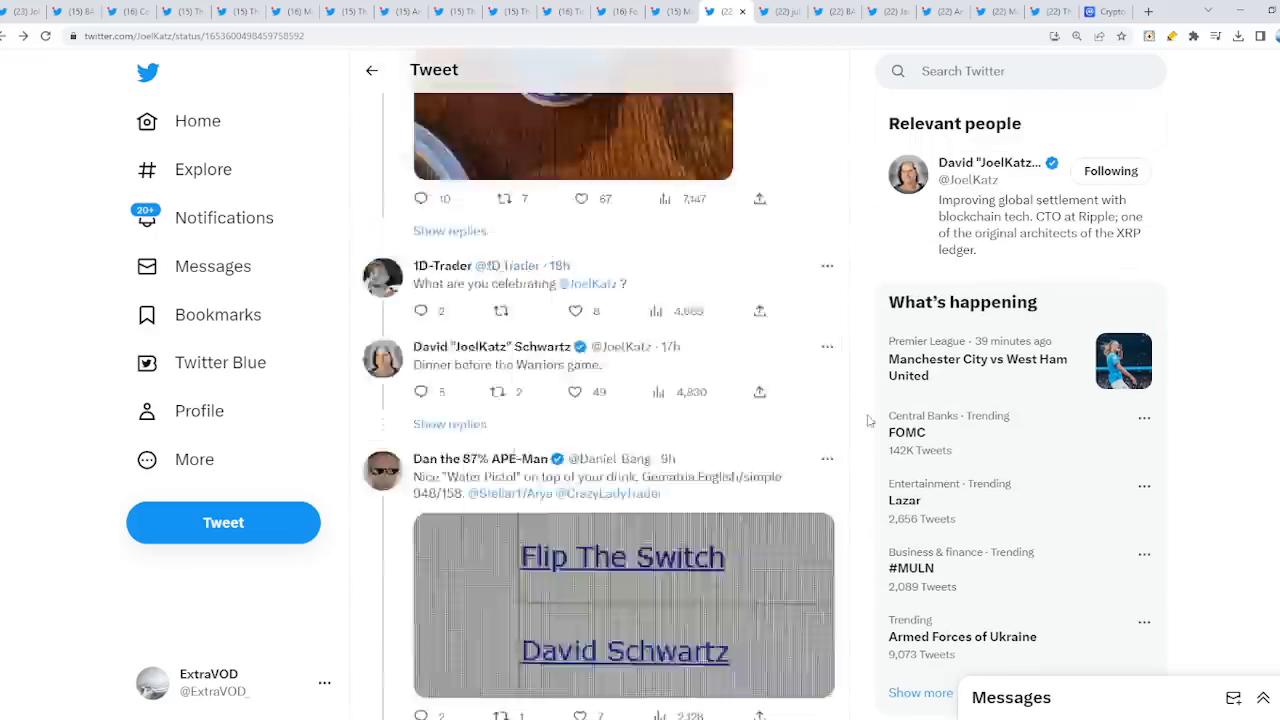
scroll("up", 3)
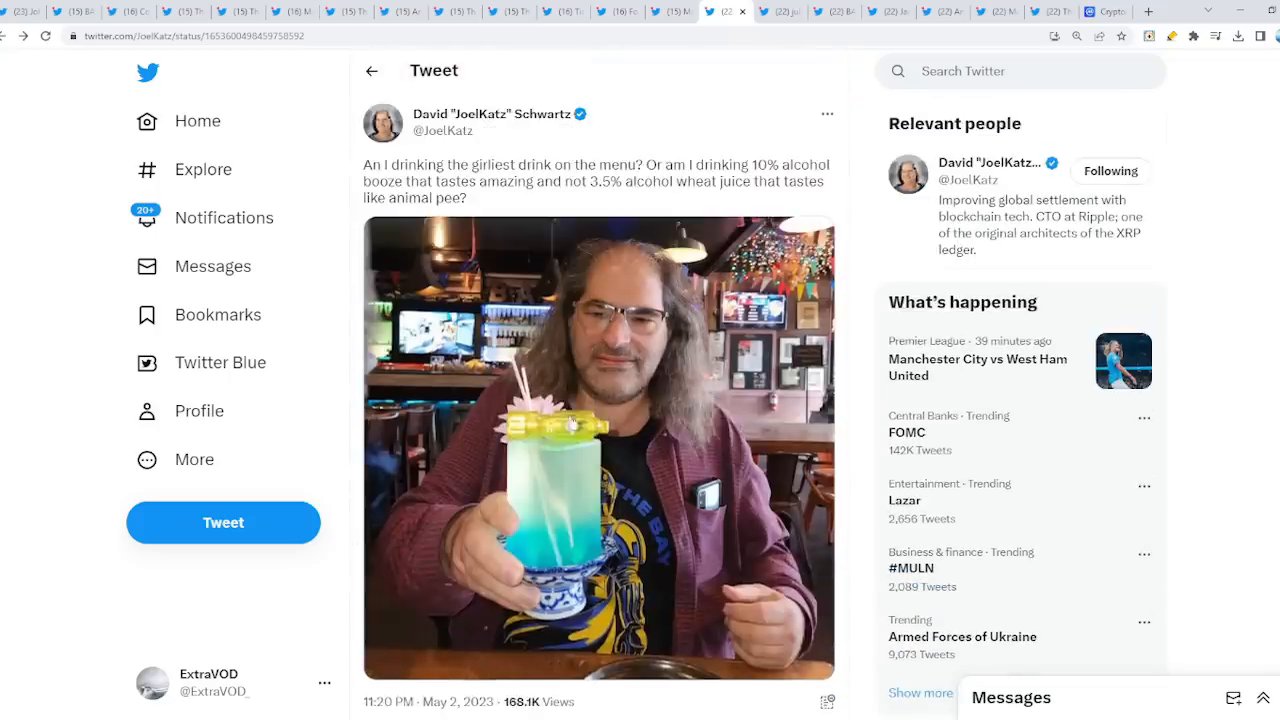
scroll("down", 3)
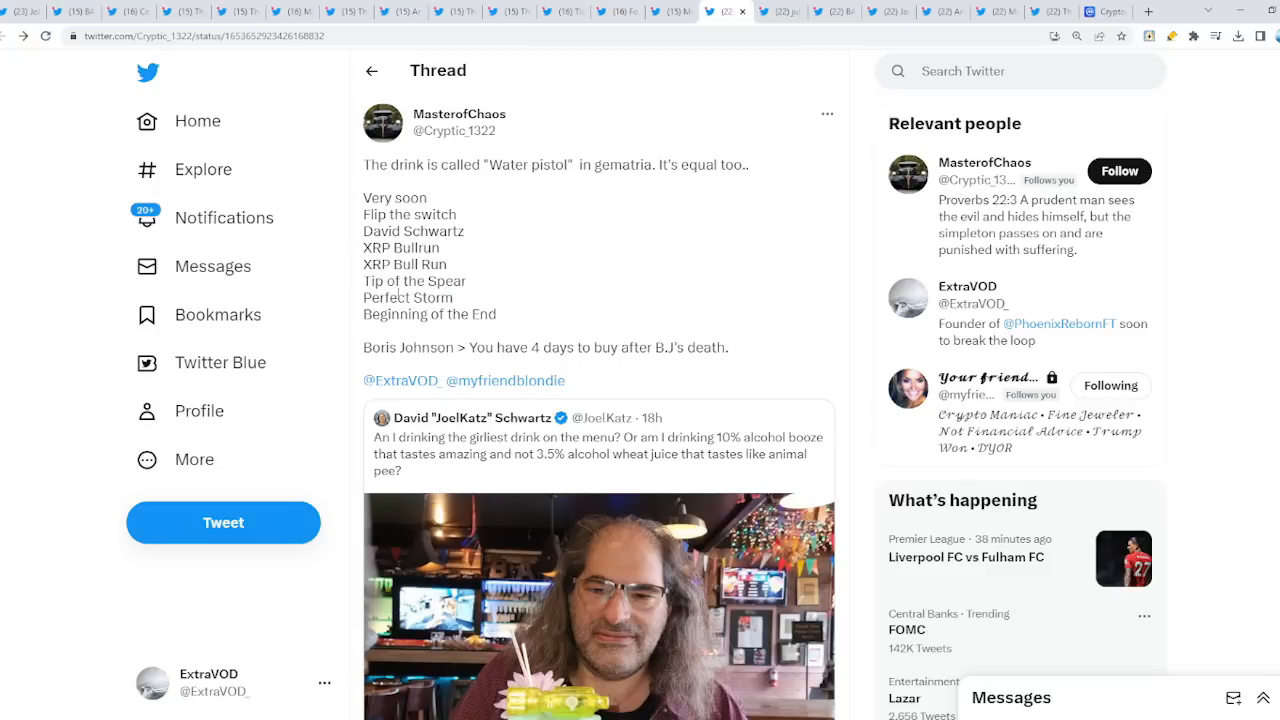
double_click(390, 297)
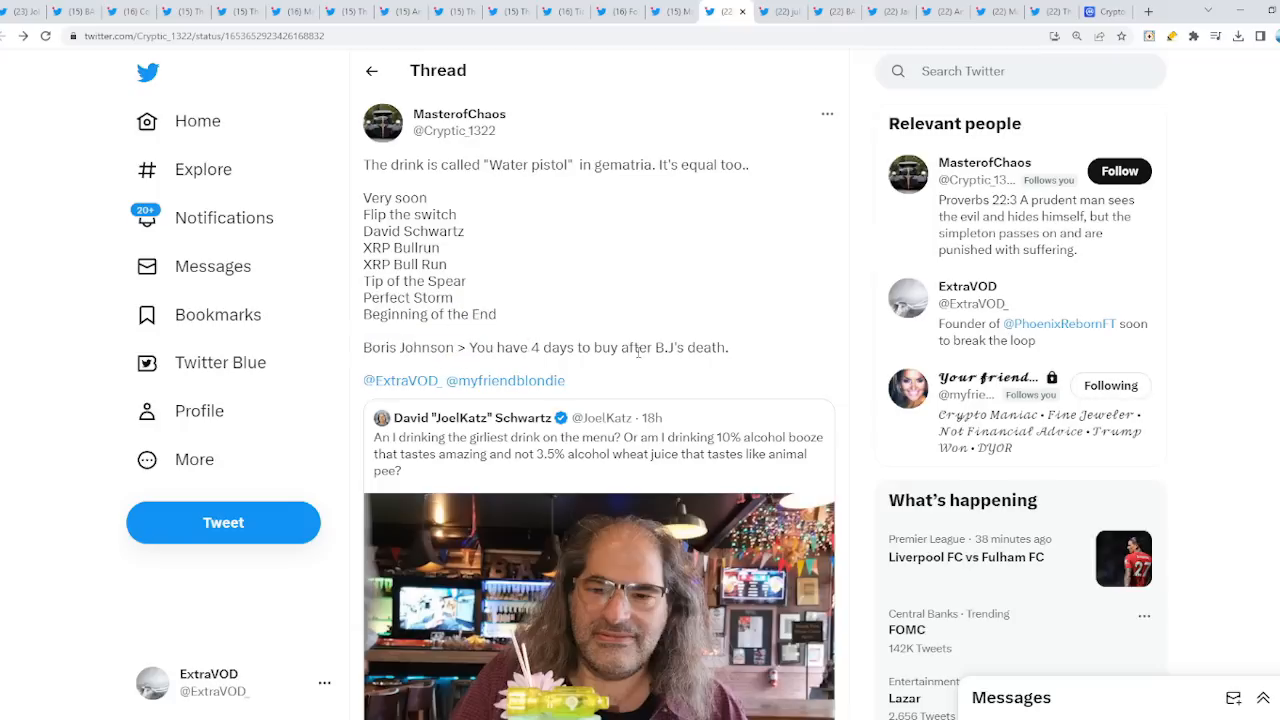
mouse_move(730, 366)
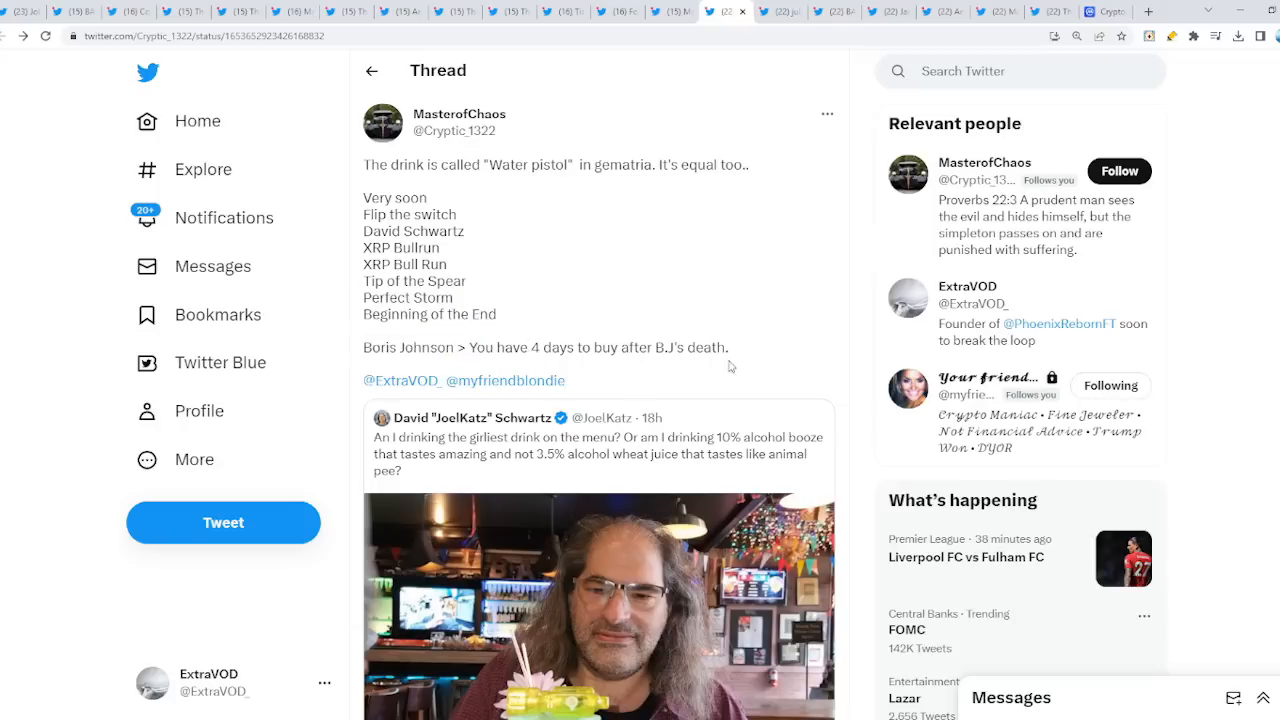
mouse_move(772, 335)
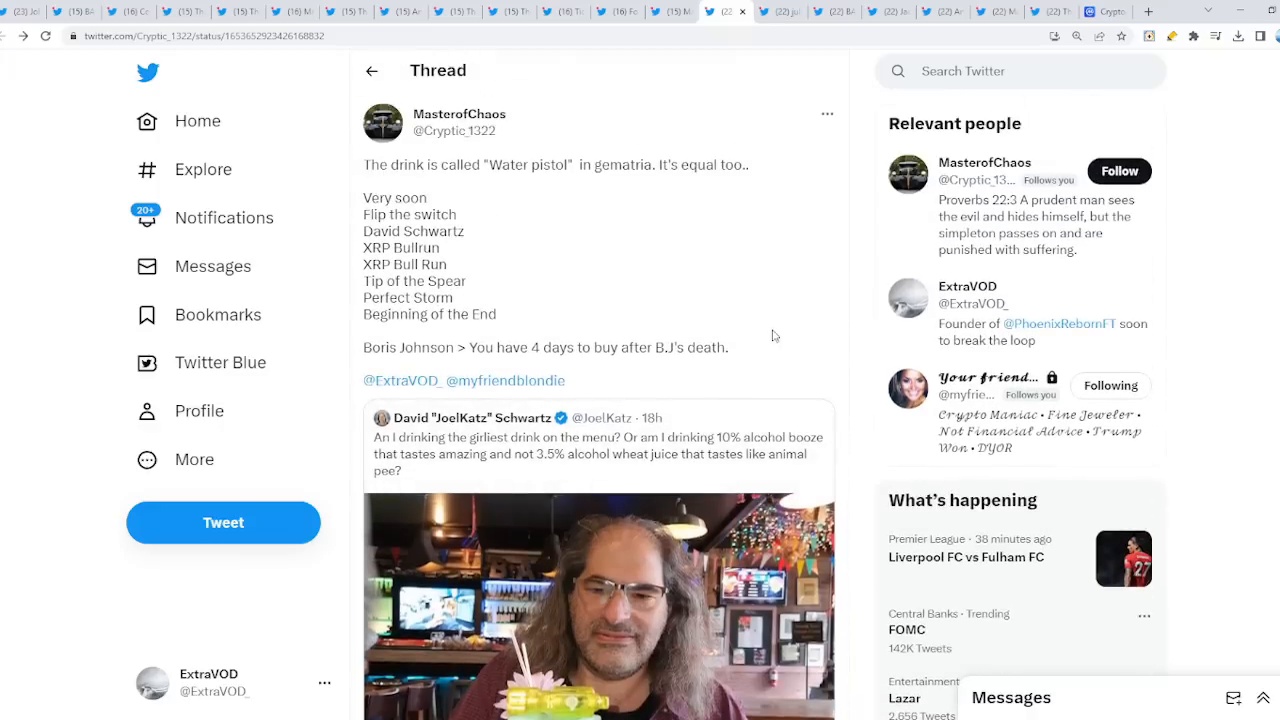
left_click_drag(364, 214, 470, 297)
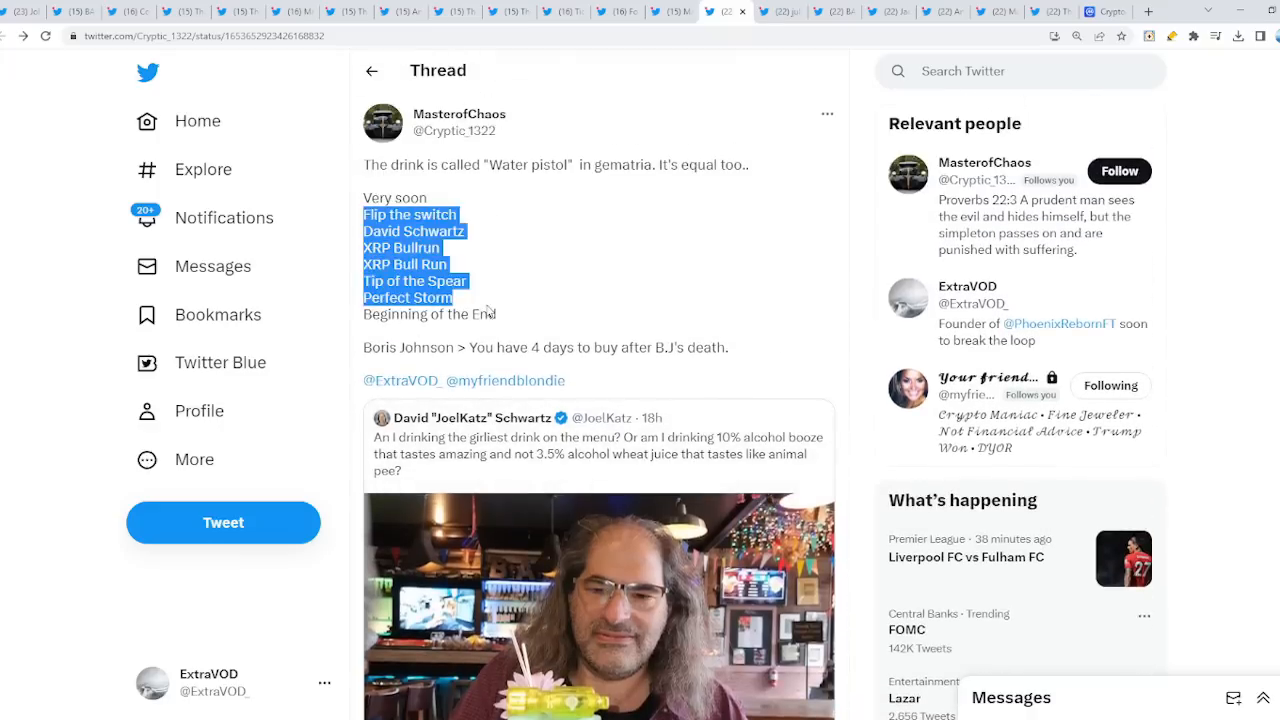
left_click(515, 303)
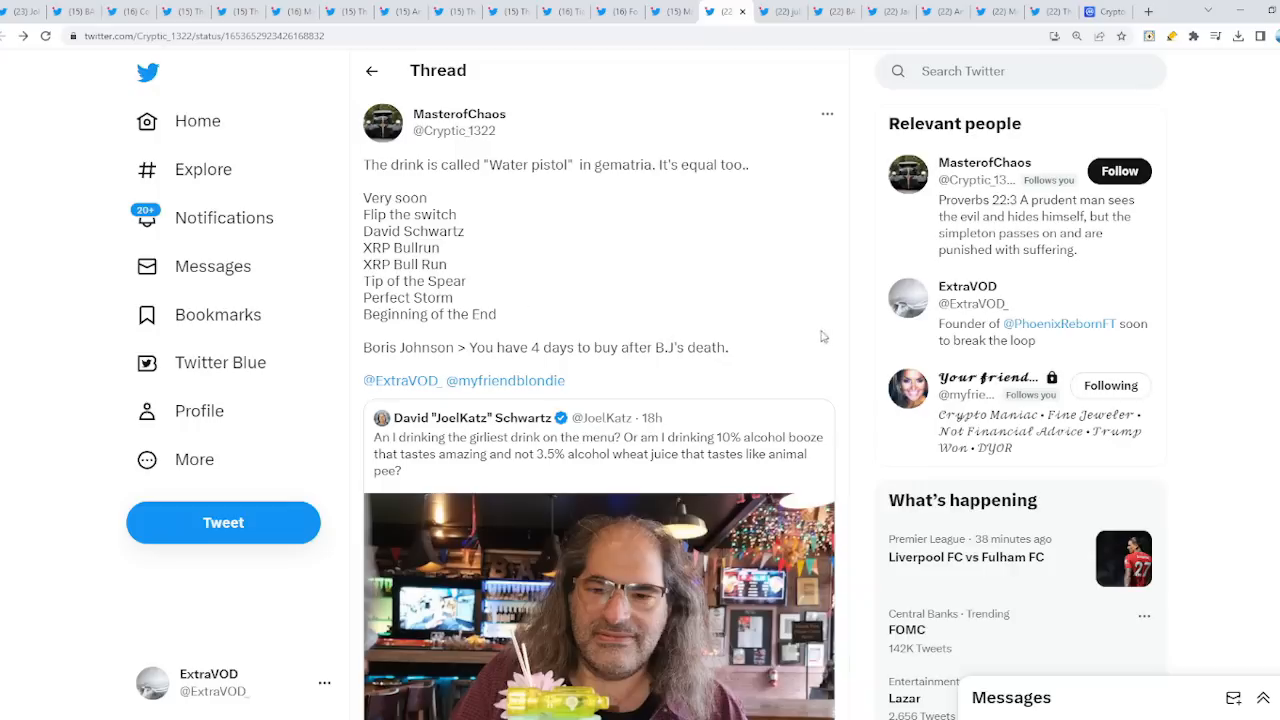
scroll("down", 3)
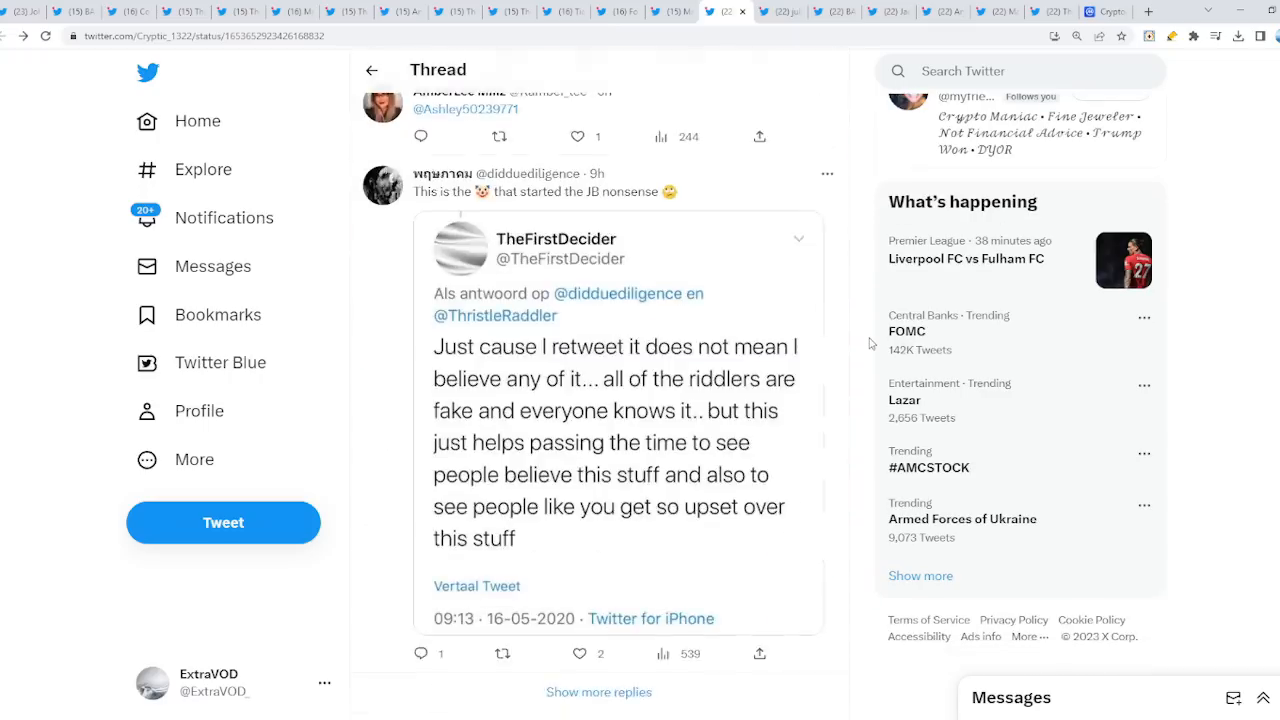
scroll("up", 3)
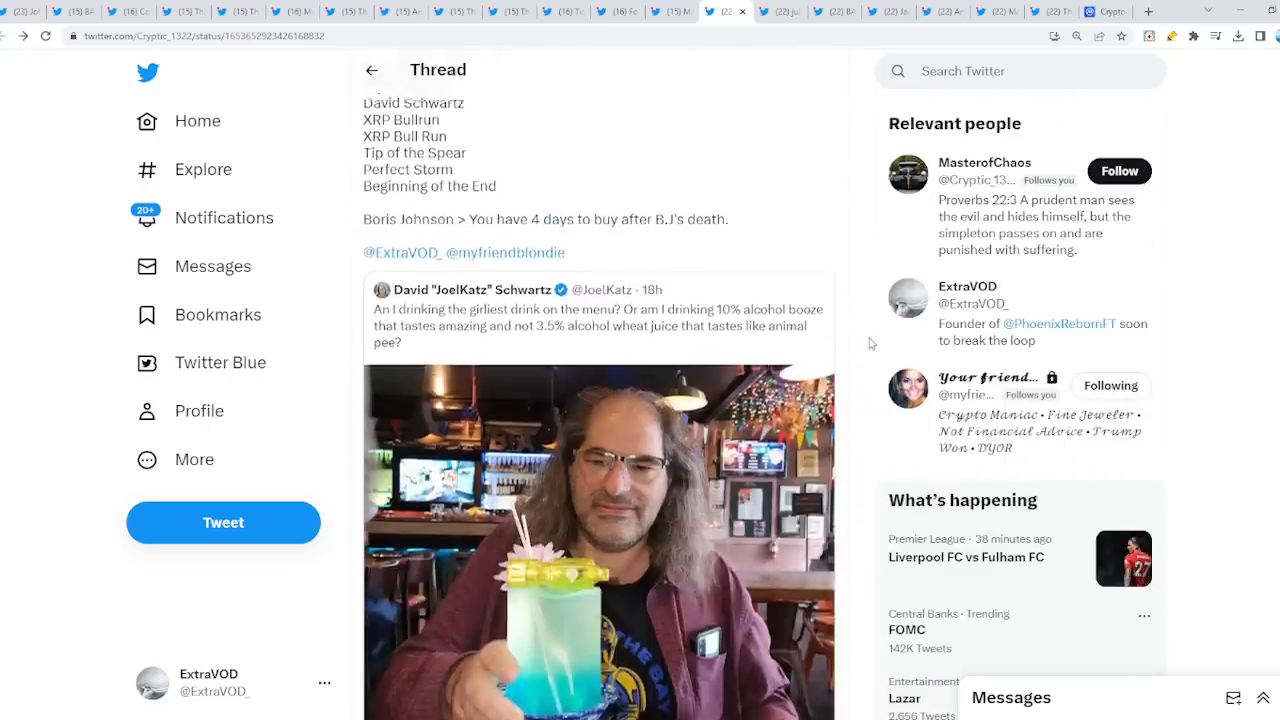
scroll("up", 3)
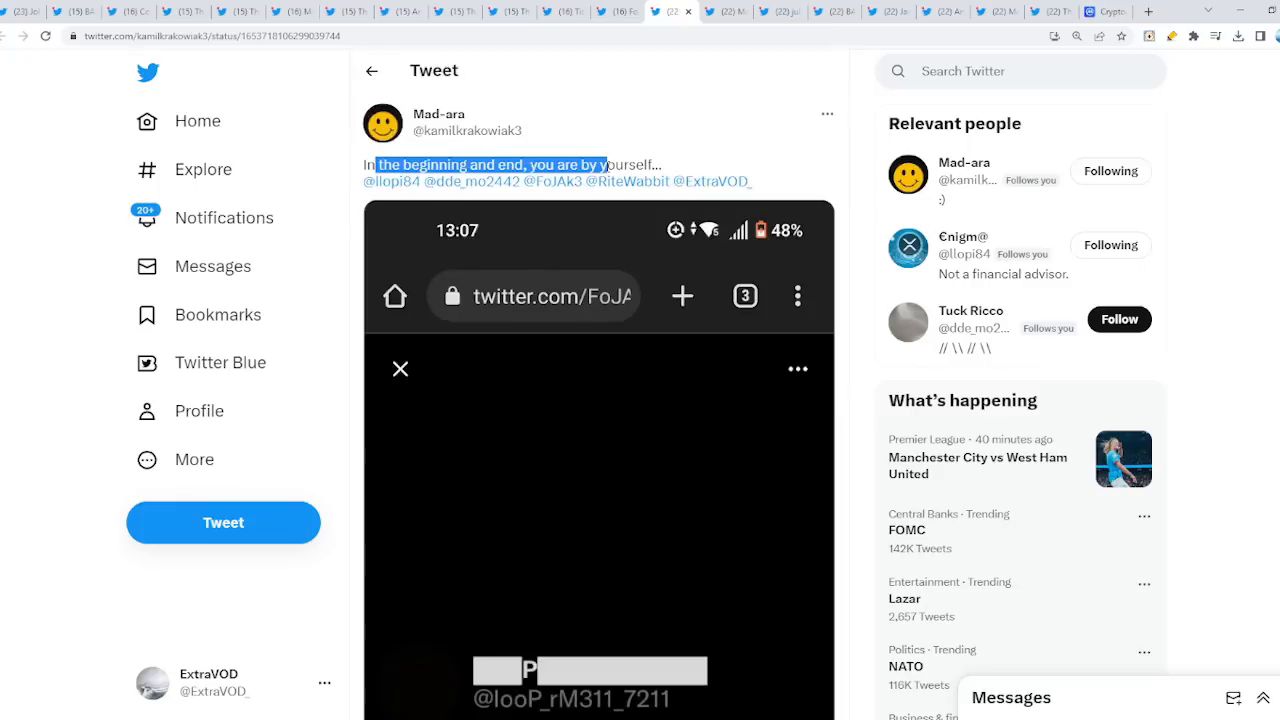
View the quoted JoelKatz office photo full size and scroll through the replies.
scroll("down", 3)
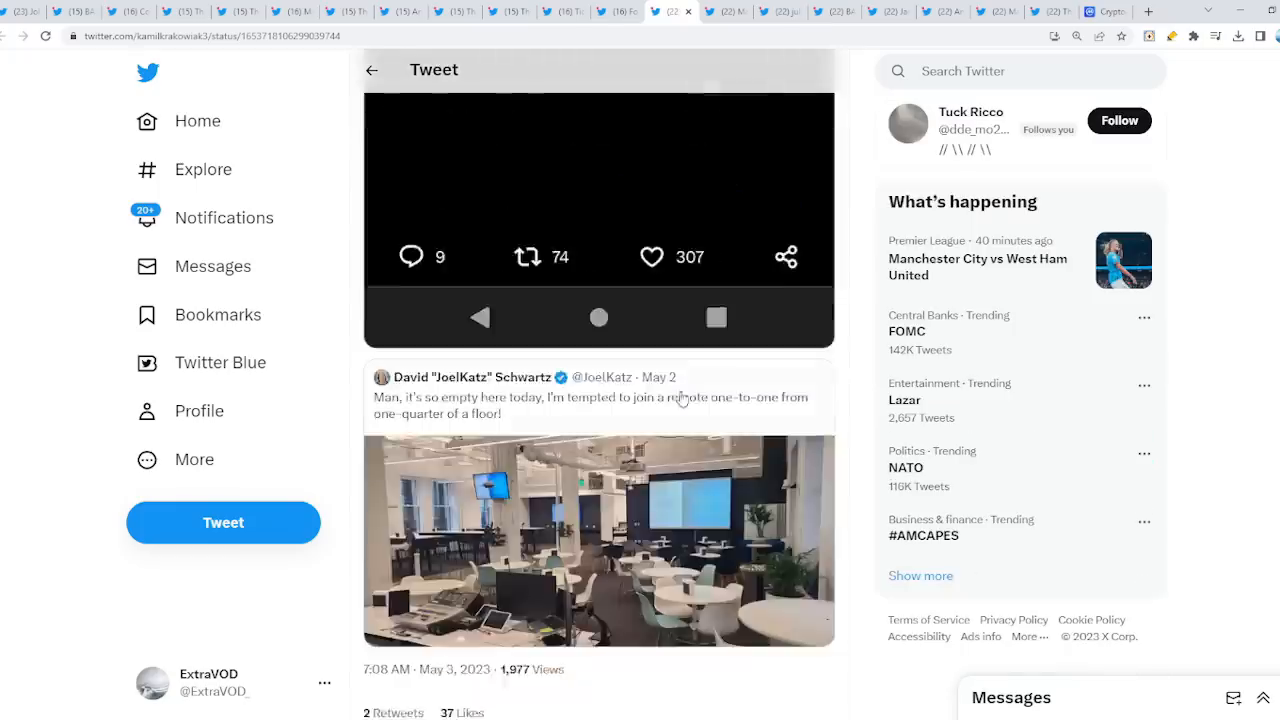
left_click(598, 540)
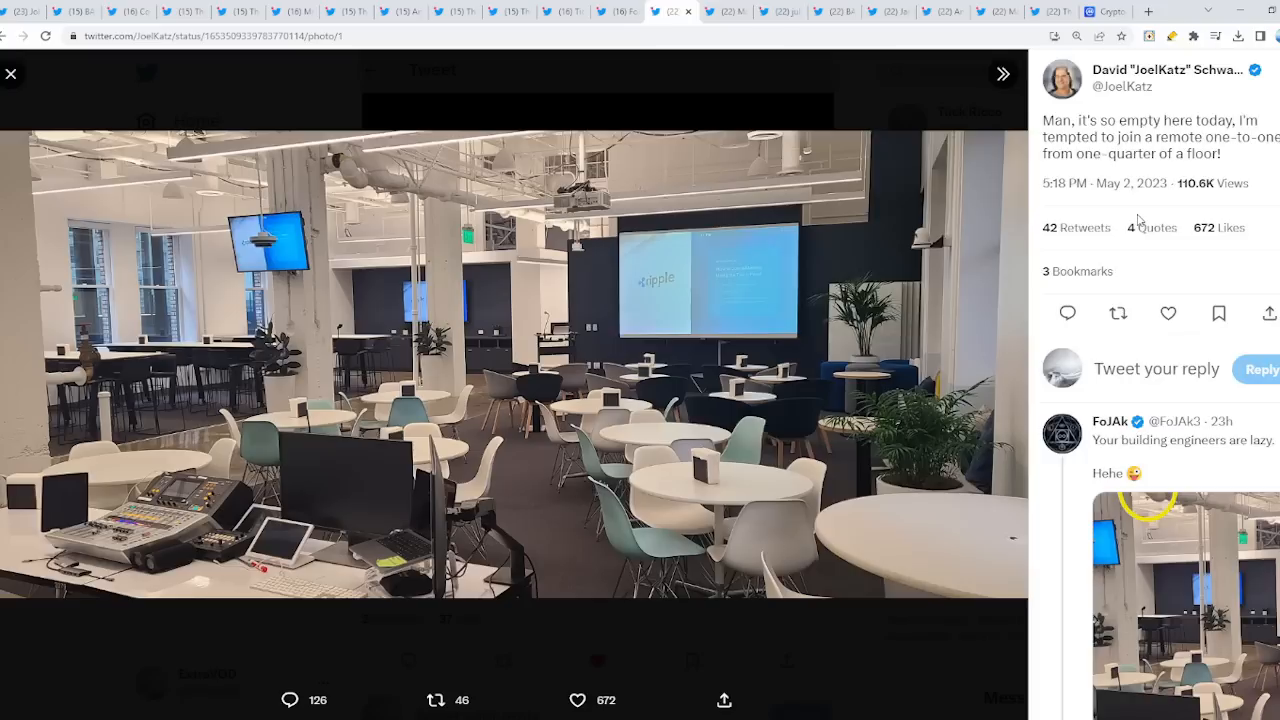
scroll("down", 3)
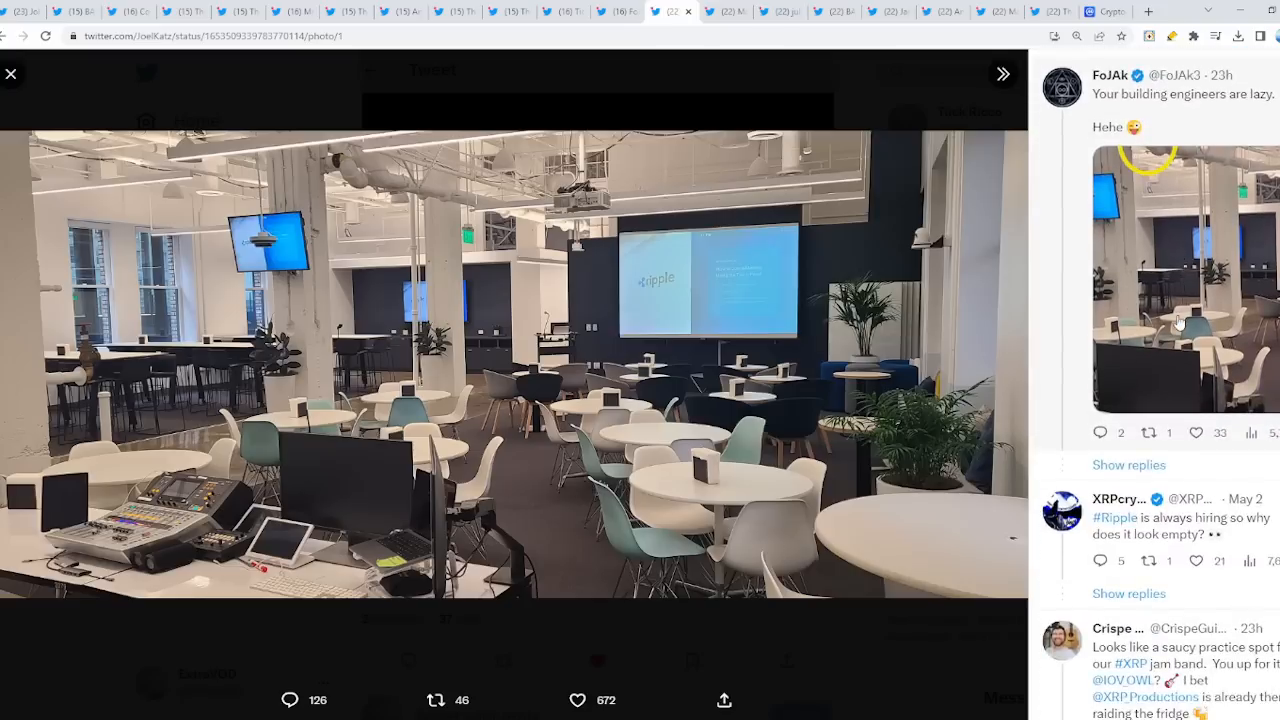
mouse_move(1213, 487)
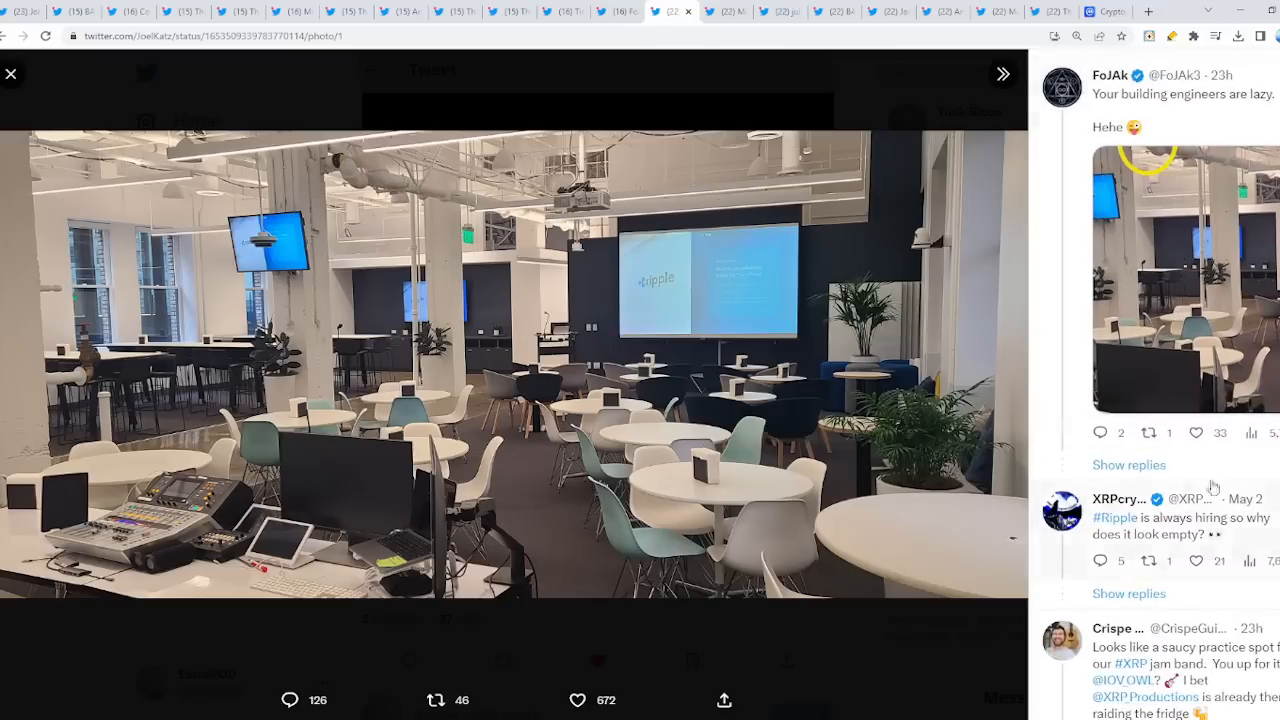
scroll("down", 3)
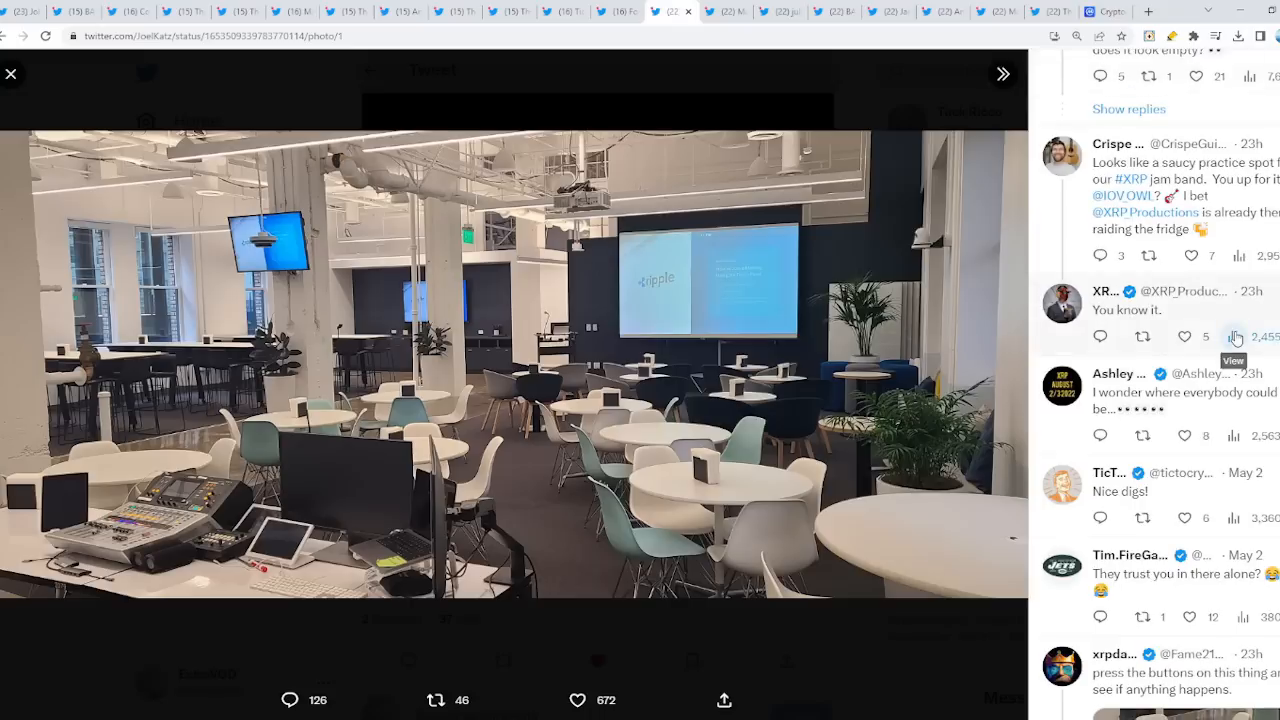
scroll("down", 3)
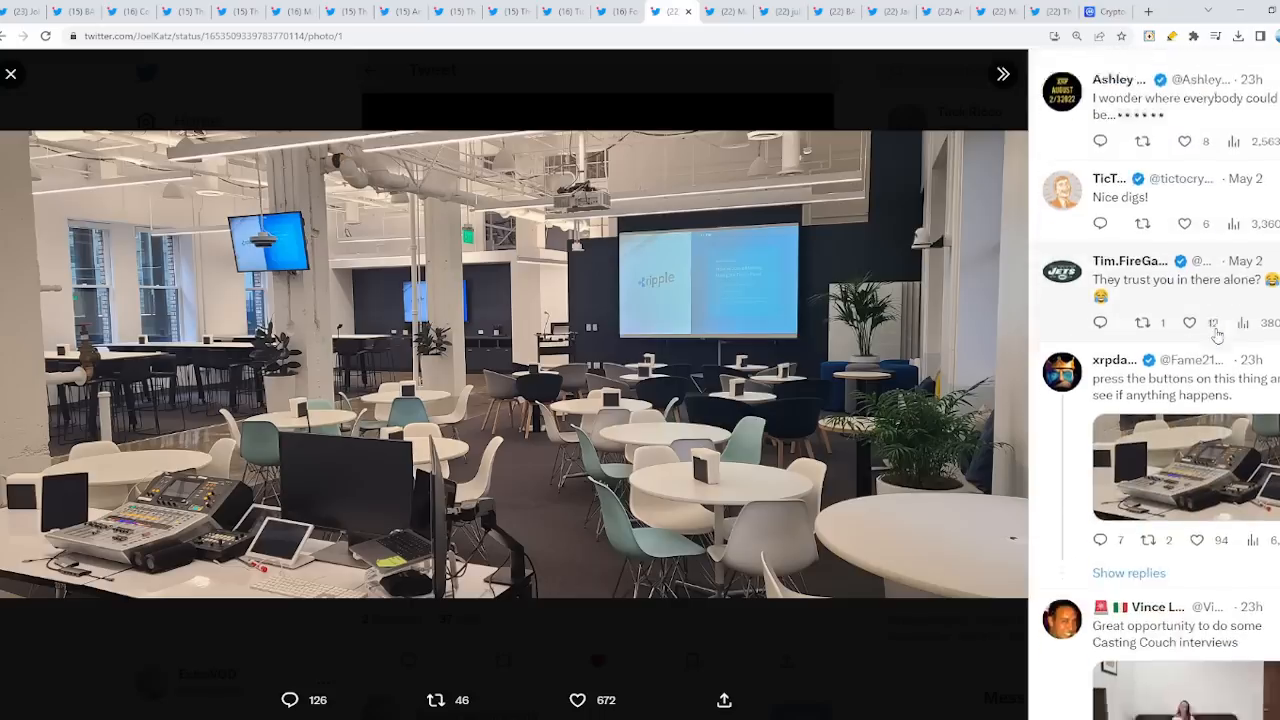
scroll("down", 3)
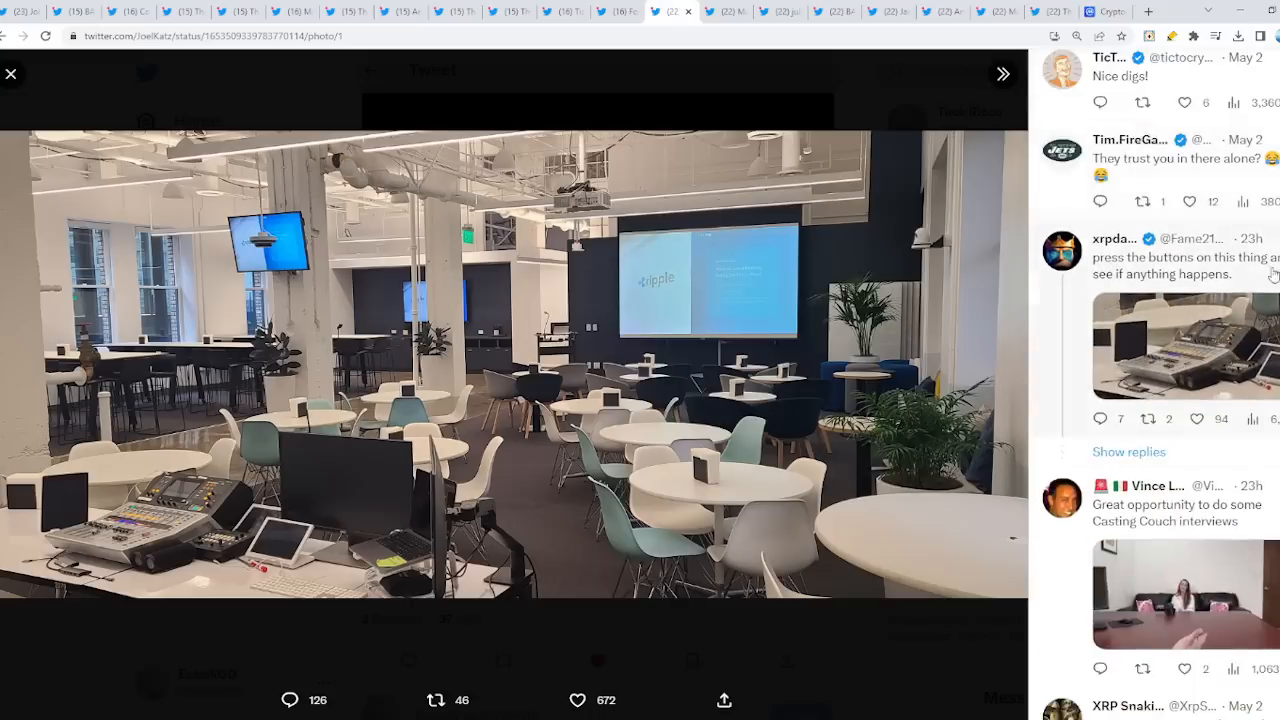
left_click(1184, 345)
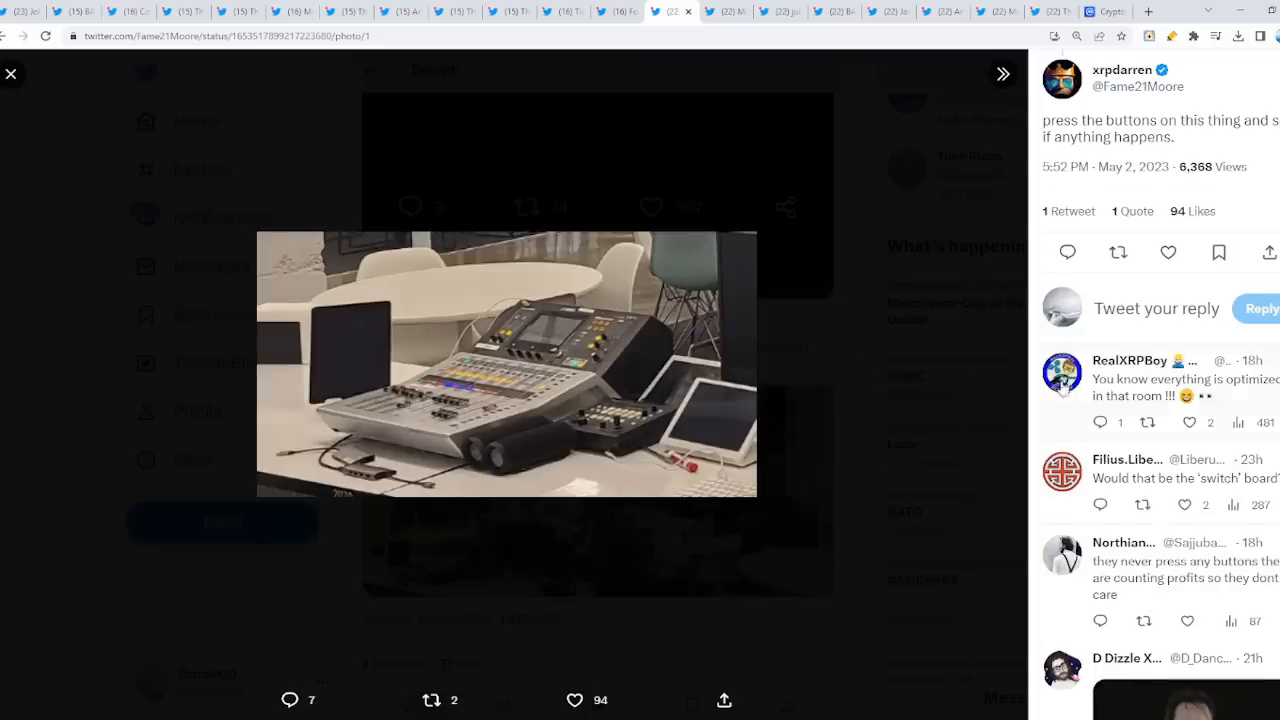
left_click(1002, 73)
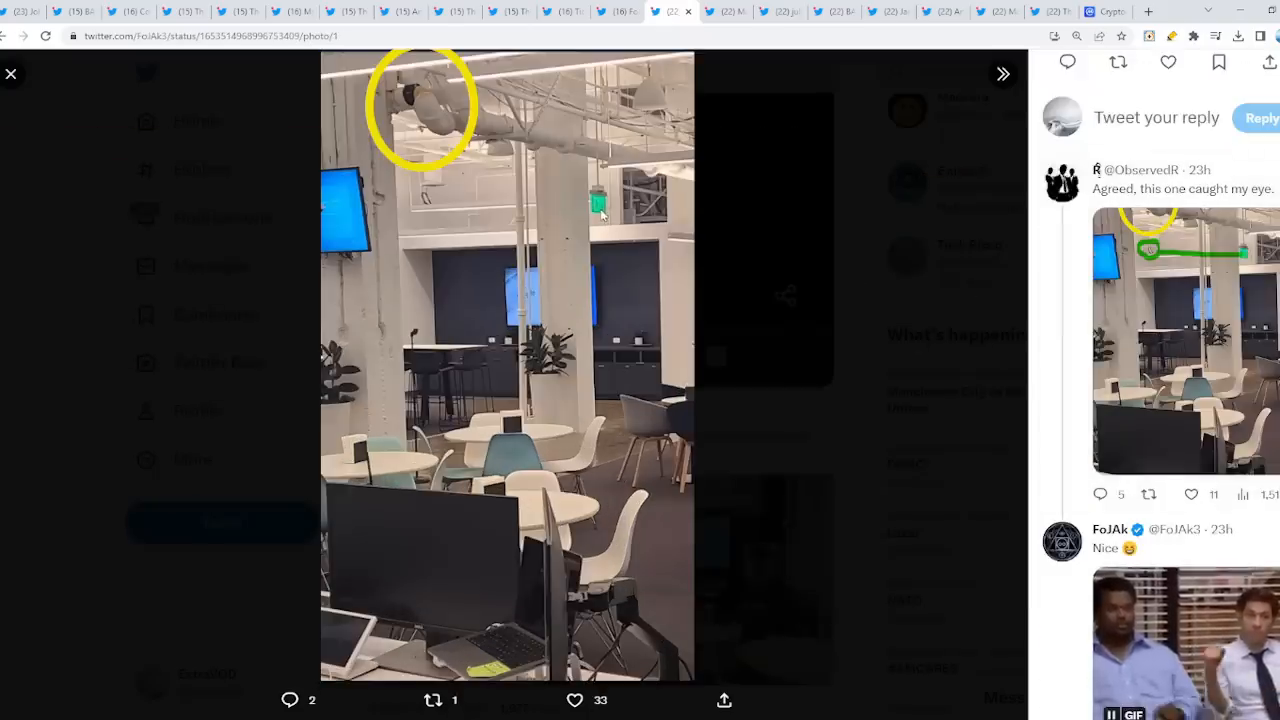
left_click(11, 73)
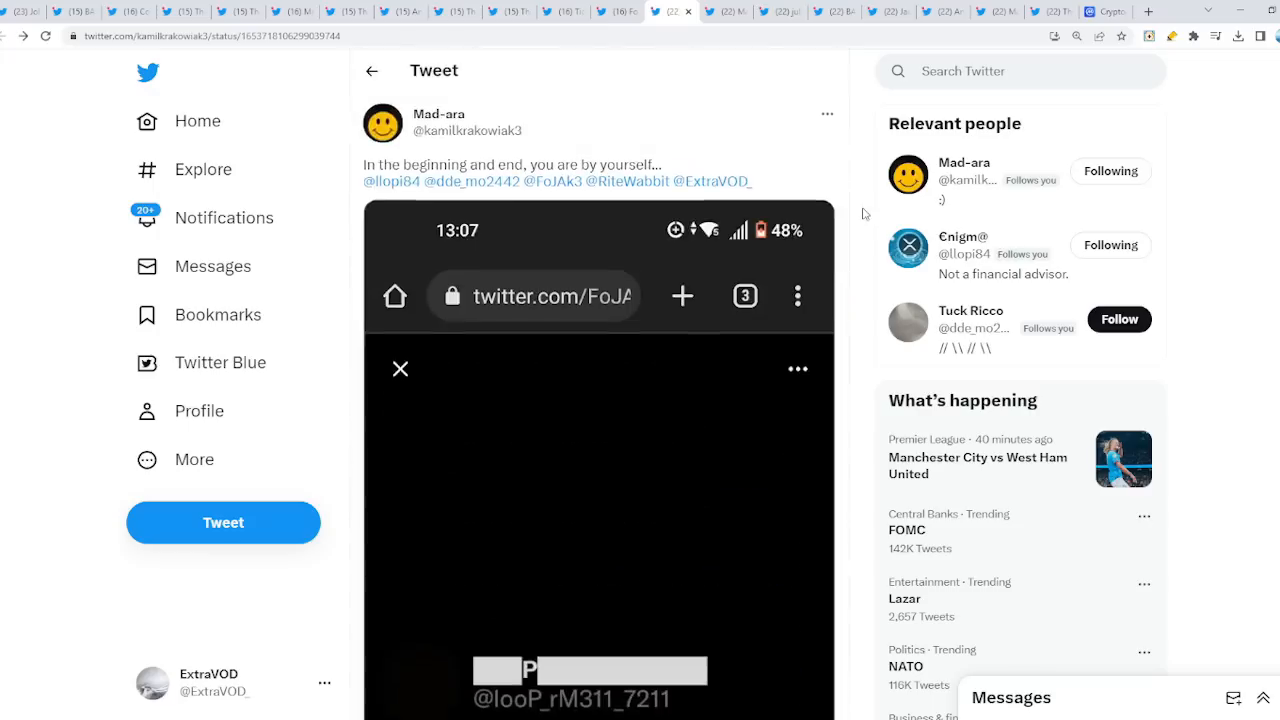
mouse_move(968, 90)
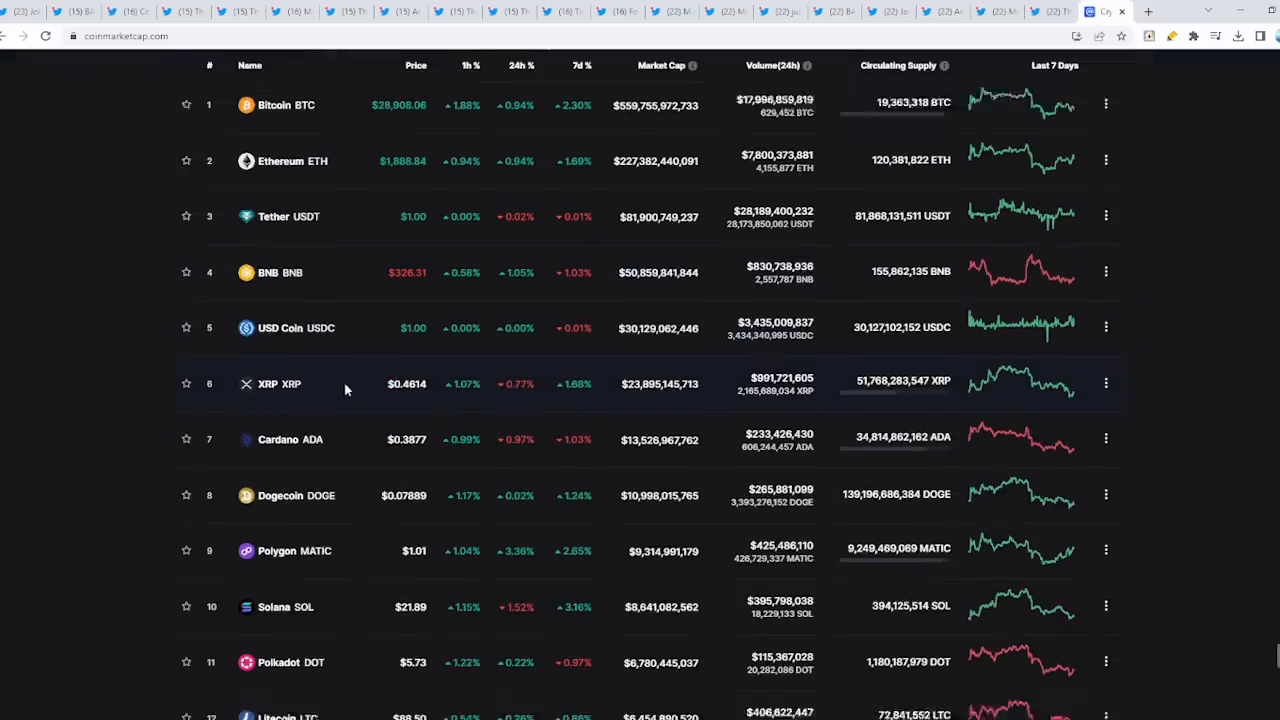
scroll("down", 3)
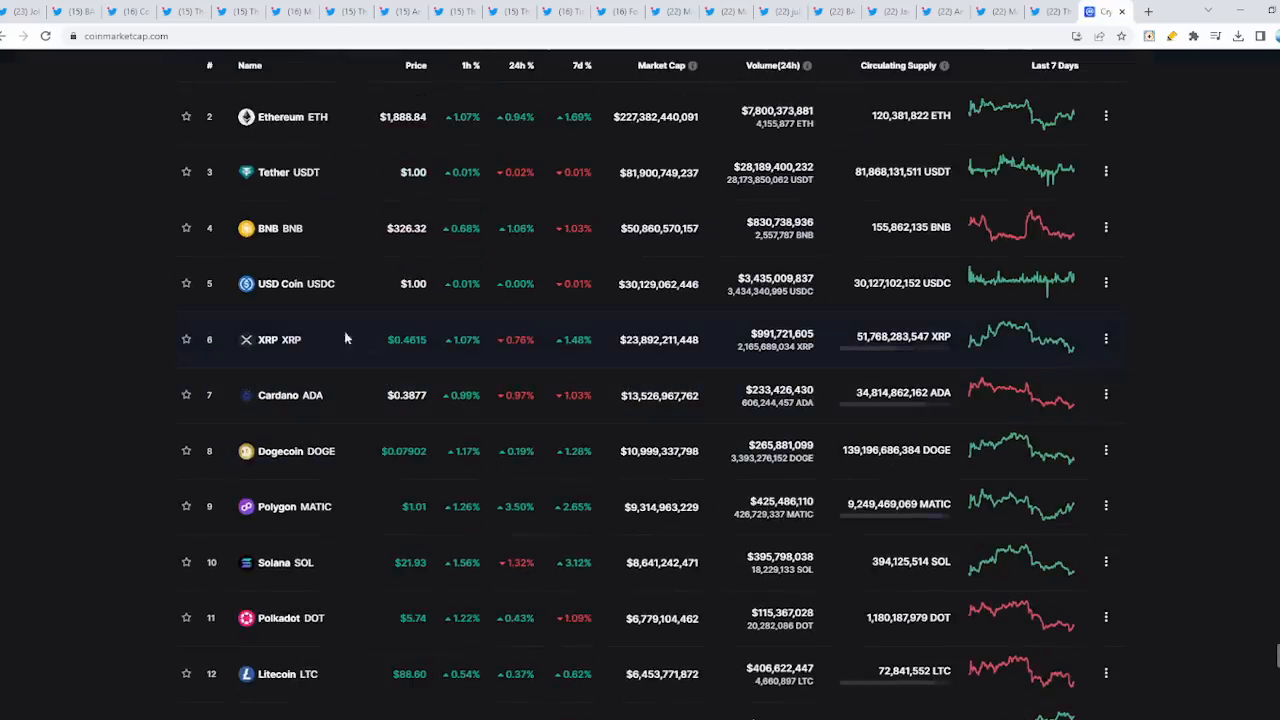
scroll("up", 3)
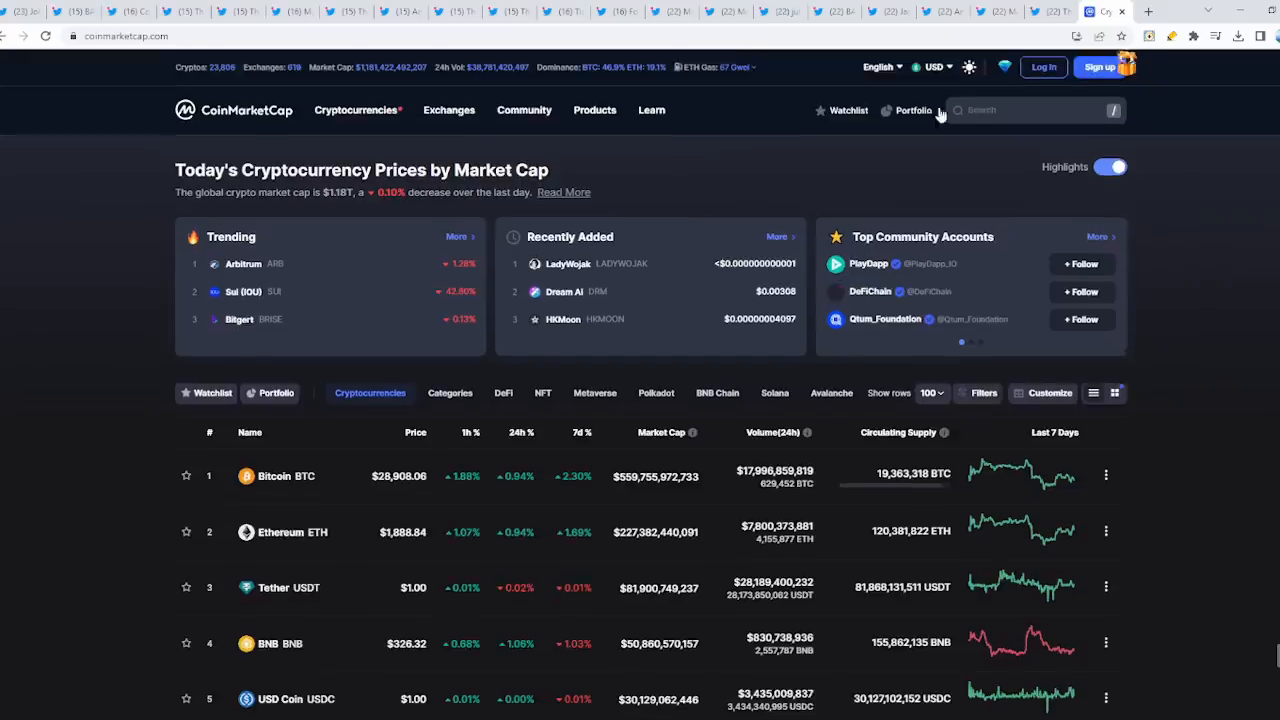
left_click(562, 11)
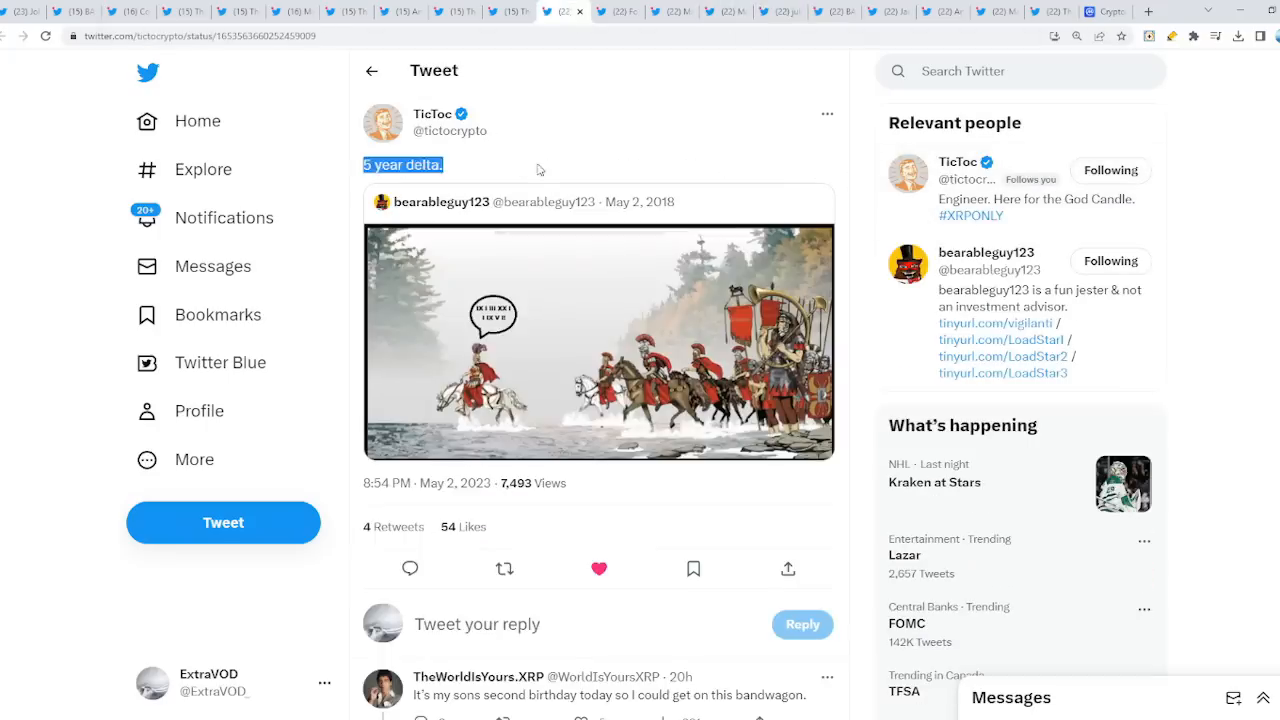
left_click(598, 342)
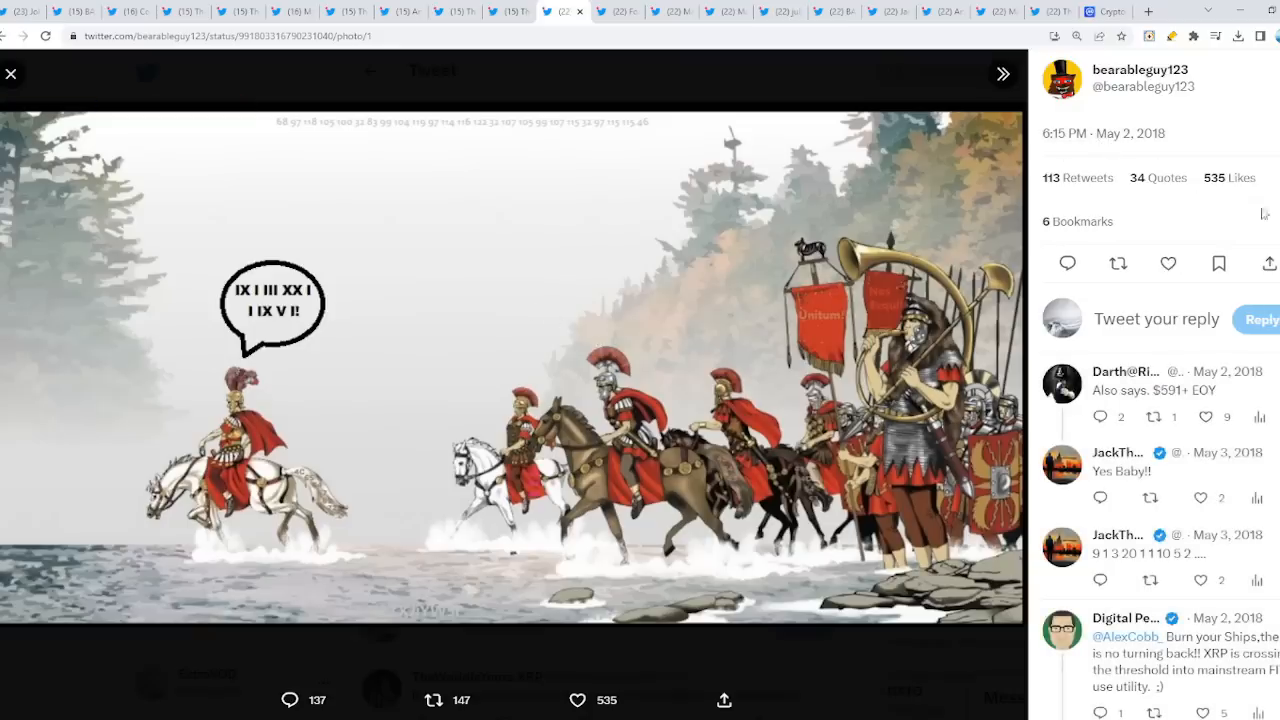
mouse_move(122, 622)
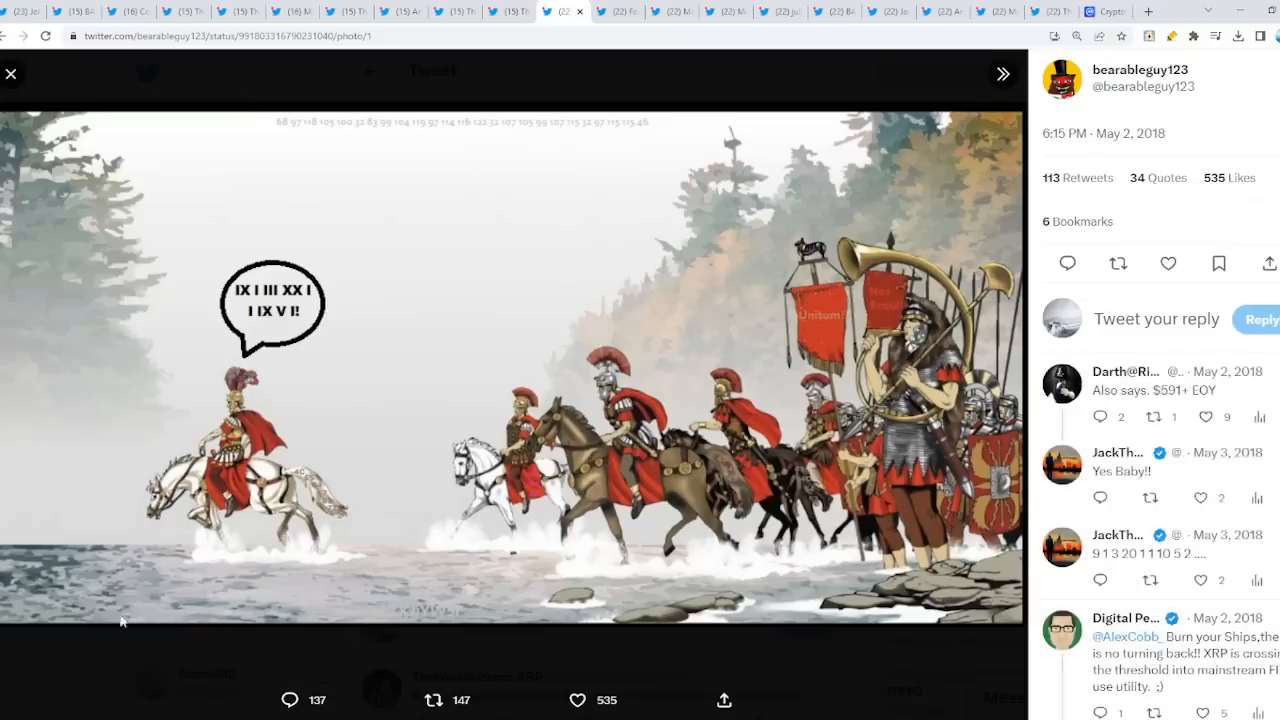
scroll("down", 3)
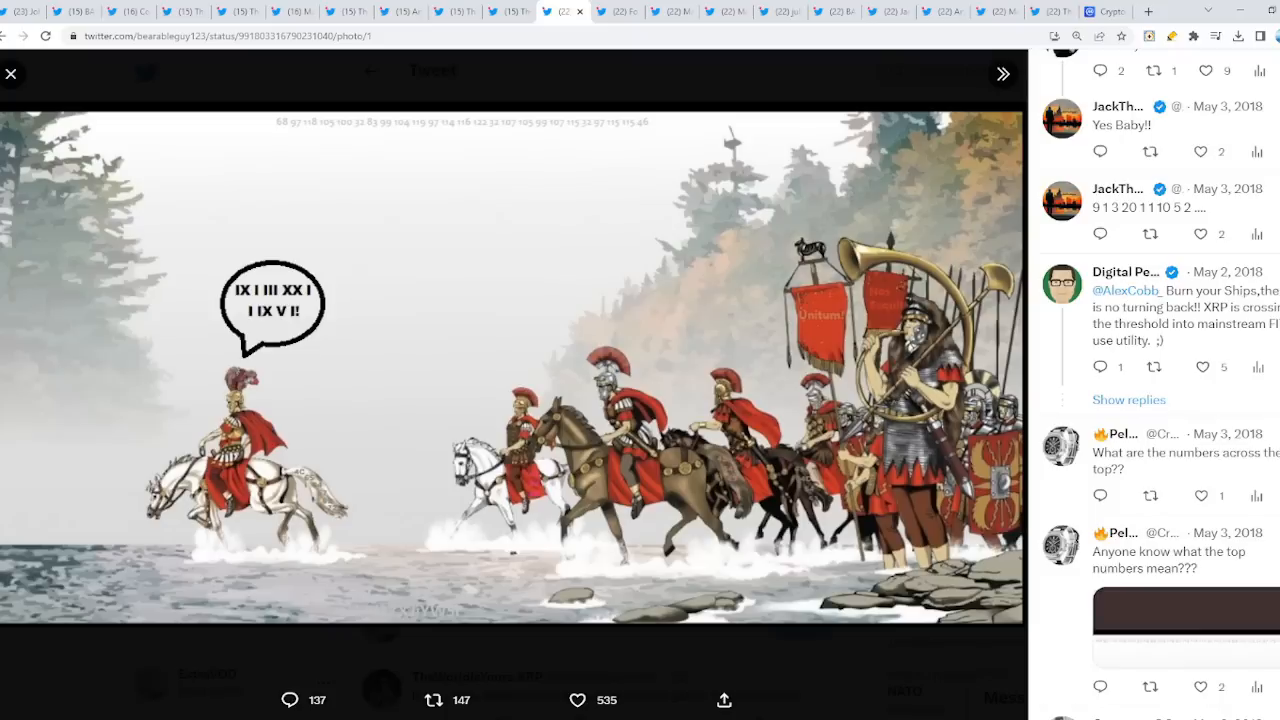
scroll("down", 3)
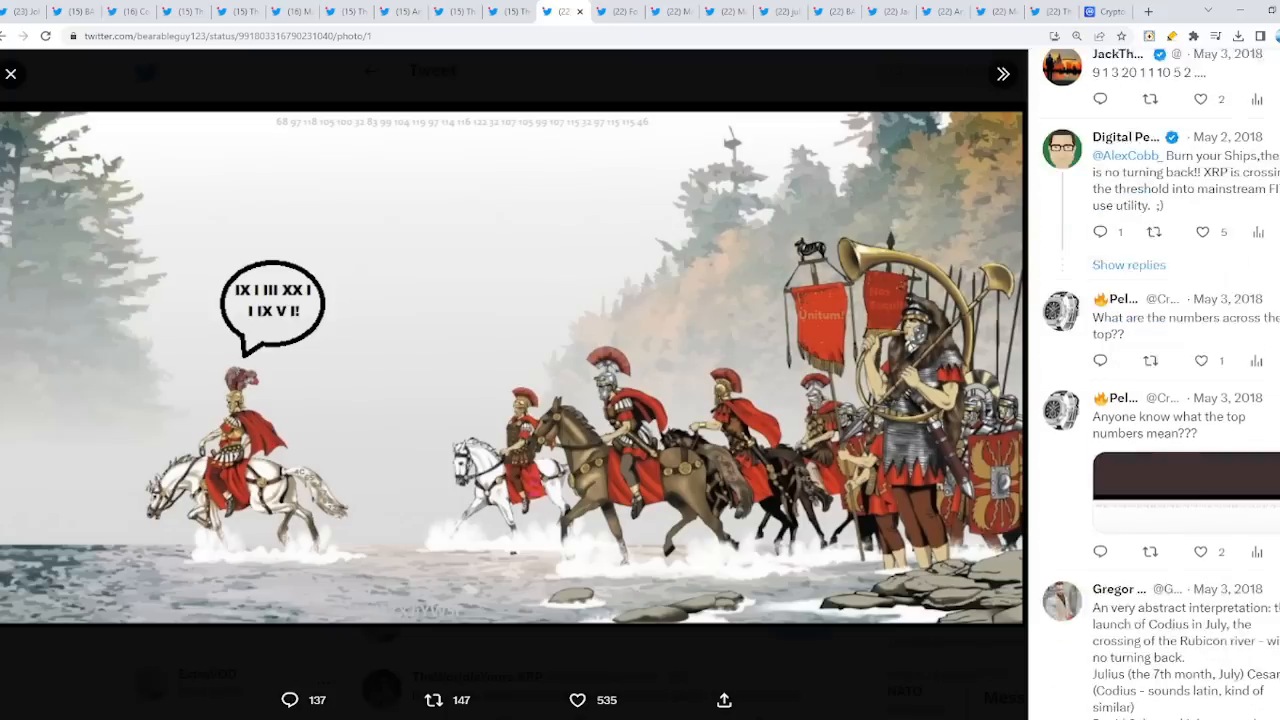
scroll("down", 3)
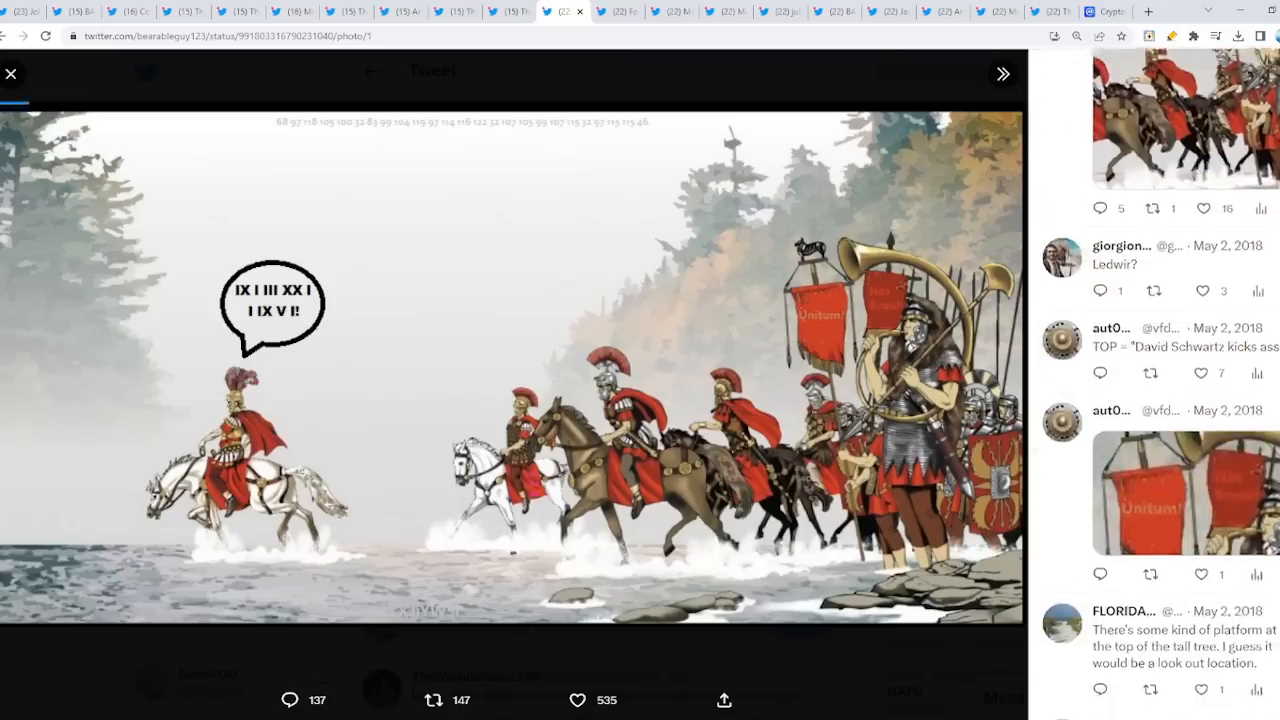
left_click(11, 73)
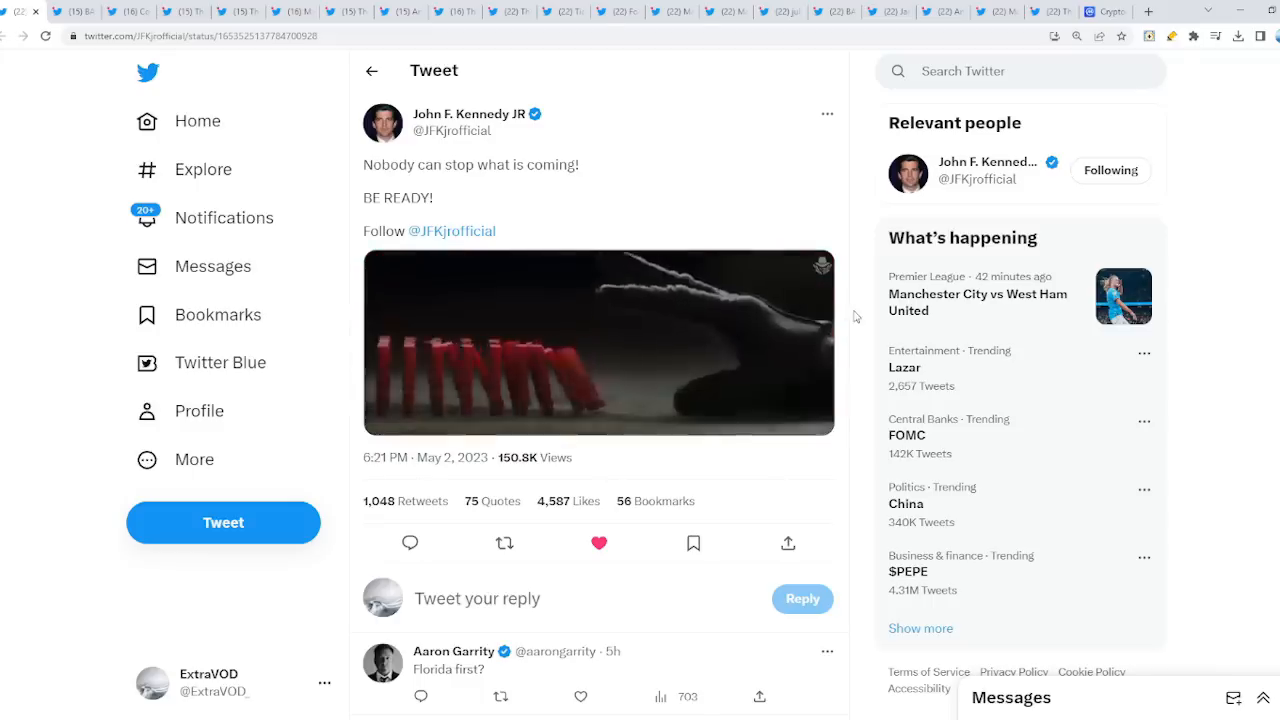
Play the domino video in John F. Kennedy JR's 'Nobody can stop what is coming!' tweet.
left_click(598, 342)
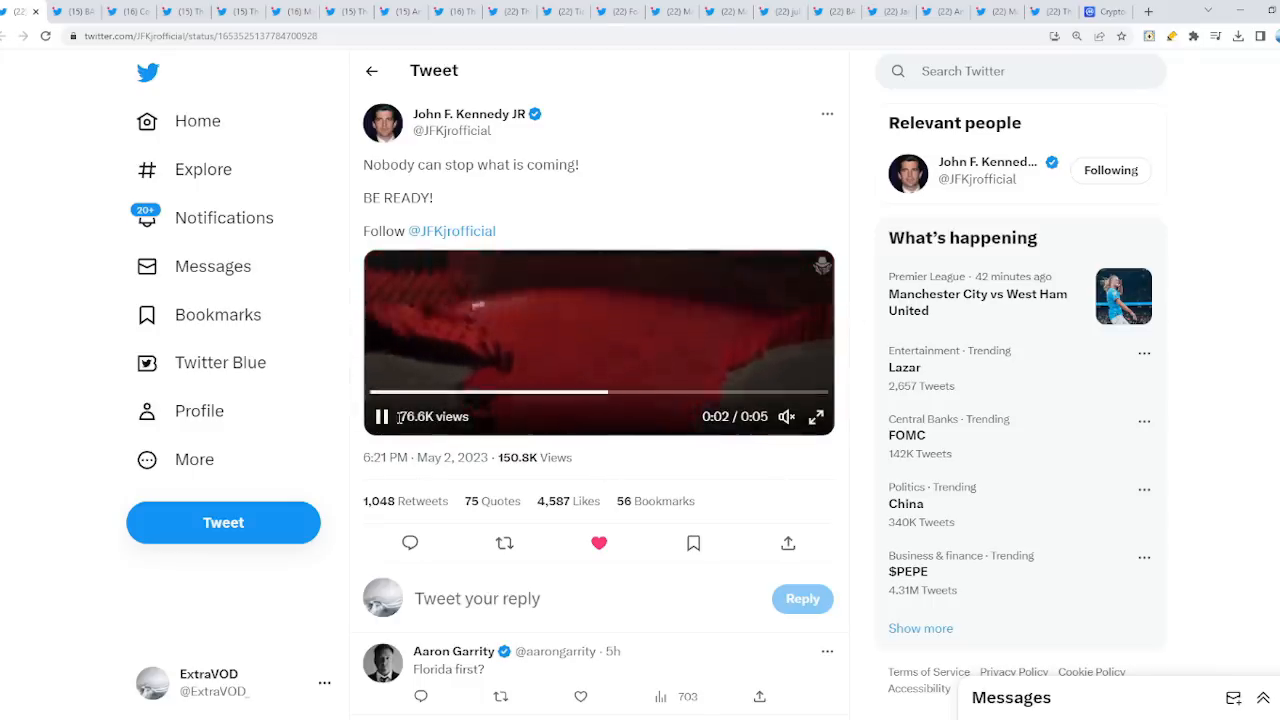